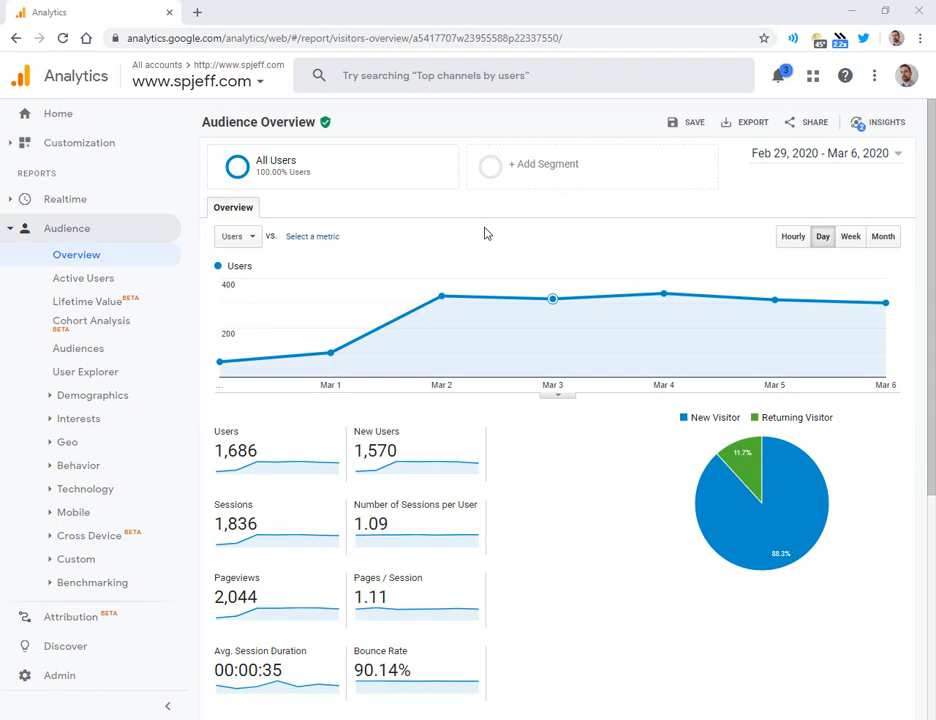
# - Switch to the SPFx application customizer article showing the header and footer zones
pyautogui.click(265, 12)
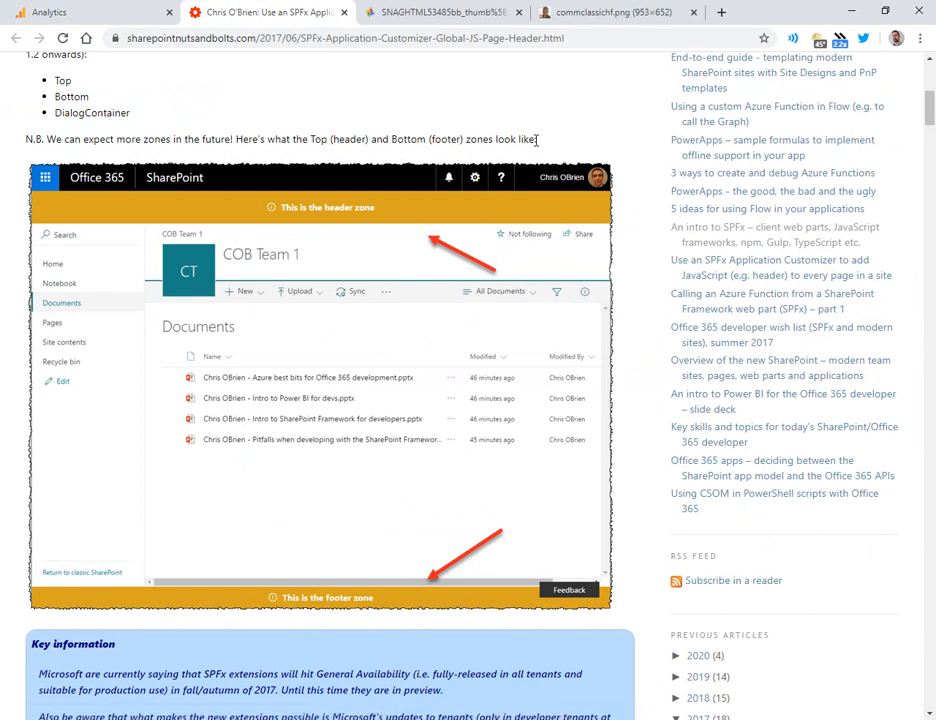
pyautogui.moveTo(552, 150)
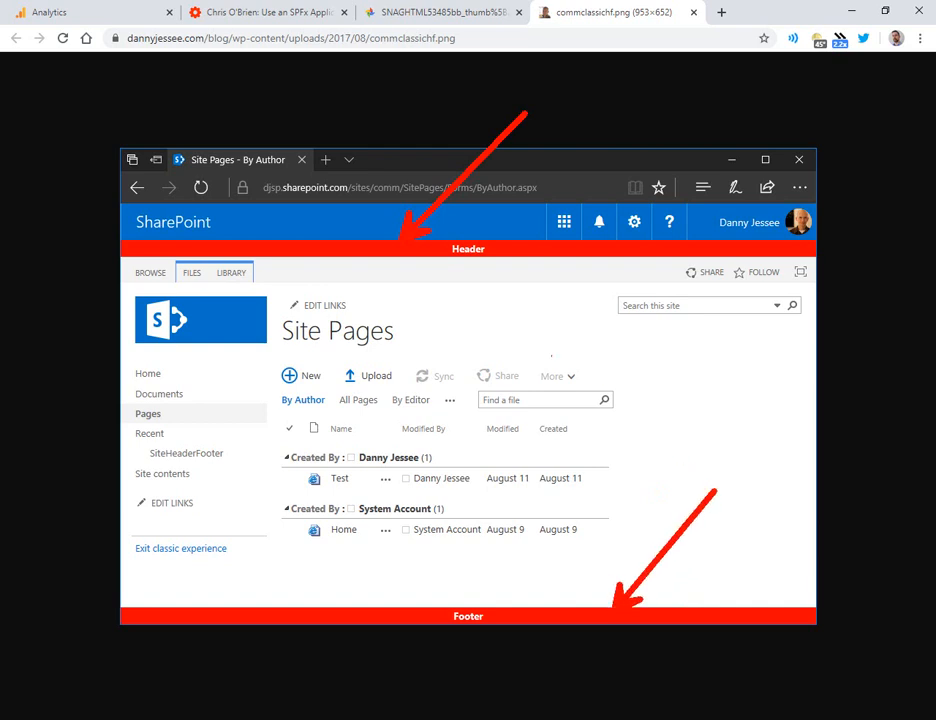
pyautogui.click(90, 12)
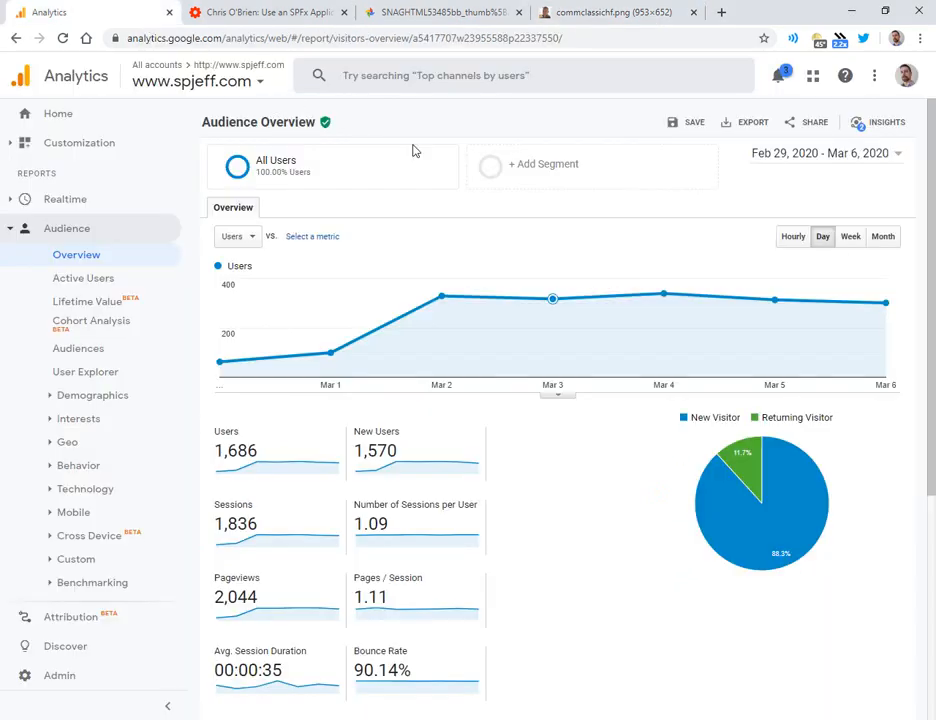
pyautogui.moveTo(575, 588)
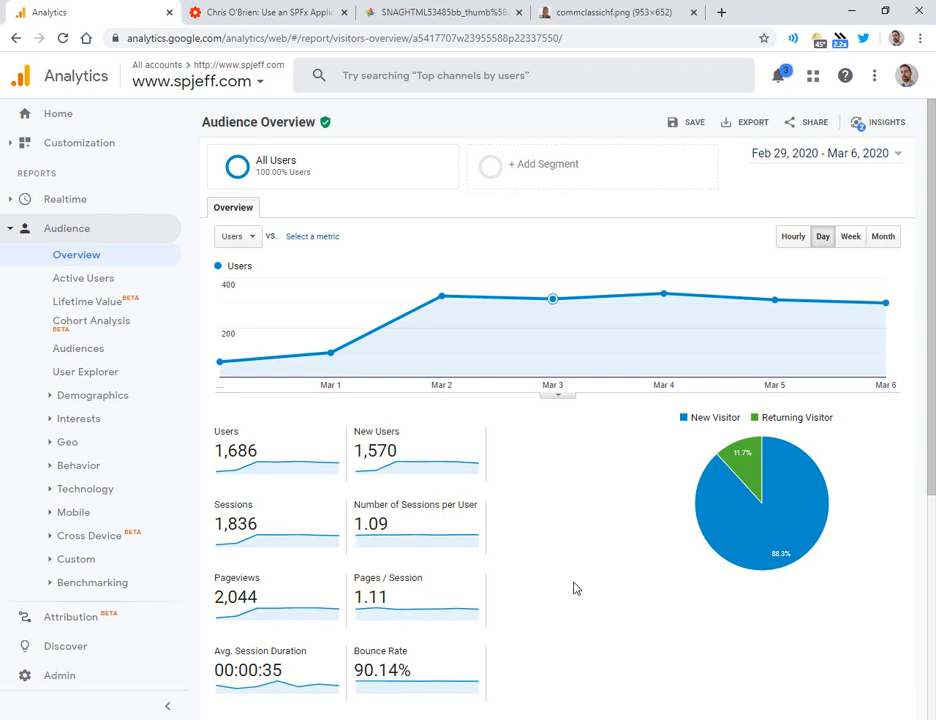
pyautogui.moveTo(580, 489)
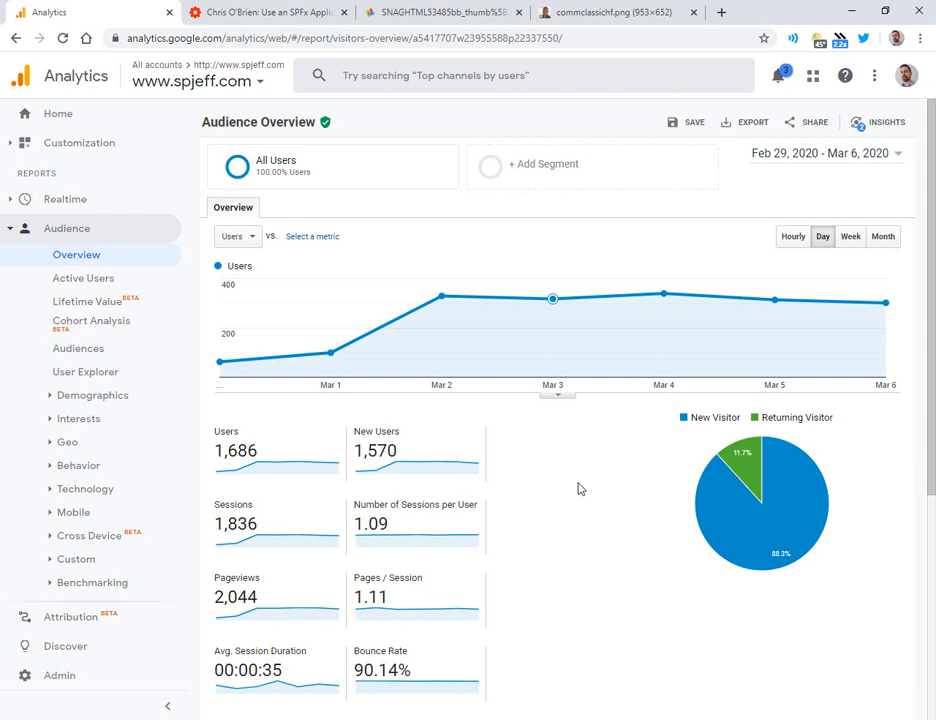
pyautogui.moveTo(455, 495)
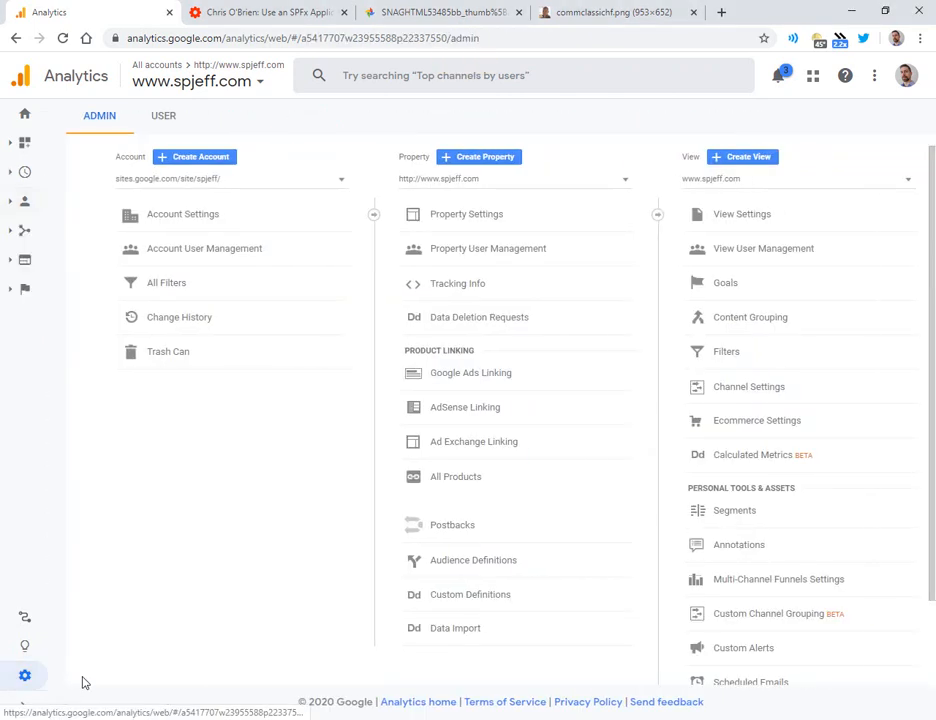
pyautogui.moveTo(479, 157)
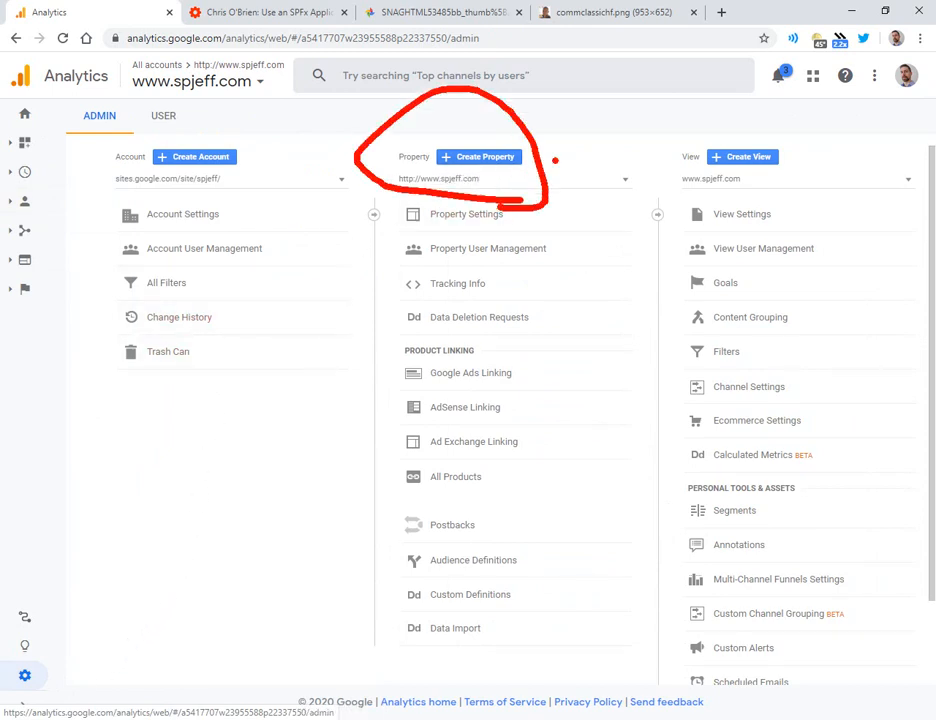
# - Start a new Analytics property with Web as the measurement type and continue to its details form
pyautogui.click(478, 157)
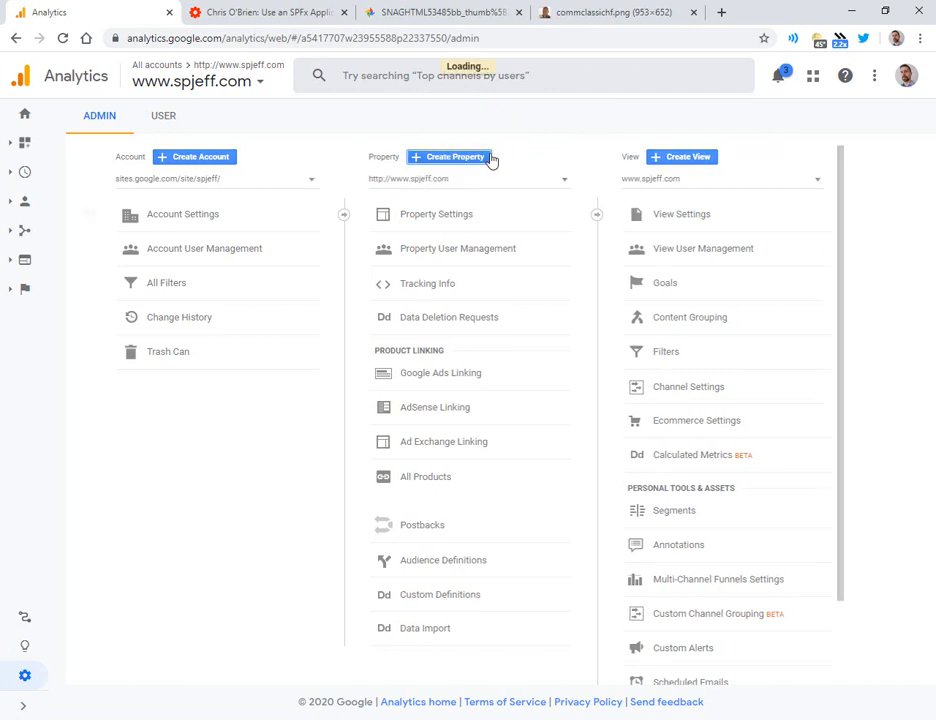
pyautogui.click(452, 156)
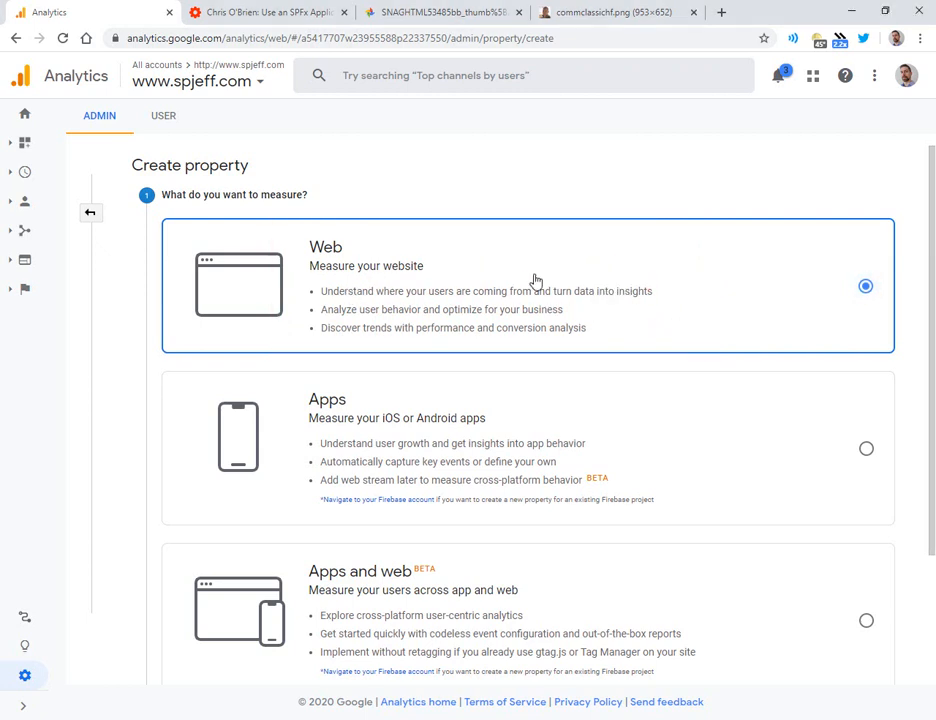
pyautogui.scroll(-3)
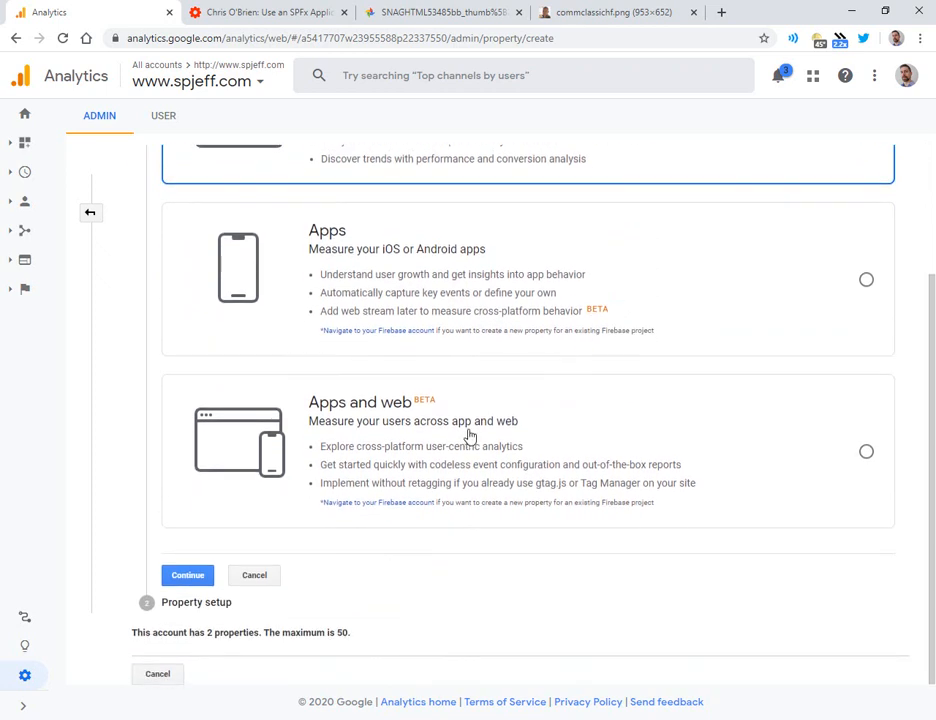
pyautogui.click(187, 575)
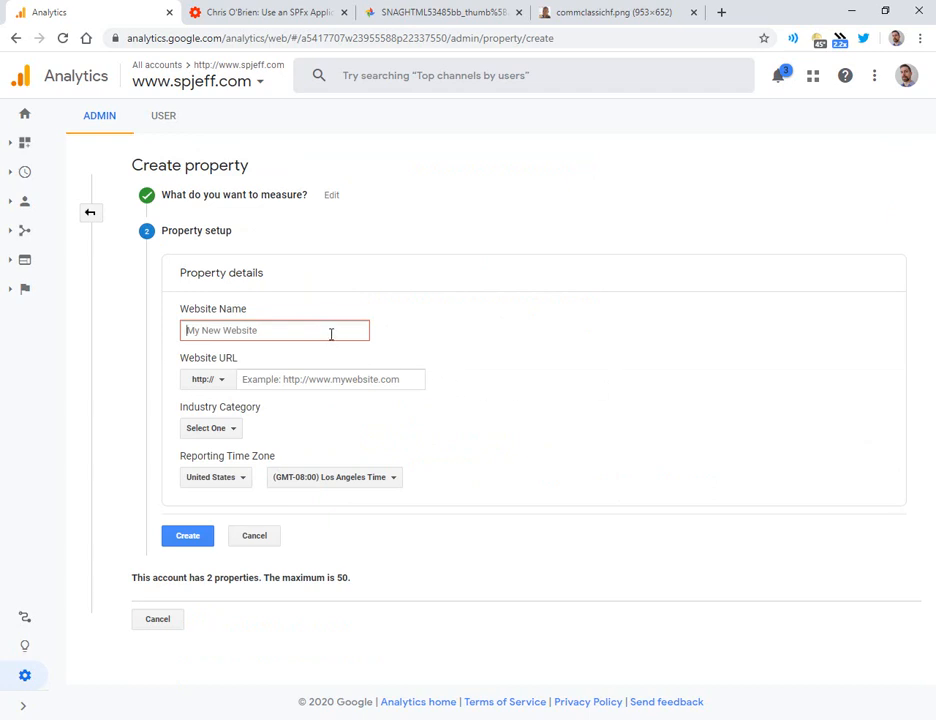
# - Create property 'Office 365 SPJeff' for spjeff.sharepoint.com, yielding tracking ID UA-5417707-7
pyautogui.write('Office 365')
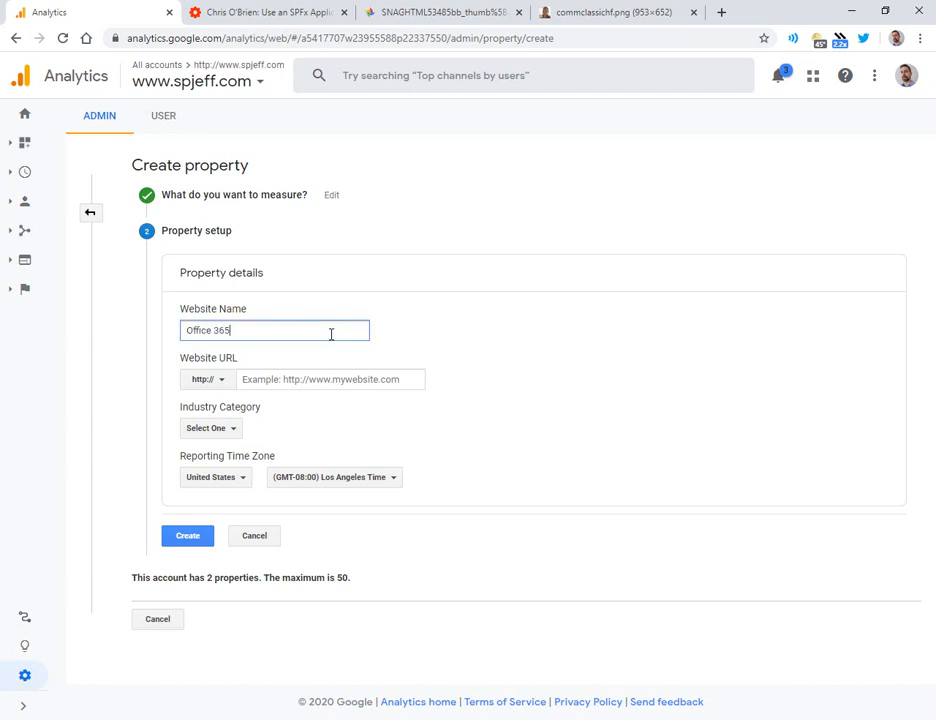
pyautogui.write('SPJeff')
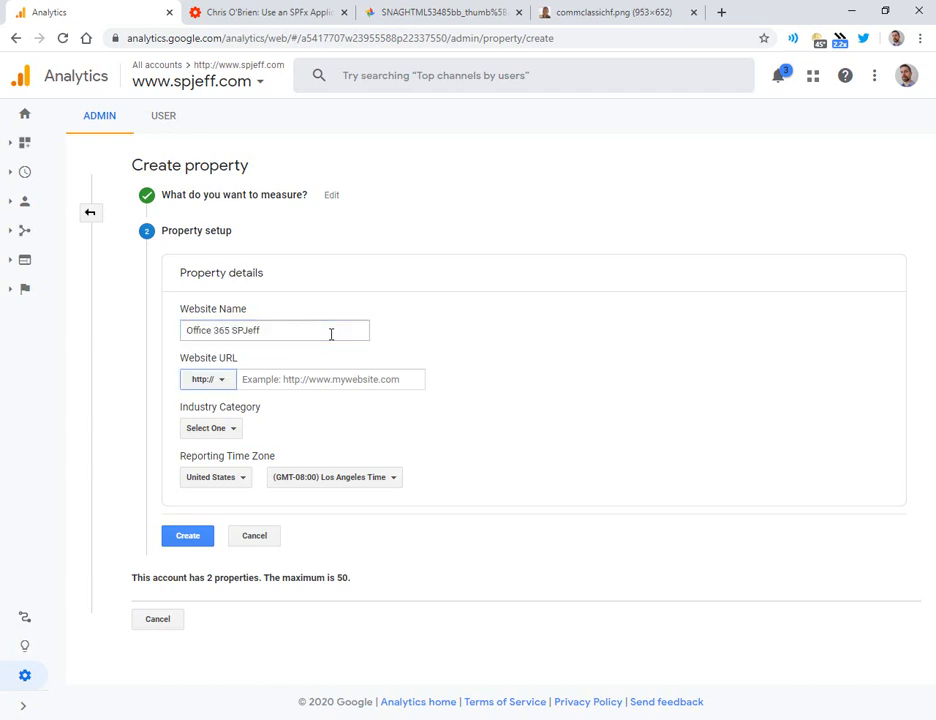
pyautogui.write('spjeff.sharepoint.com')
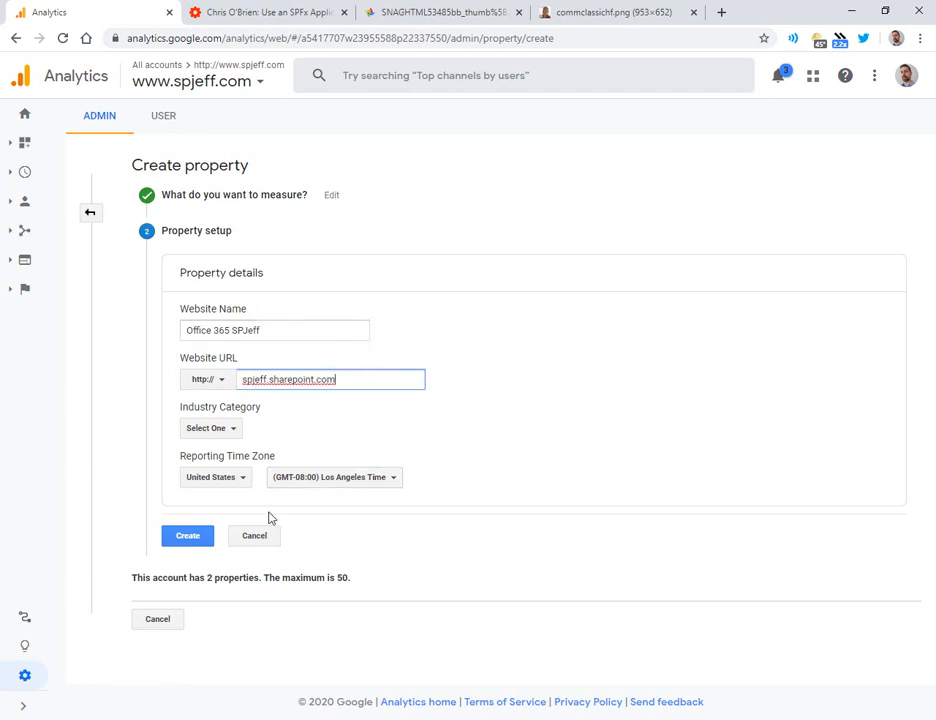
pyautogui.click(187, 535)
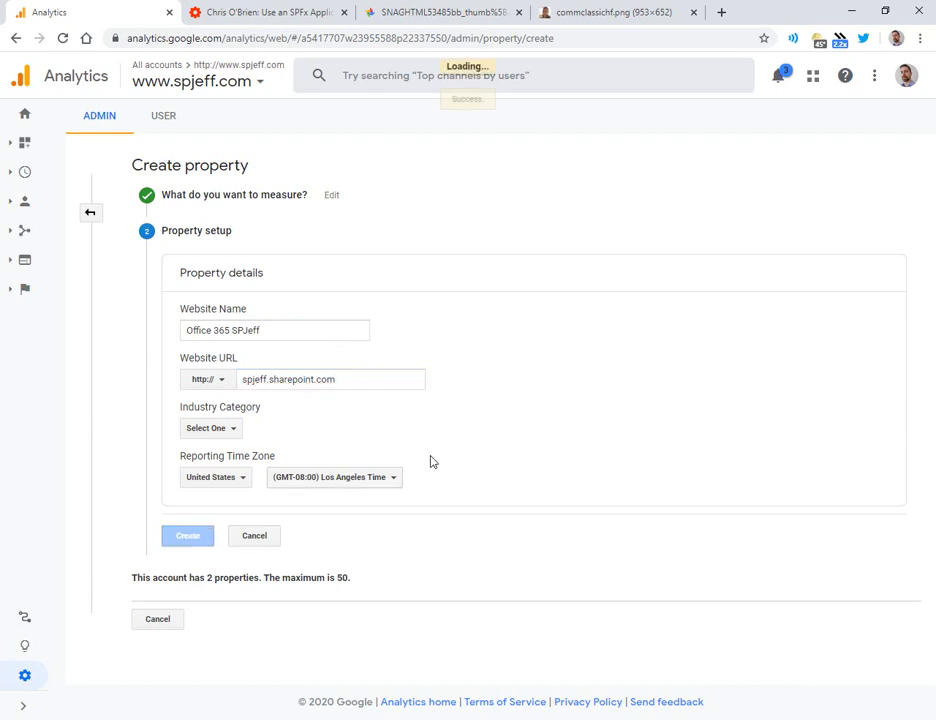
pyautogui.click(187, 535)
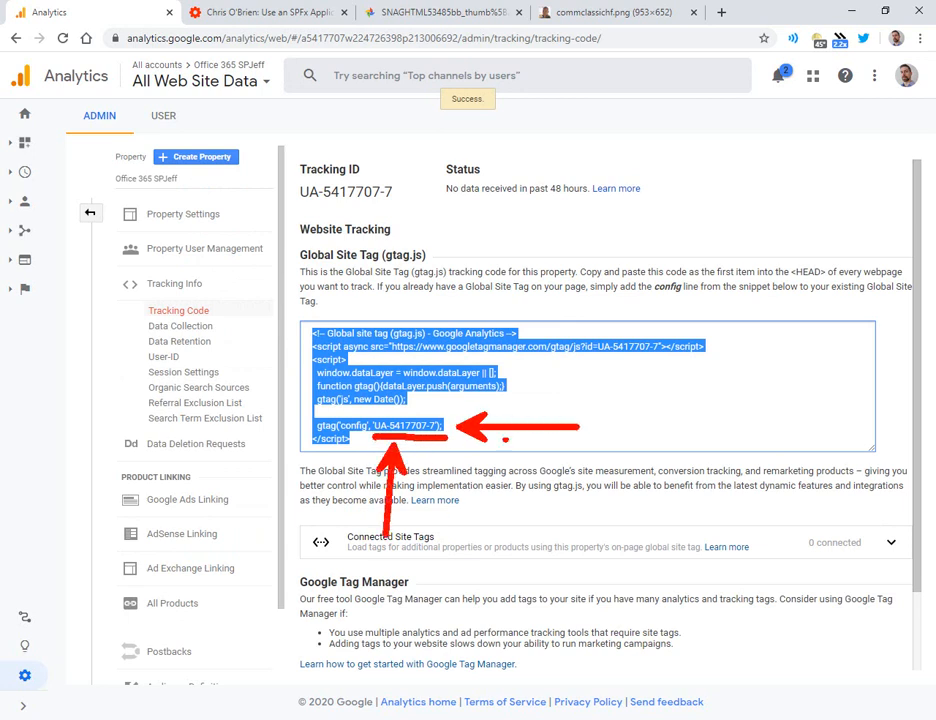
# - Copy the gtag.js global site tag snippet from the Tracking Code box
pyautogui.rightClick(400, 400)
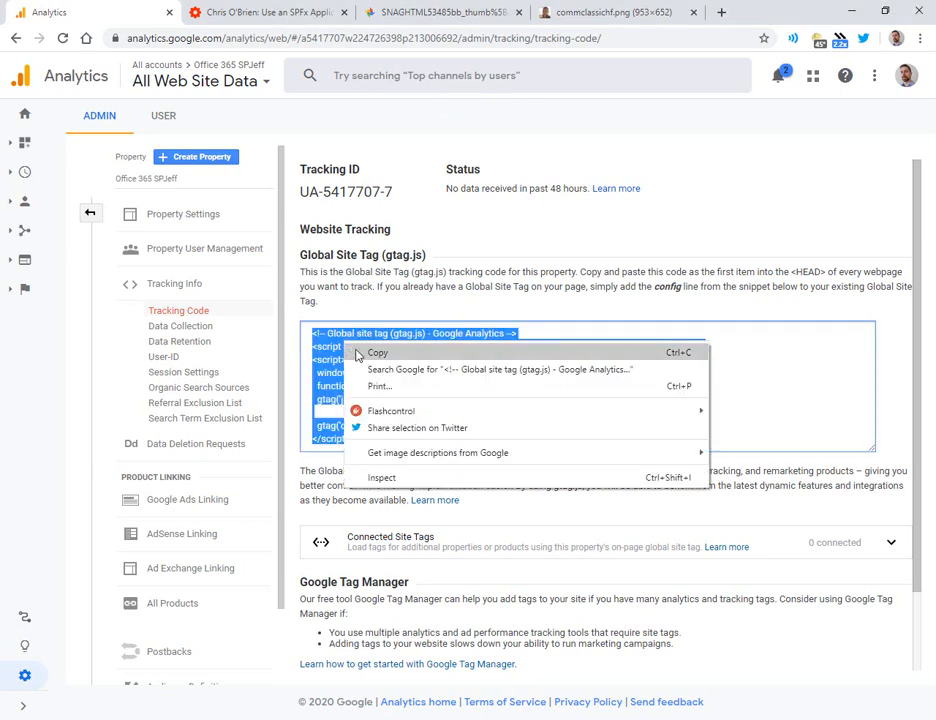
pyautogui.click(378, 353)
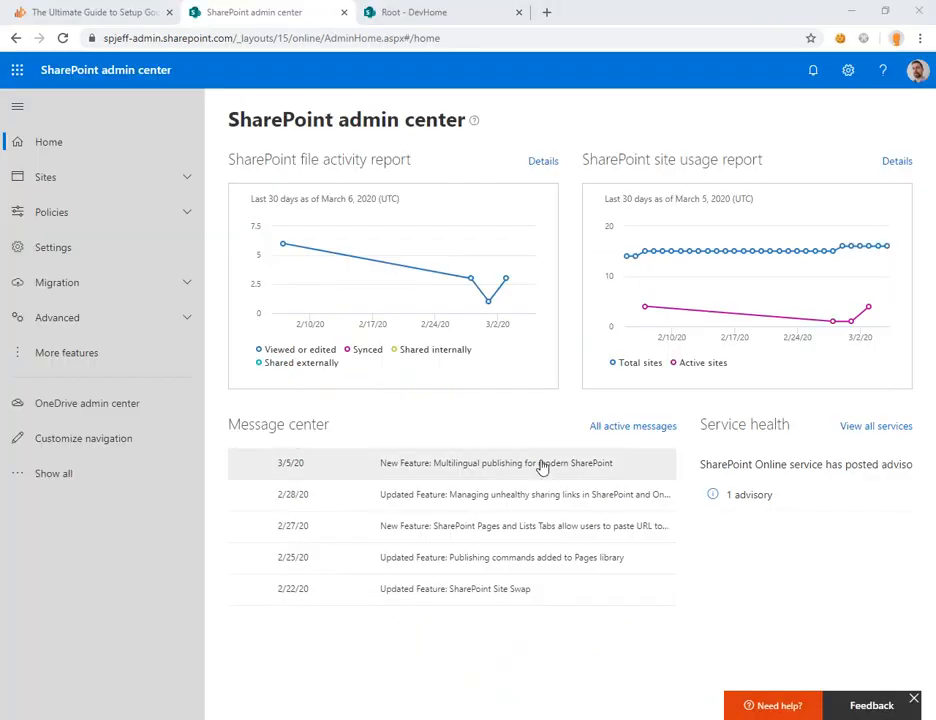
# - Browse Active sites and the Root DevHome site, then return to the SharePoint Vitals guide
pyautogui.click(45, 177)
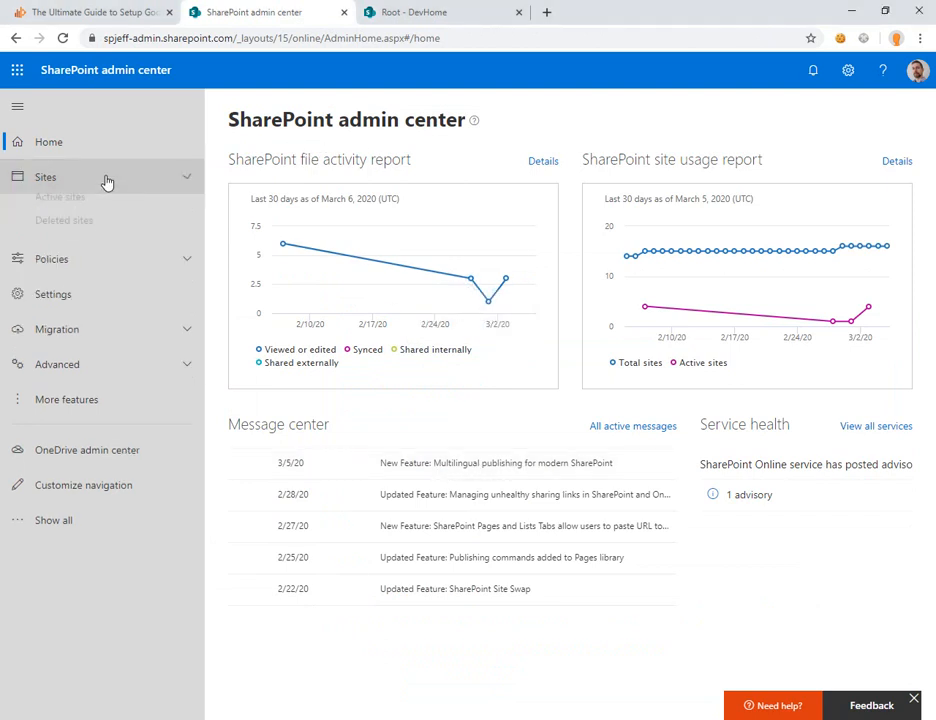
pyautogui.click(60, 197)
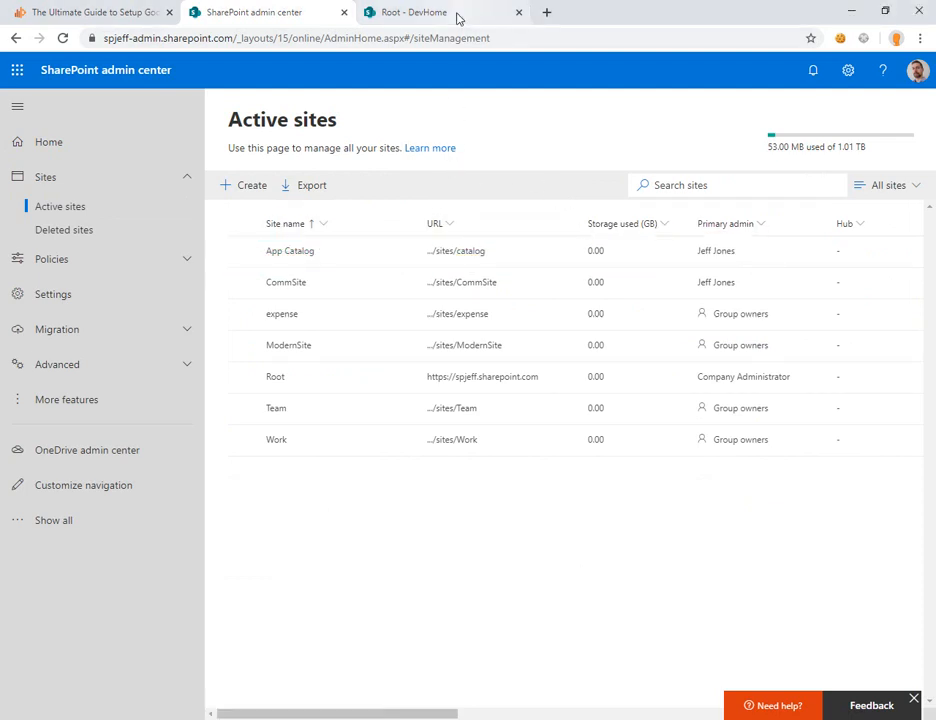
pyautogui.click(415, 12)
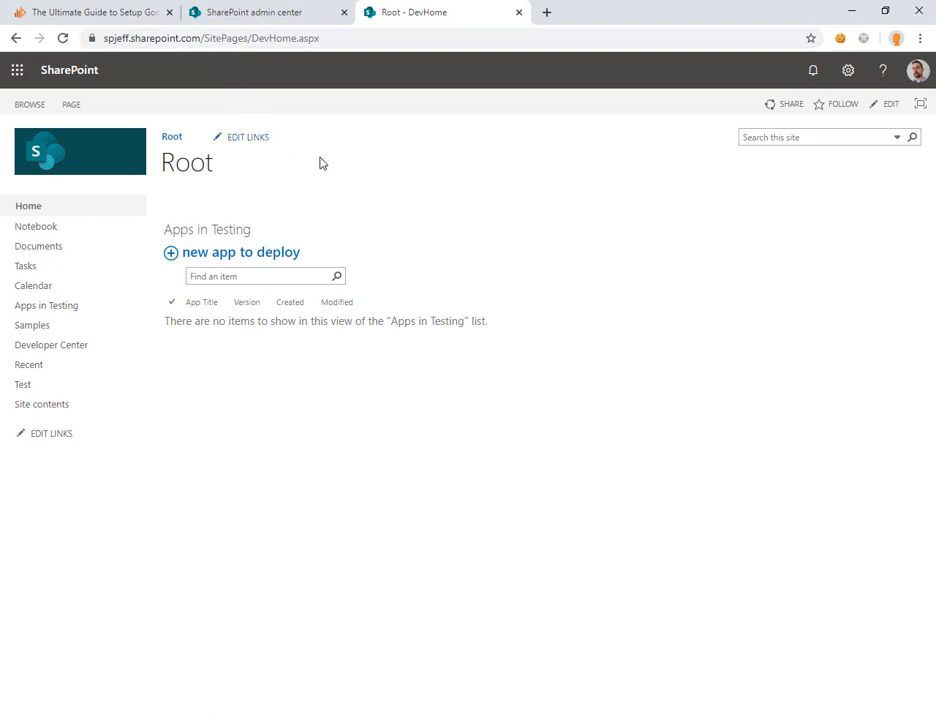
pyautogui.click(90, 11)
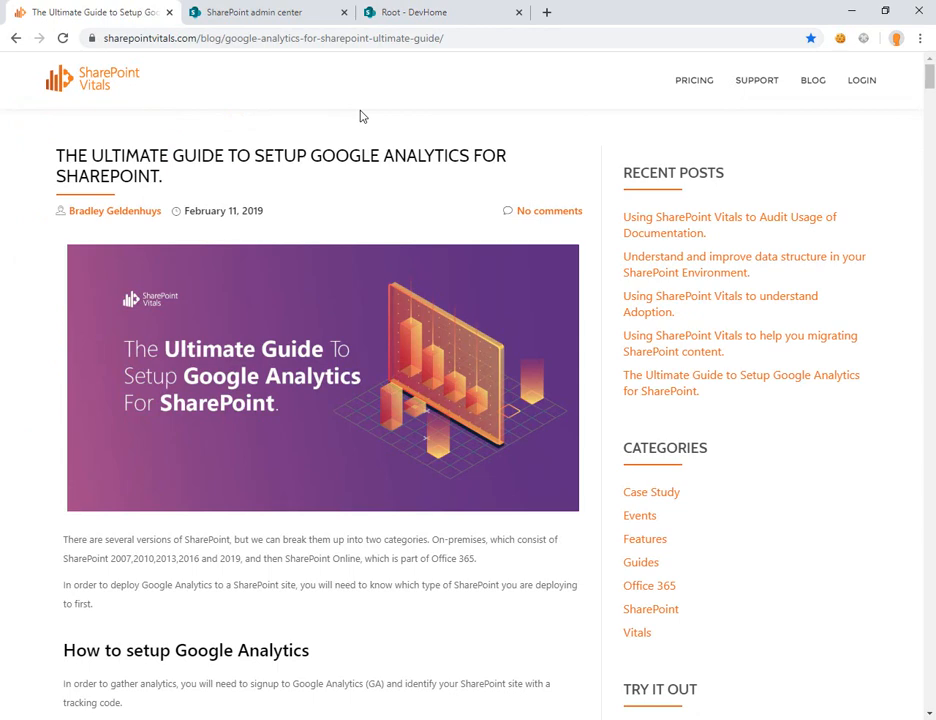
pyautogui.moveTo(397, 271)
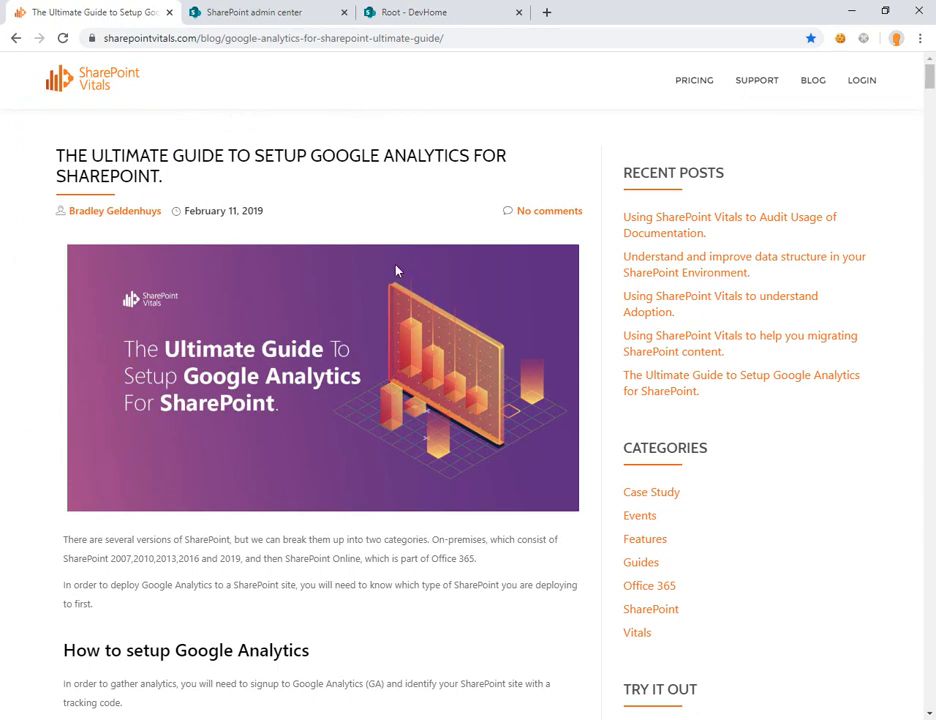
# - Scroll the SharePoint Vitals guide down to its SPFx command-line deployment steps
pyautogui.scroll(-3)
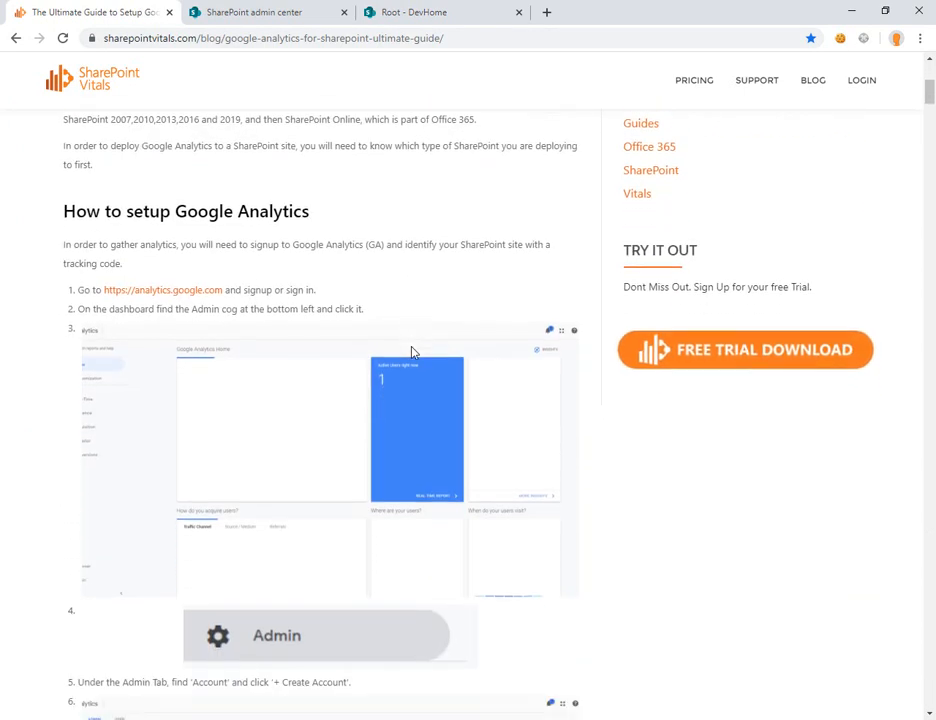
pyautogui.scroll(-3)
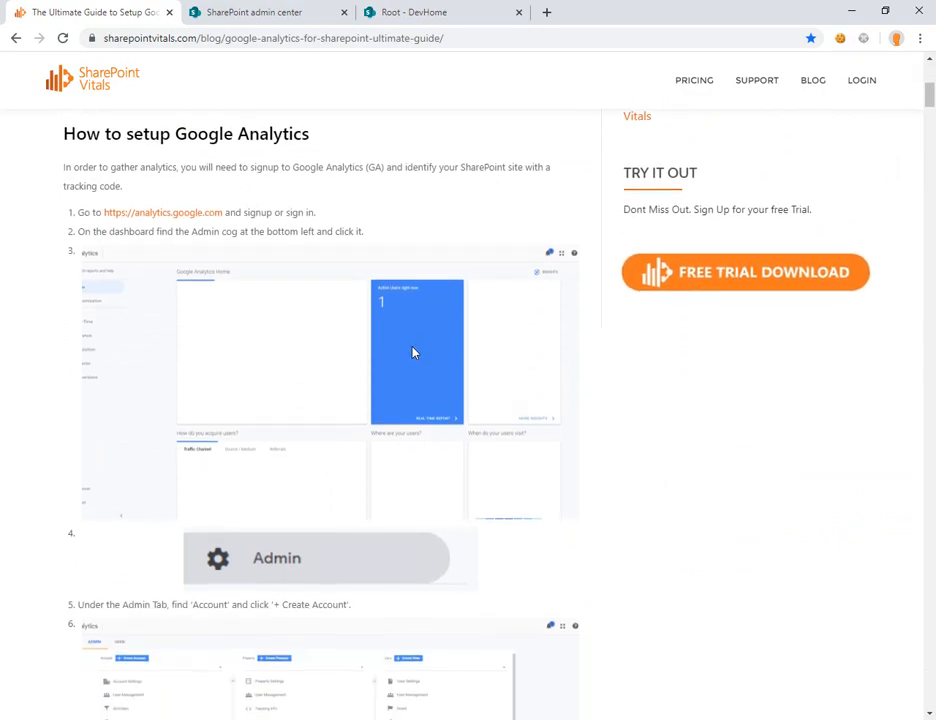
pyautogui.scroll(-3)
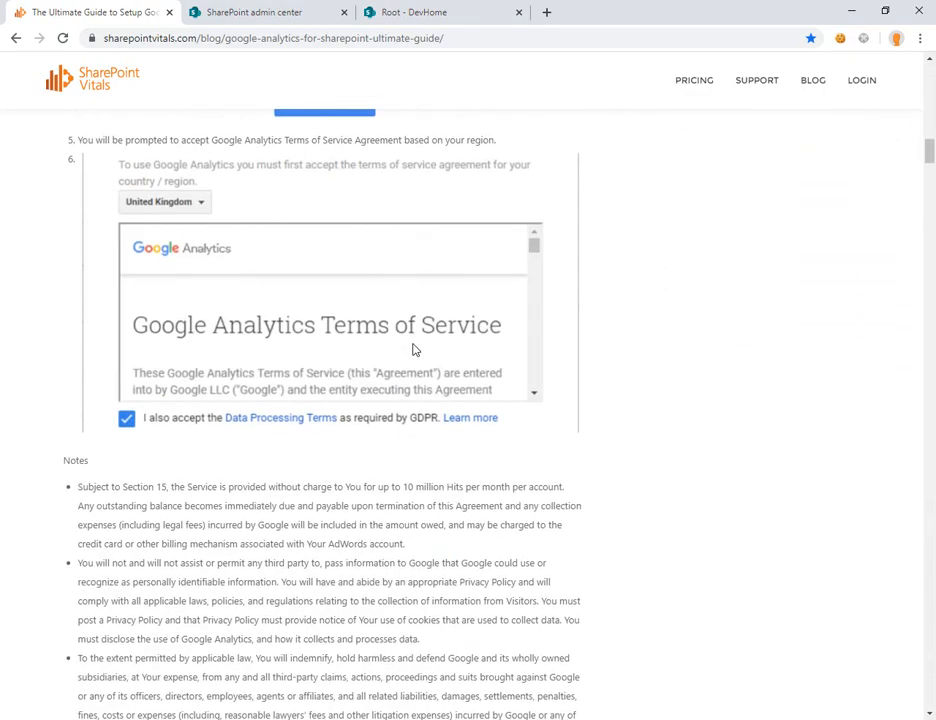
pyautogui.scroll(-3)
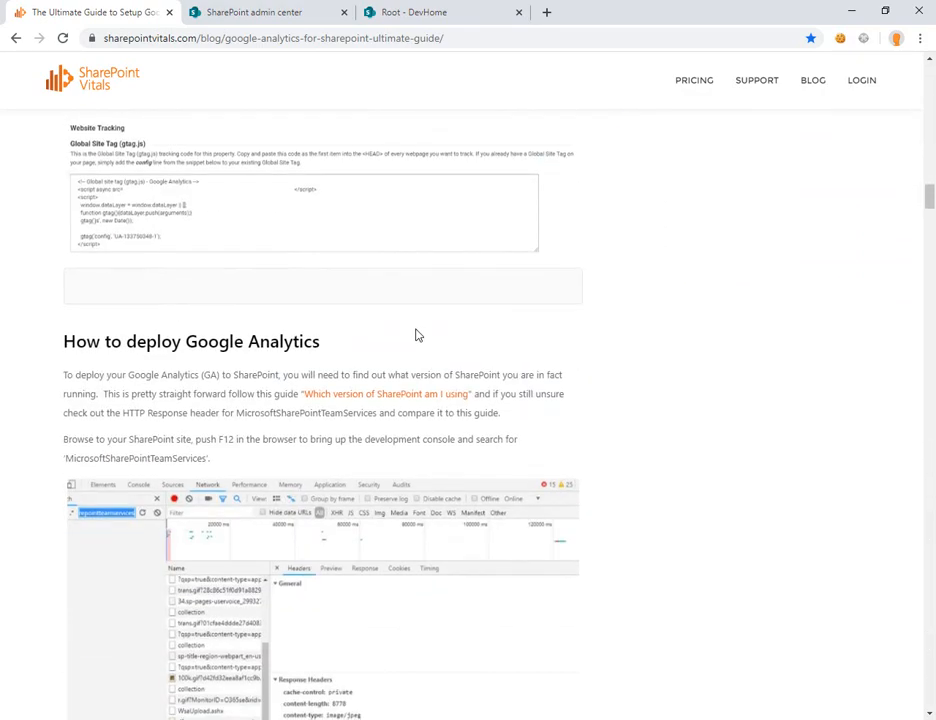
pyautogui.scroll(-3)
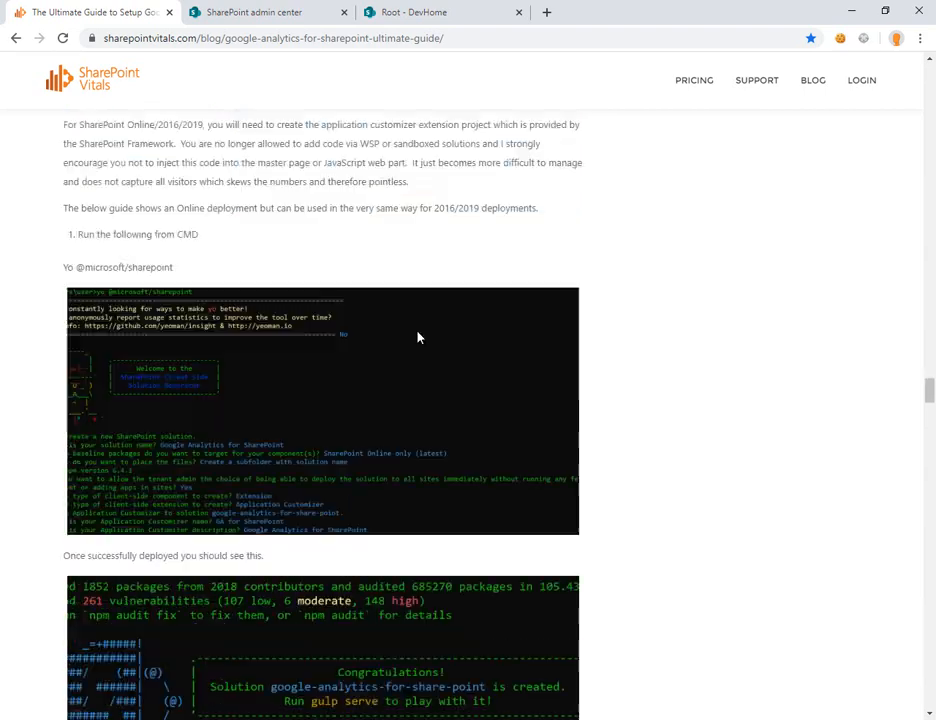
pyautogui.scroll(-3)
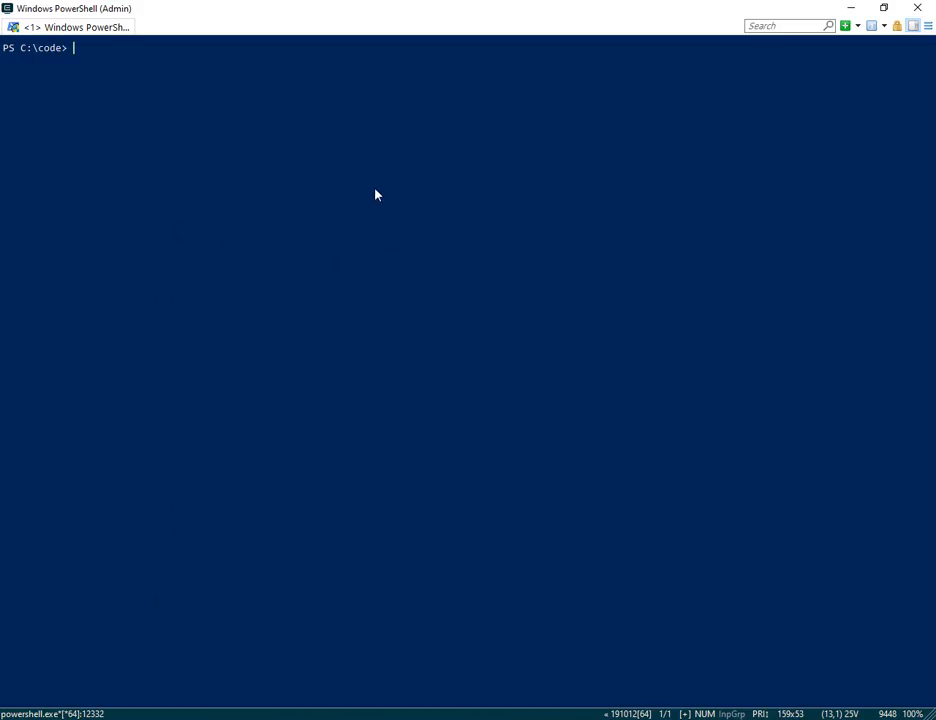
pyautogui.write('Yo @microsoft/sharepoint')
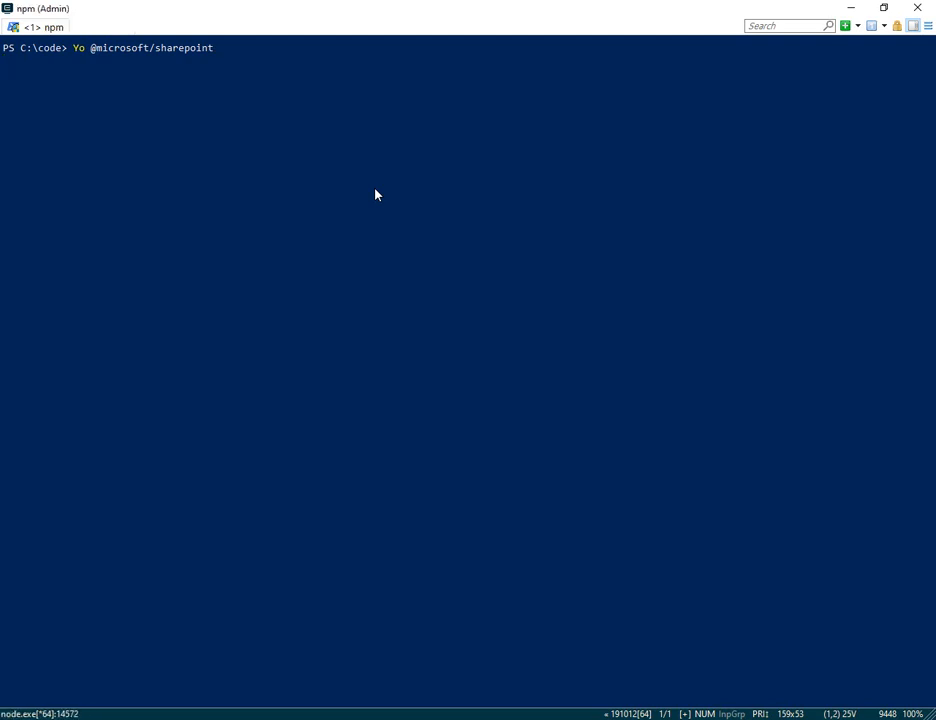
pyautogui.write('SPFxGoogleAnalytics')
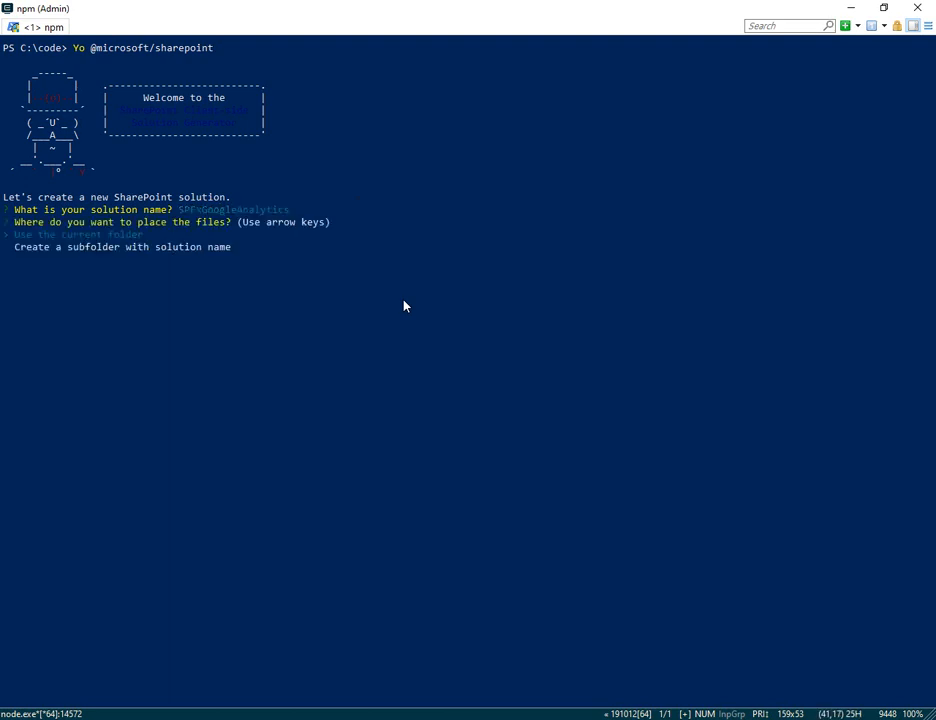
pyautogui.press('Enter')
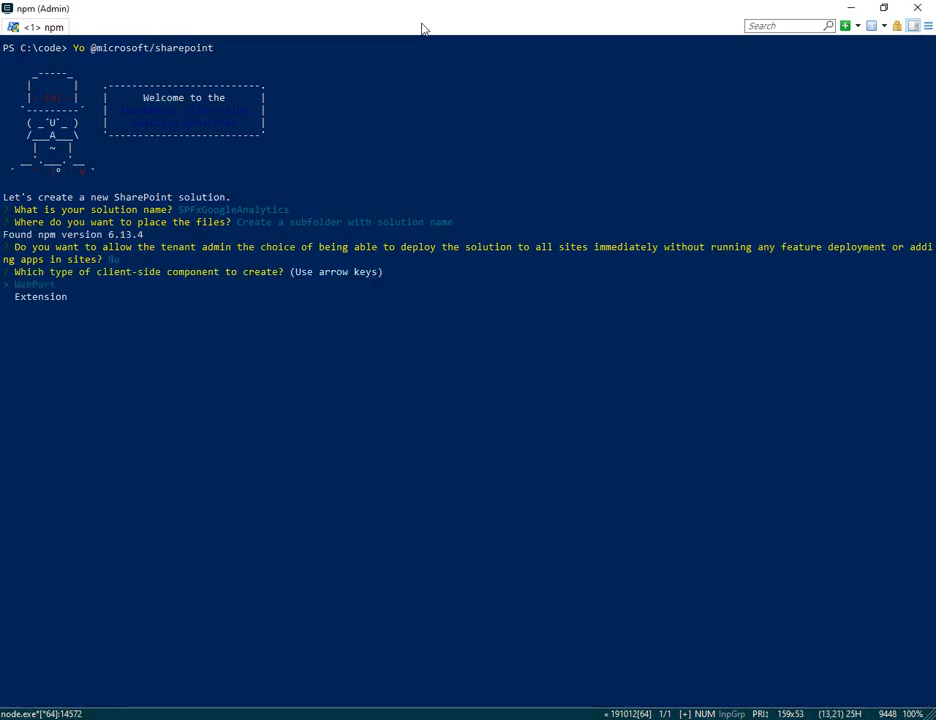
pyautogui.press('Down')
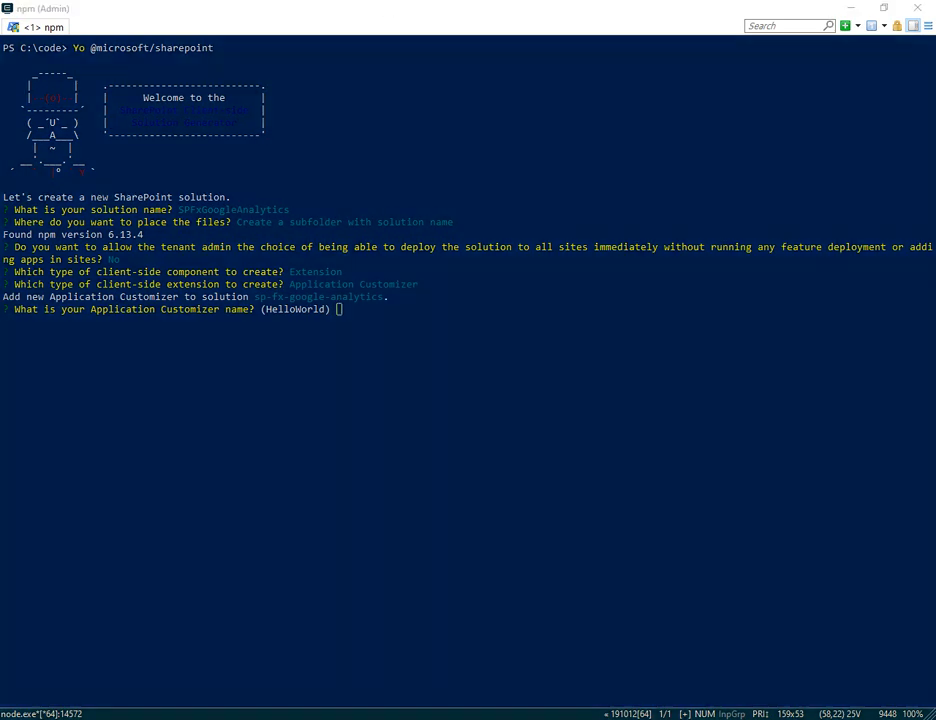
pyautogui.moveTo(577, 181)
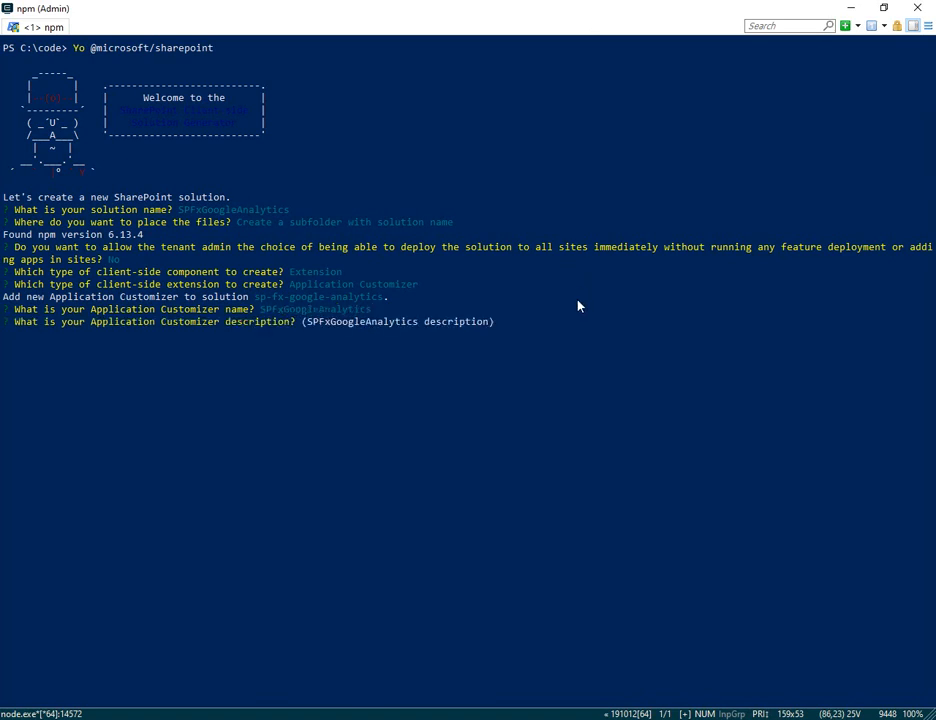
pyautogui.write('SPFxGoogleAnalytics')
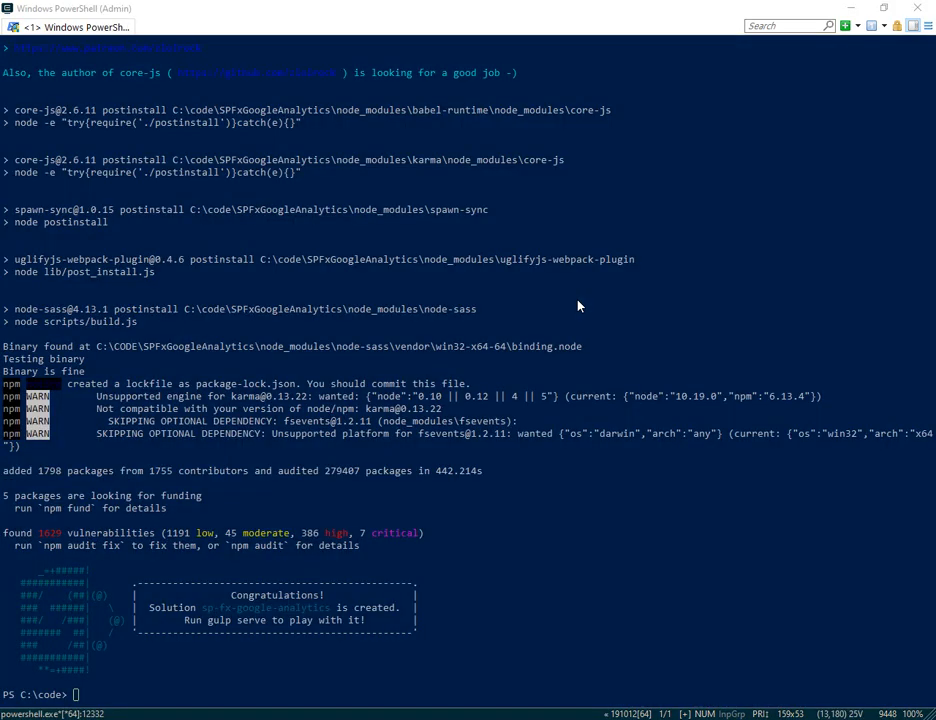
pyautogui.write('code .')
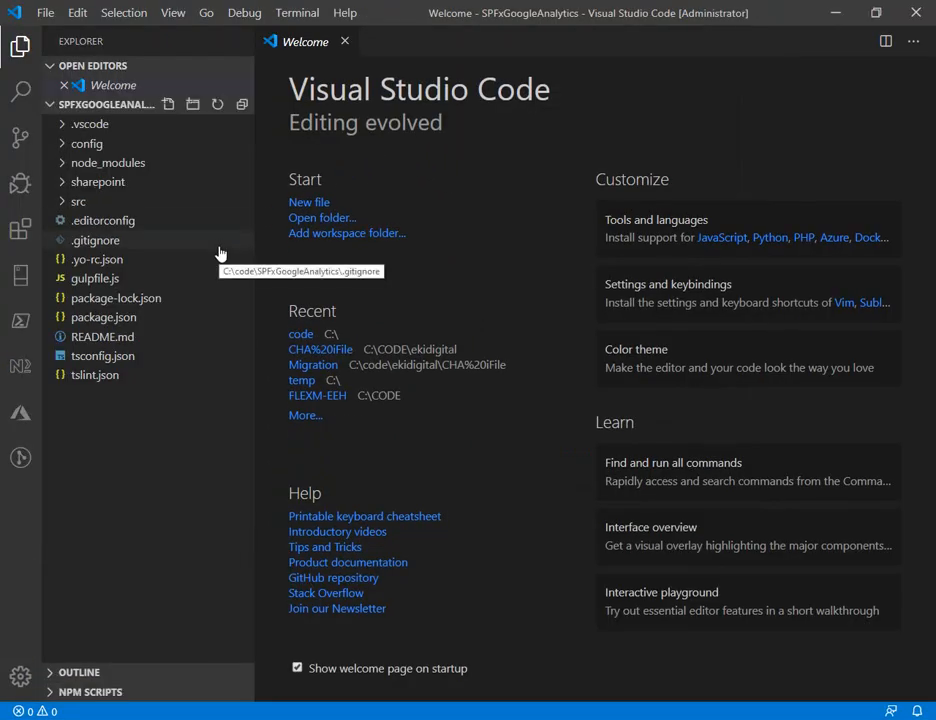
pyautogui.moveTo(97, 181)
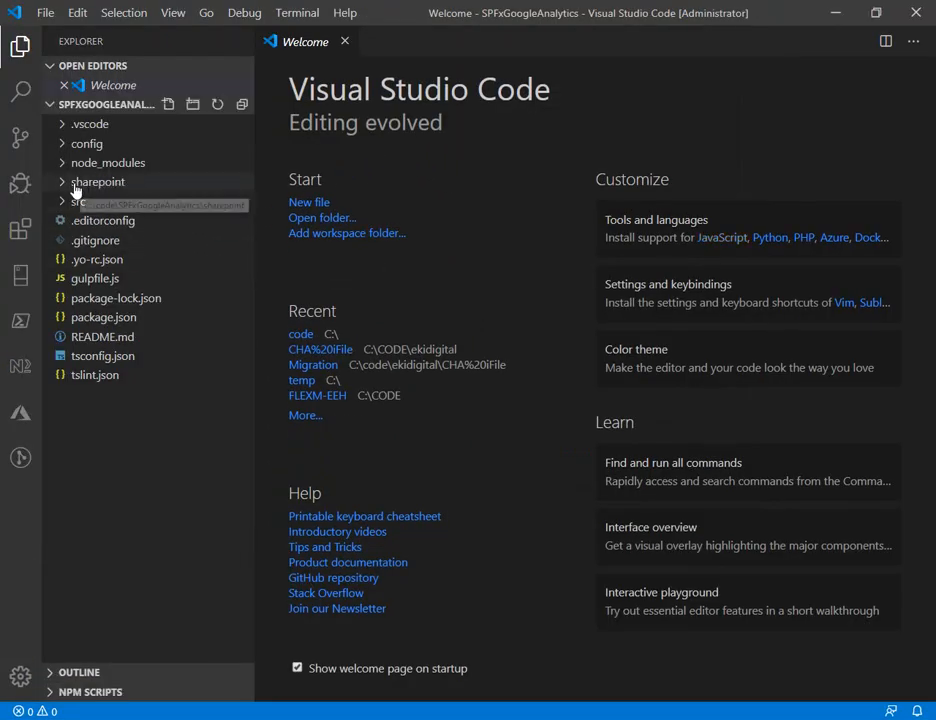
# - Expand src > extensions and open SpFxGoogleAnalyticsApplicationCustomizer.ts
pyautogui.click(78, 201)
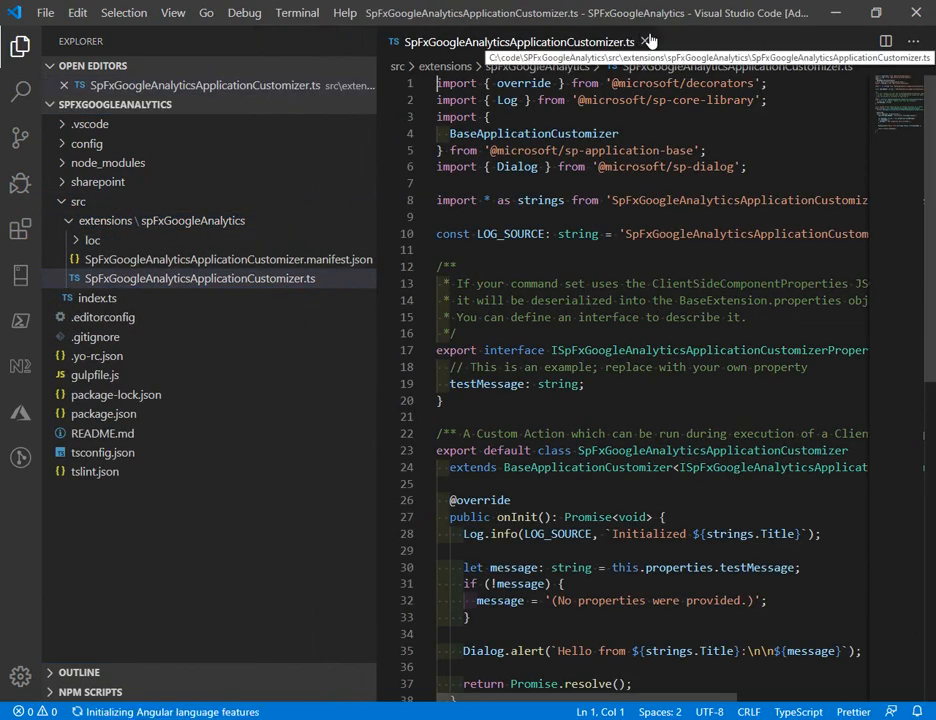
pyautogui.moveTo(221, 113)
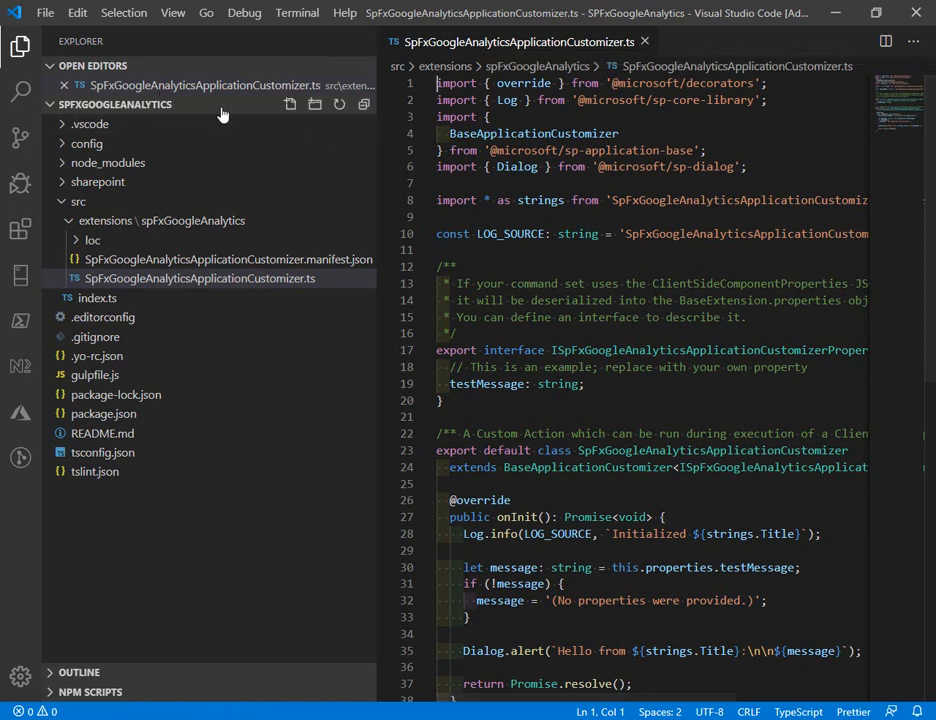
pyautogui.click(20, 46)
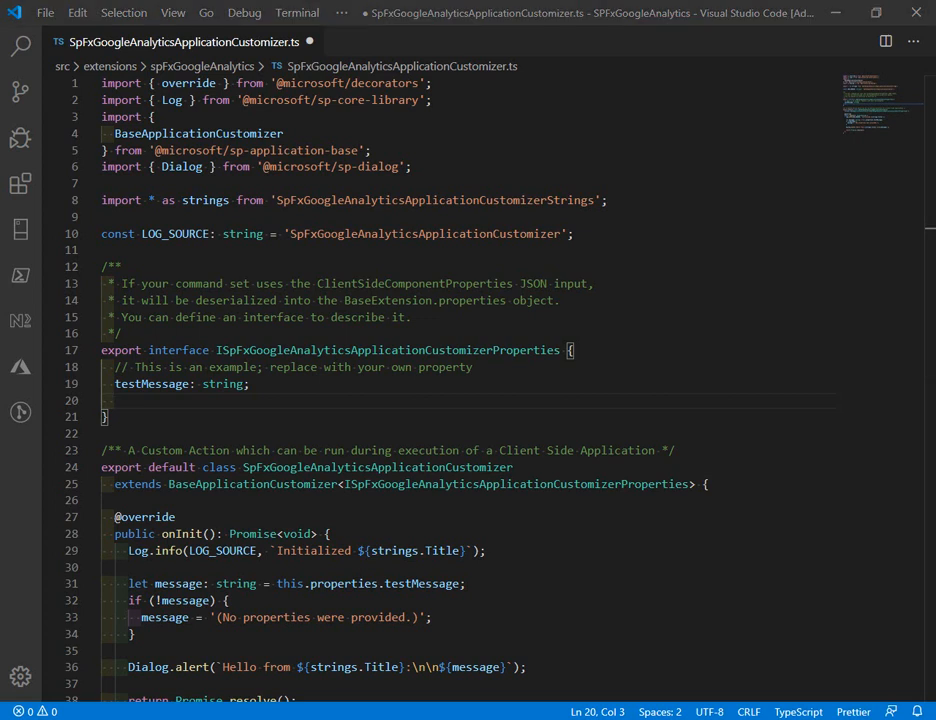
# - Add 'MissingID: string;' below testMessage in the customizer's properties interface
pyautogui.write('MissingID: string;')
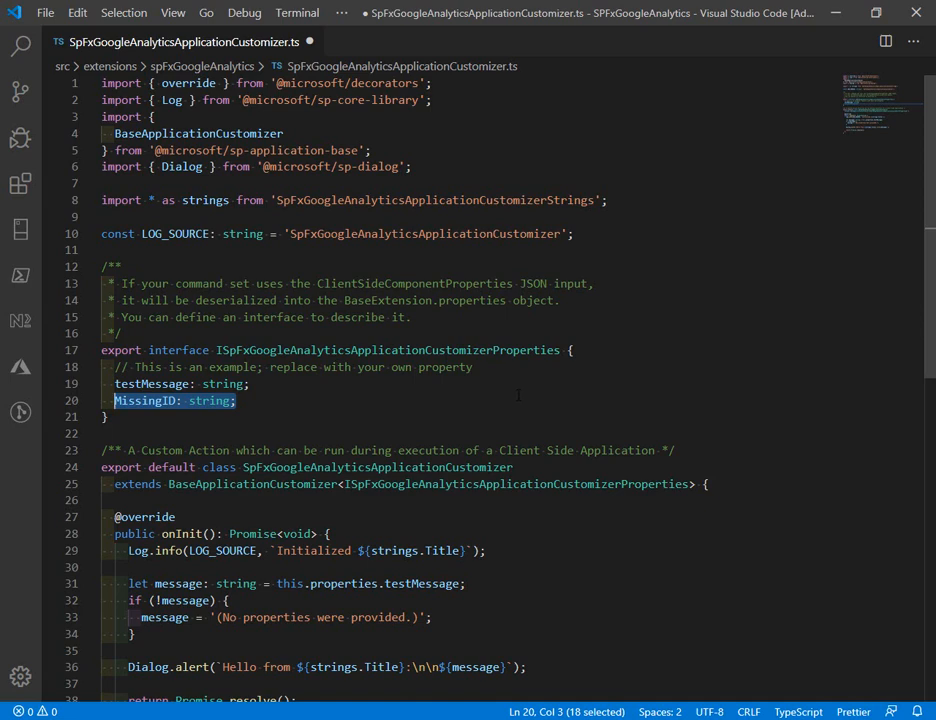
pyautogui.scroll(-3)
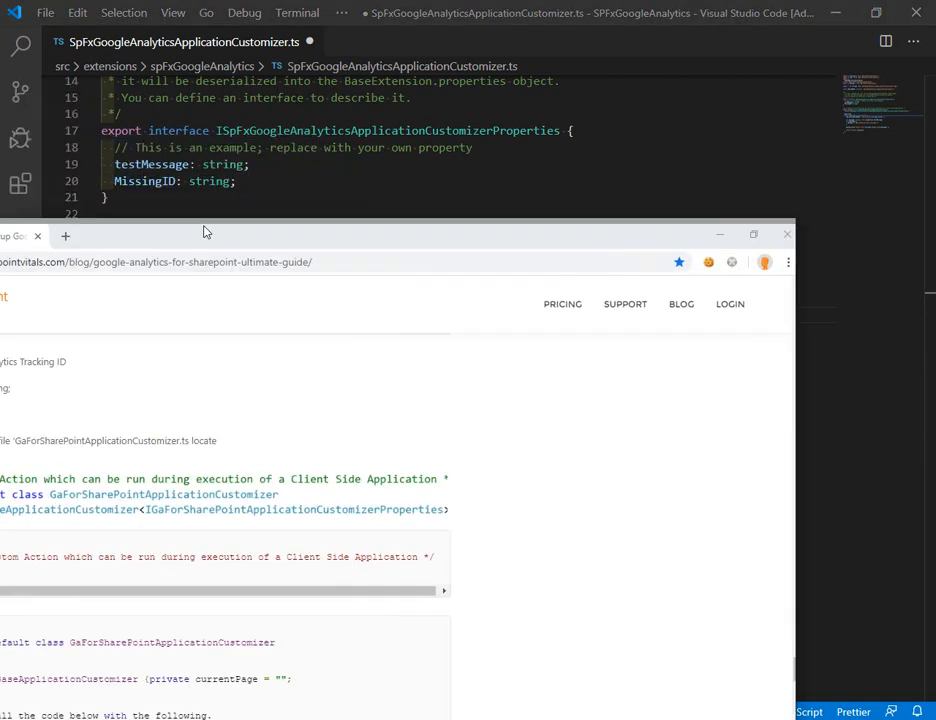
# - Copy the SharePoint Vitals guide's replacement customizer class code from the maximized browser
pyautogui.click(753, 234)
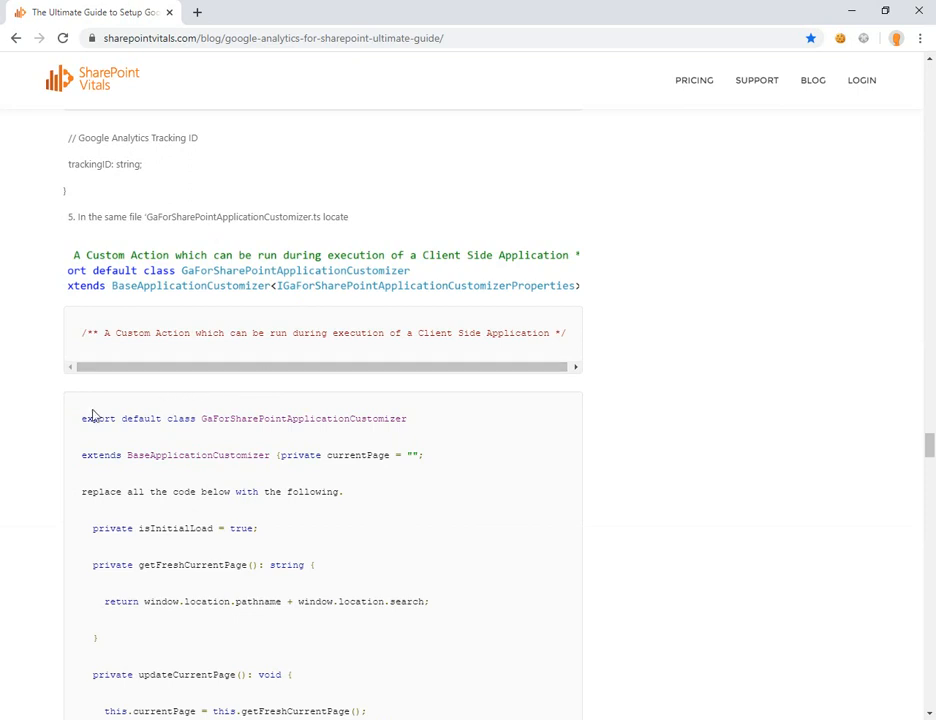
pyautogui.moveTo(81, 418); pyautogui.dragTo(398, 418)
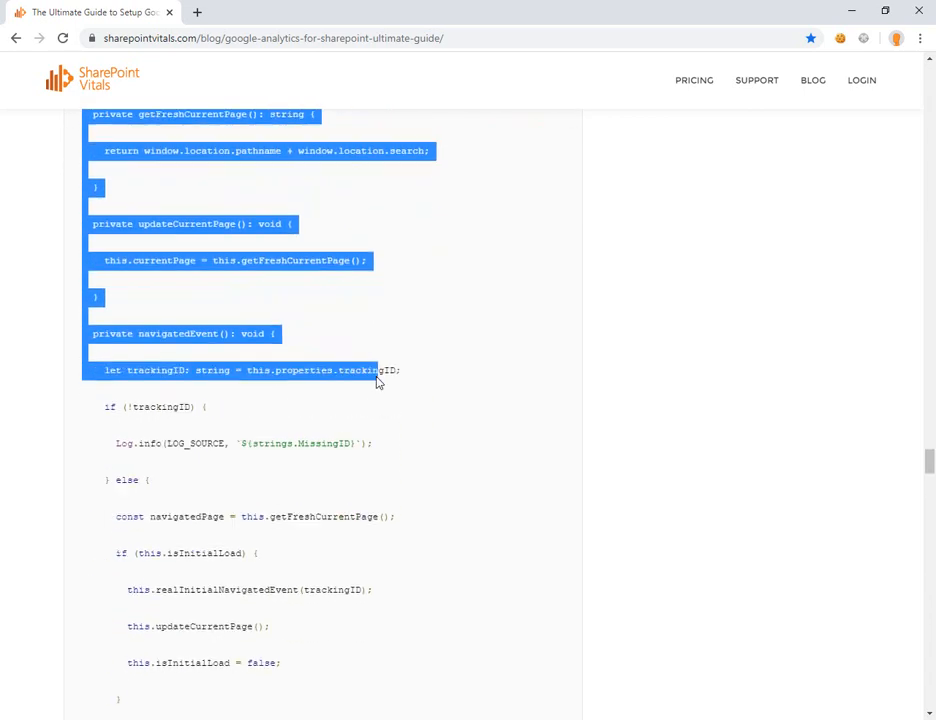
pyautogui.scroll(-3)
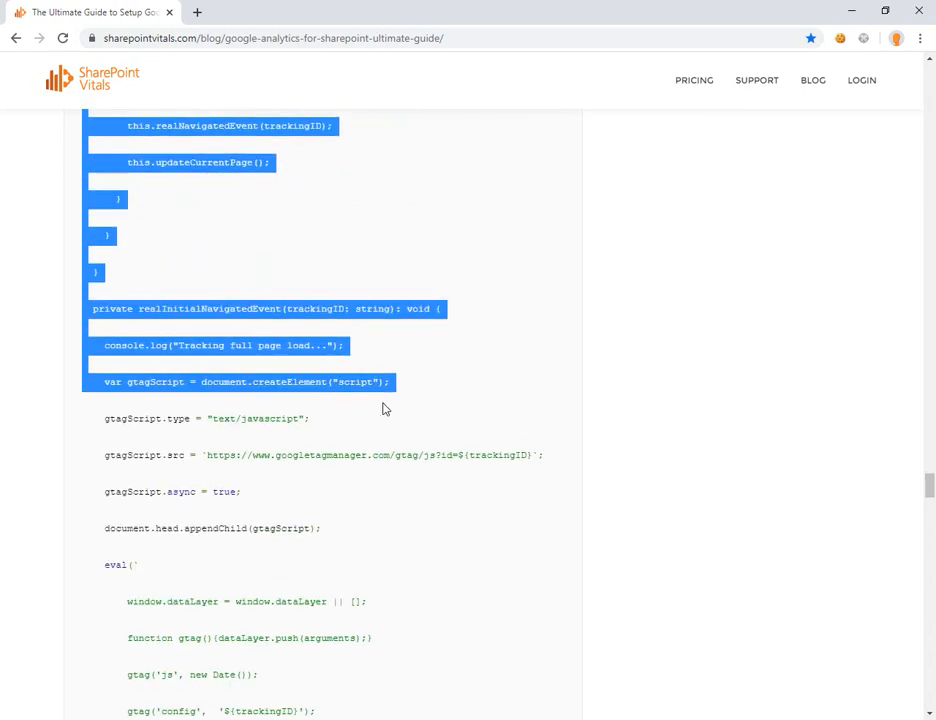
pyautogui.scroll(-3)
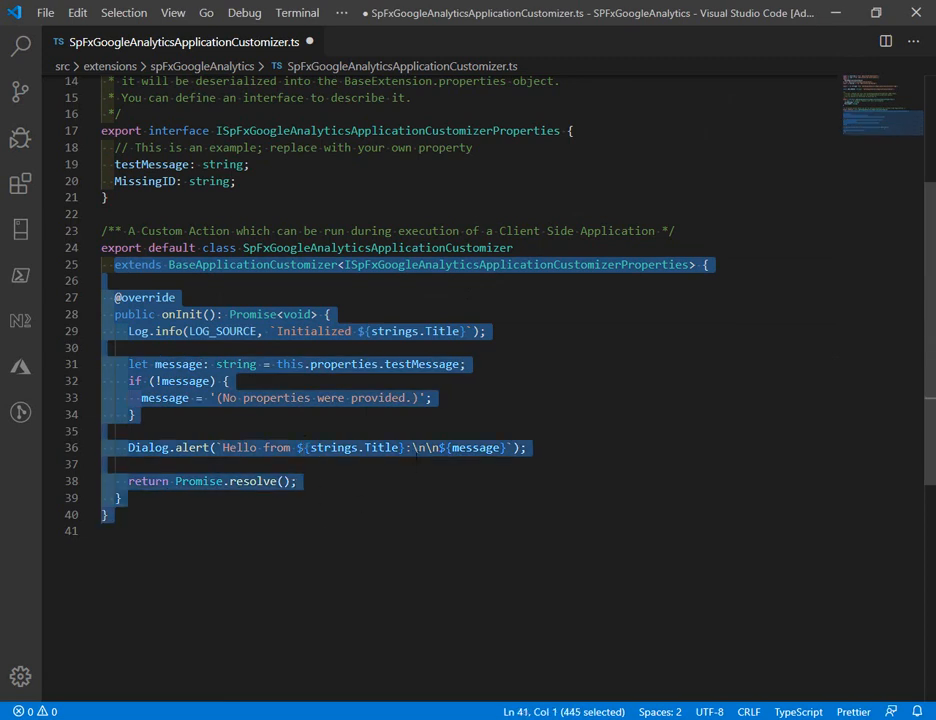
# - Delete the old class body and paste in the guide's Google Analytics tracking code
pyautogui.press('Delete')
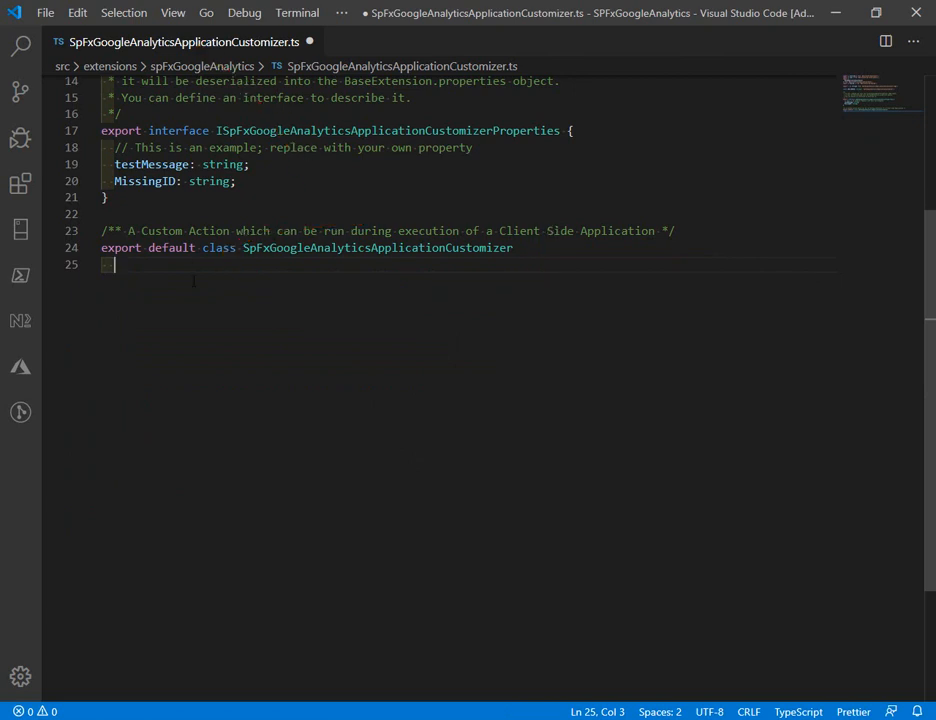
pyautogui.scroll(-3)
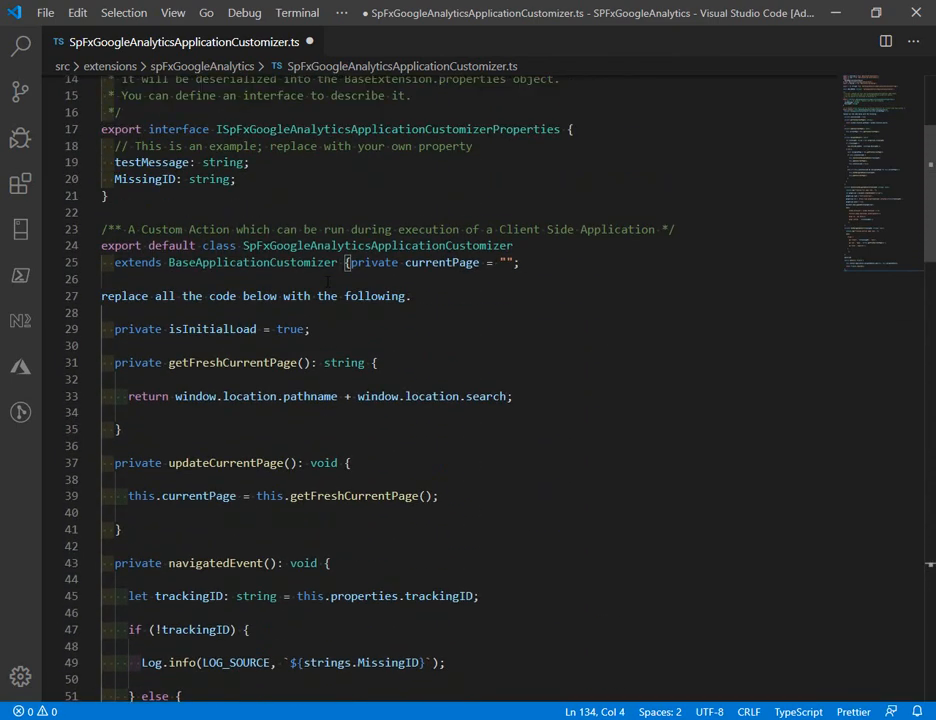
pyautogui.scroll(-3)
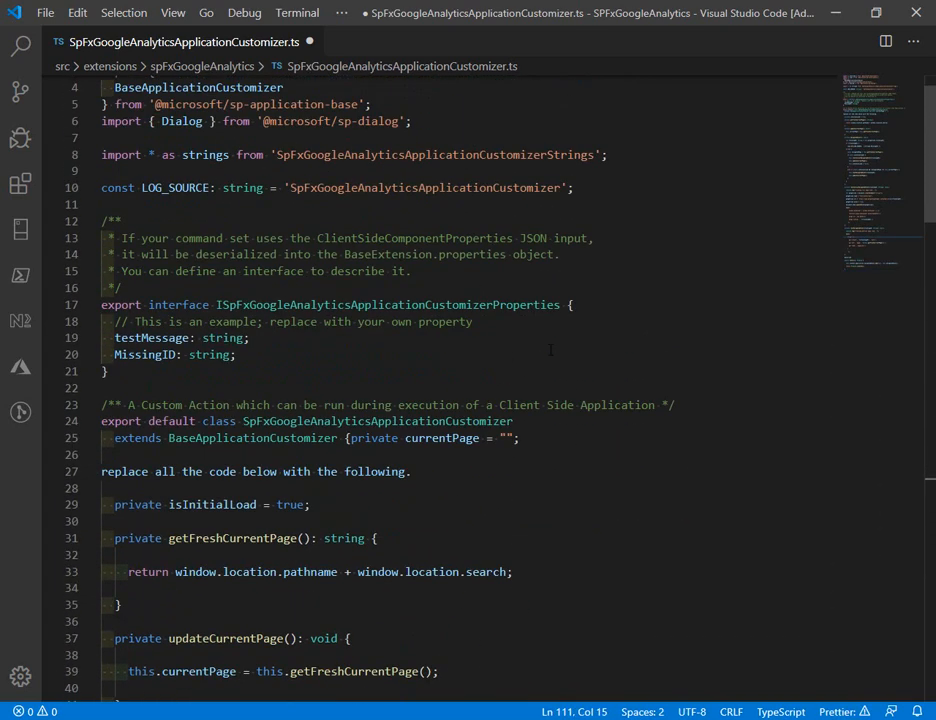
pyautogui.scroll(-3)
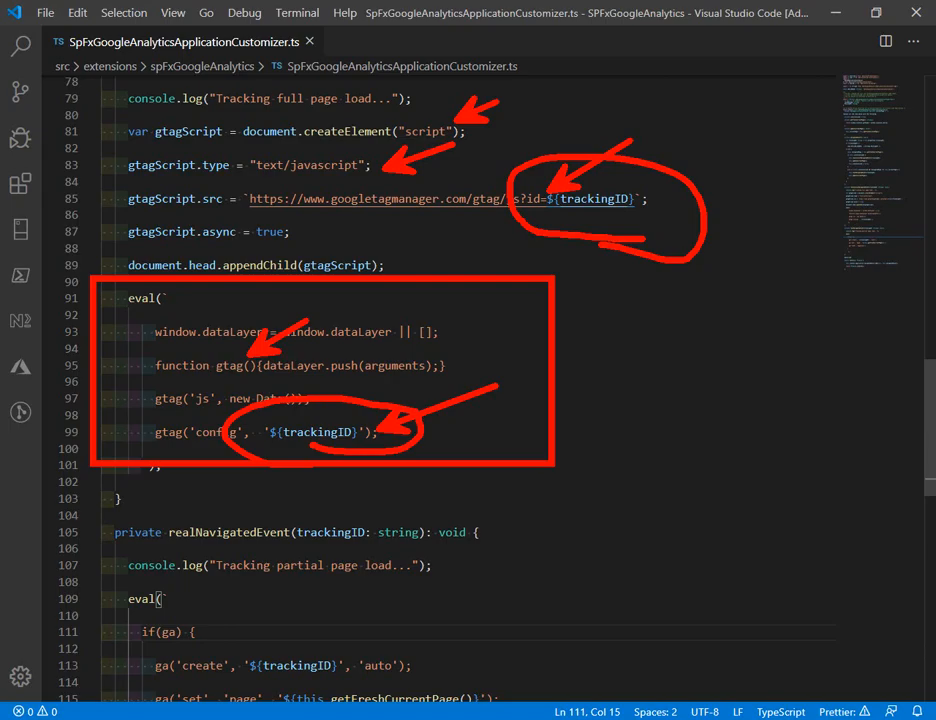
pyautogui.scroll(3)
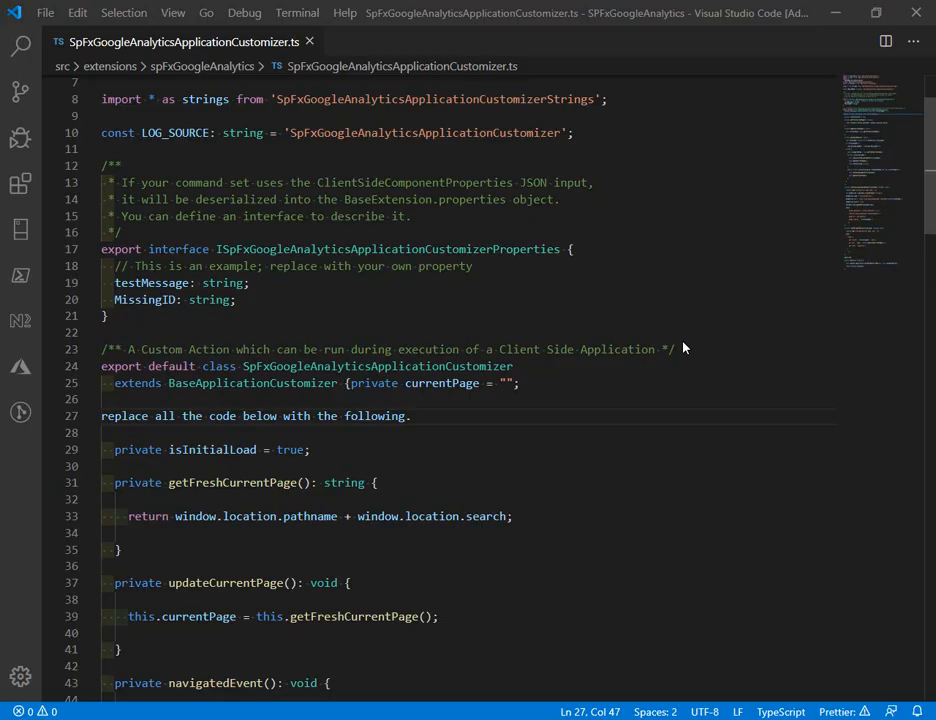
pyautogui.moveTo(685, 347)
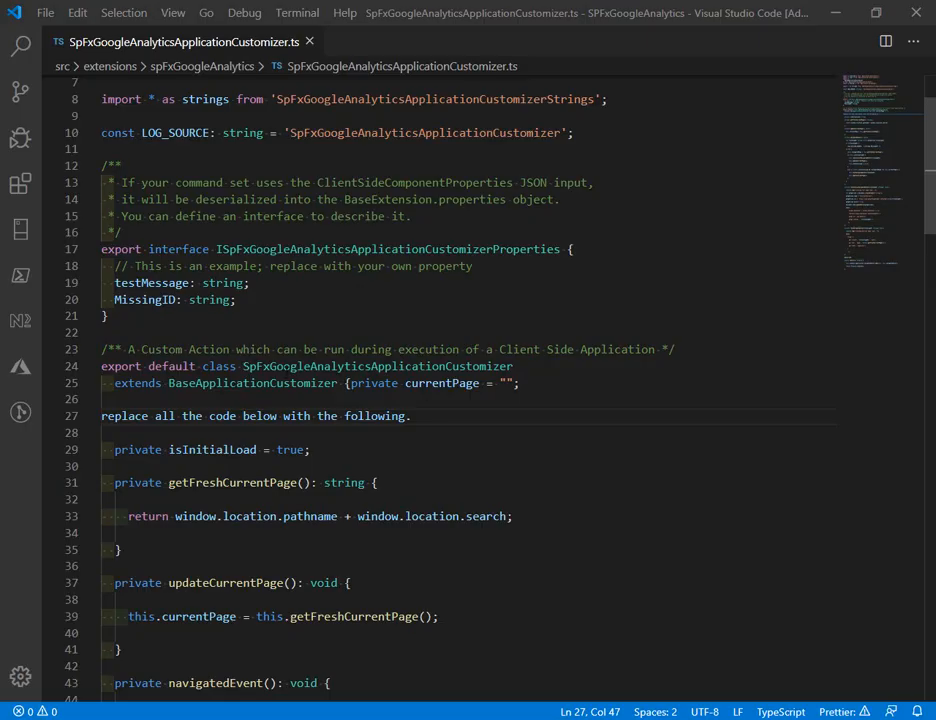
# - Give the class the <ISpFxGoogleAnalyticsApplicationCustomizerProperties> generic and rename testMessage to trackingID
pyautogui.doubleClick(378, 366)
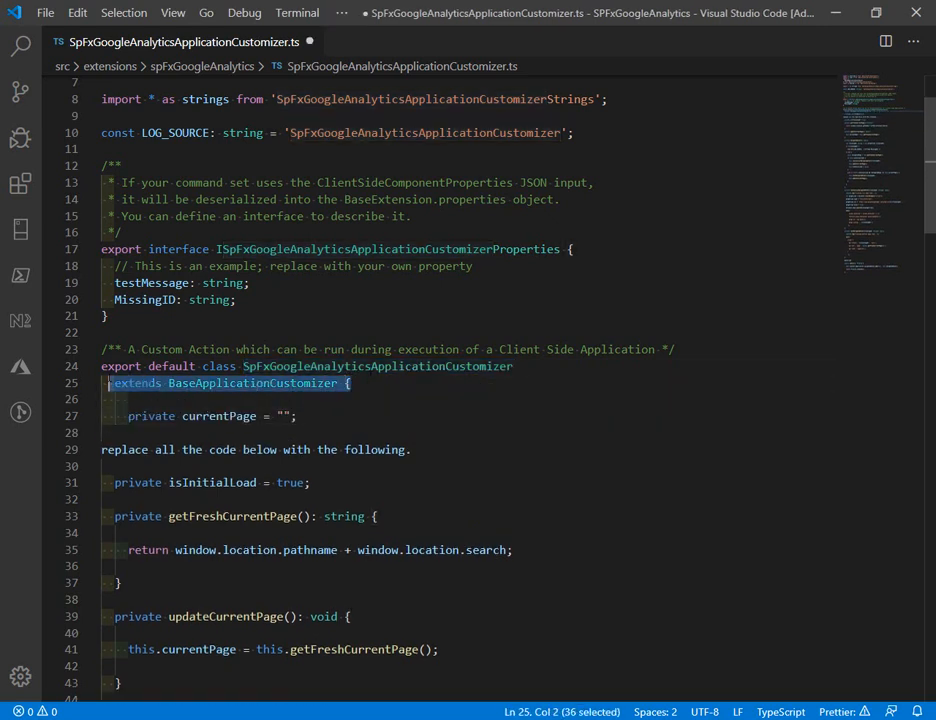
pyautogui.write('<ISpFxGoogleAnalyticsApplicationCustomizerProperties> {')
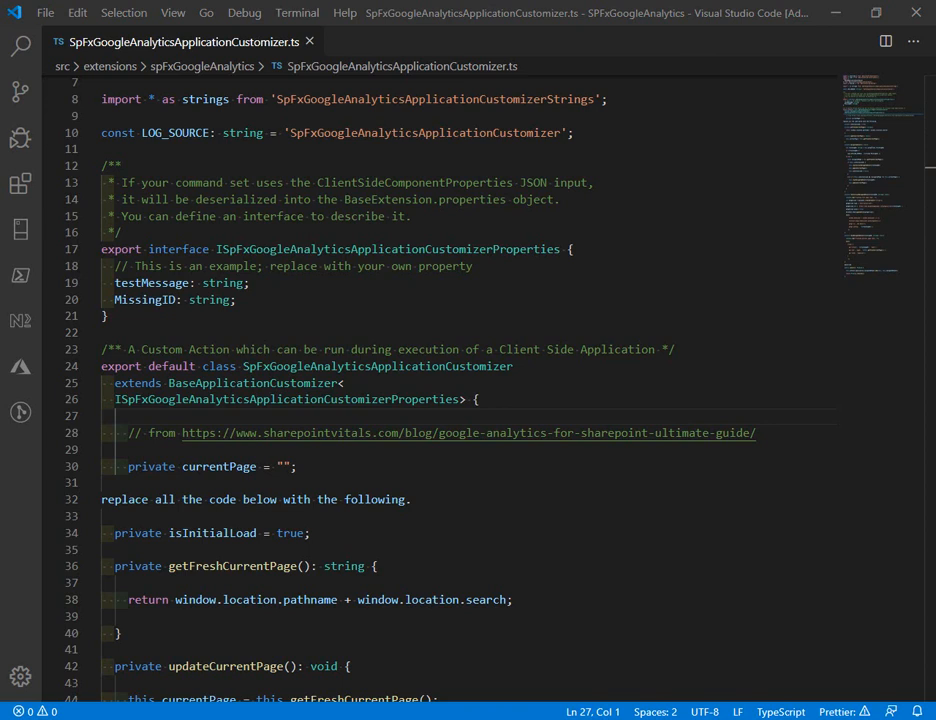
pyautogui.doubleClick(151, 283)
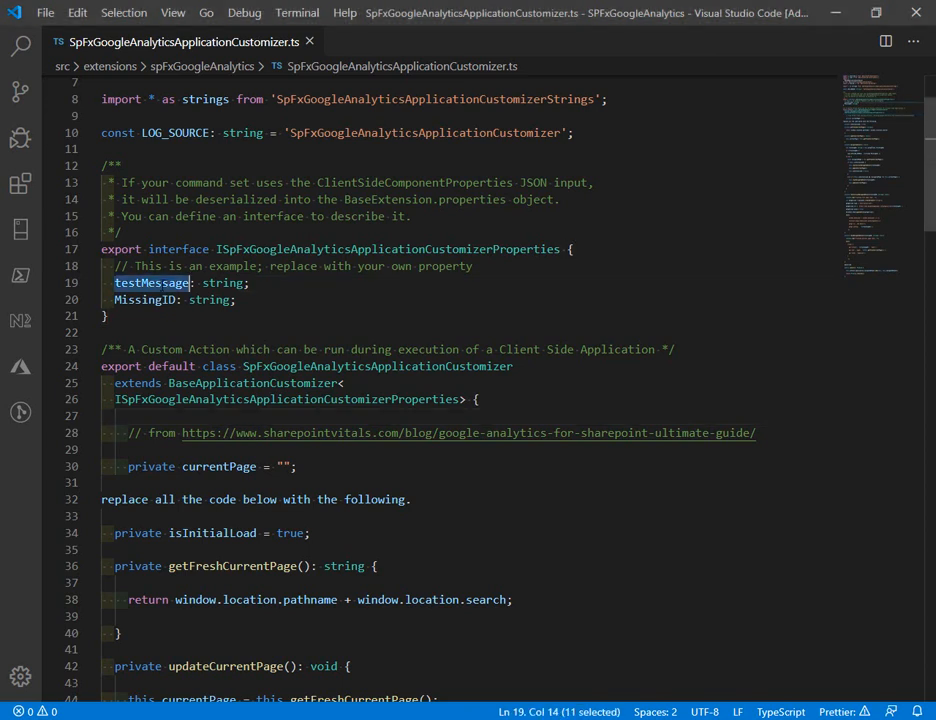
pyautogui.write('trackingID')
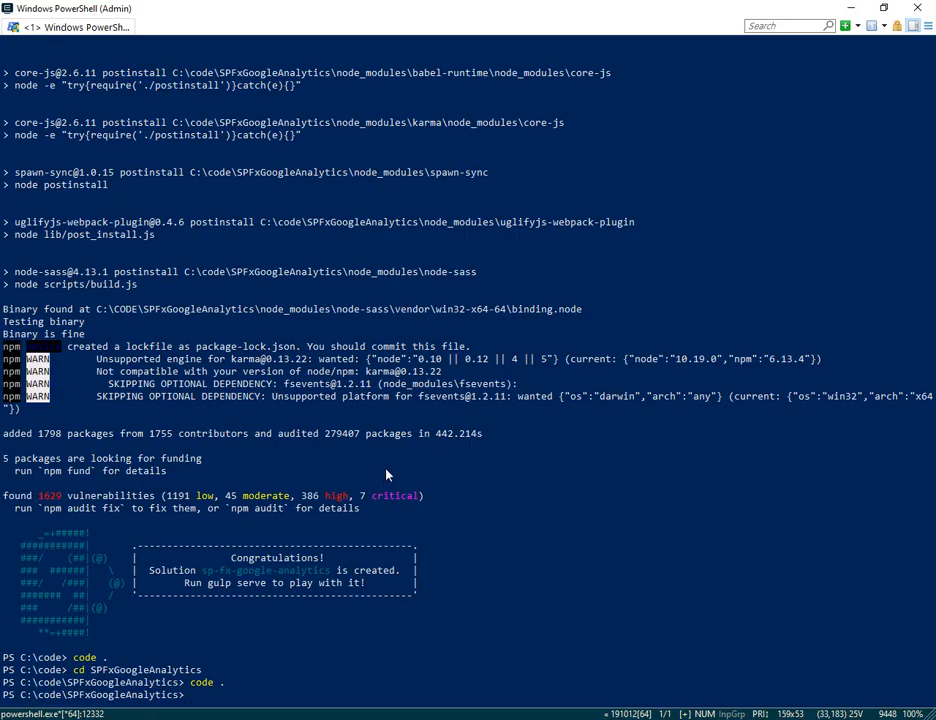
# - Run gulp build and scroll through the resulting TypeScript errors
pyautogui.write('gulp')
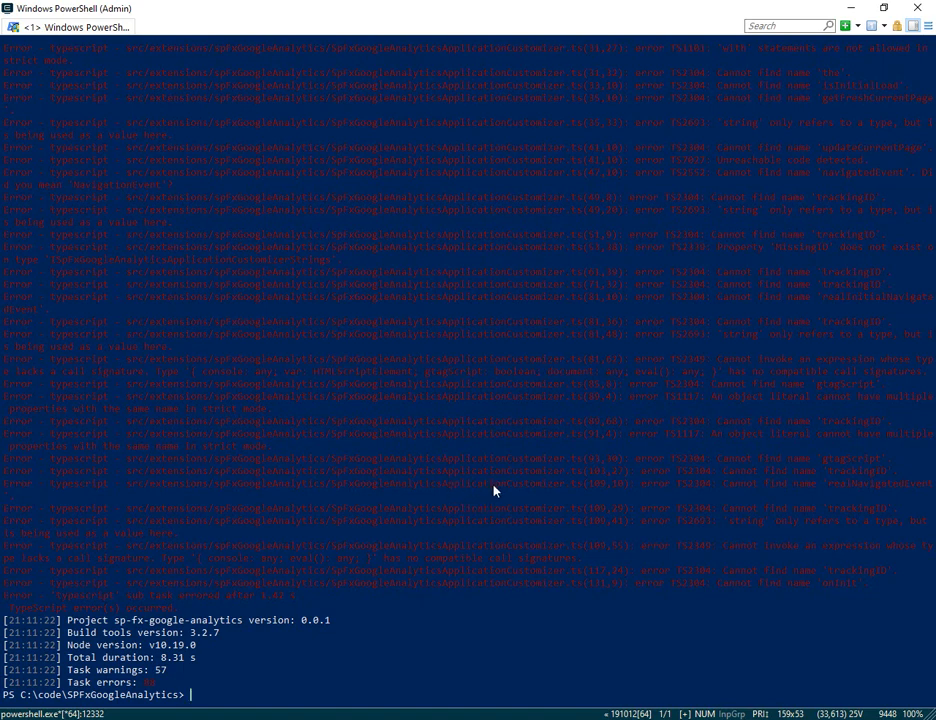
pyautogui.scroll(-3)
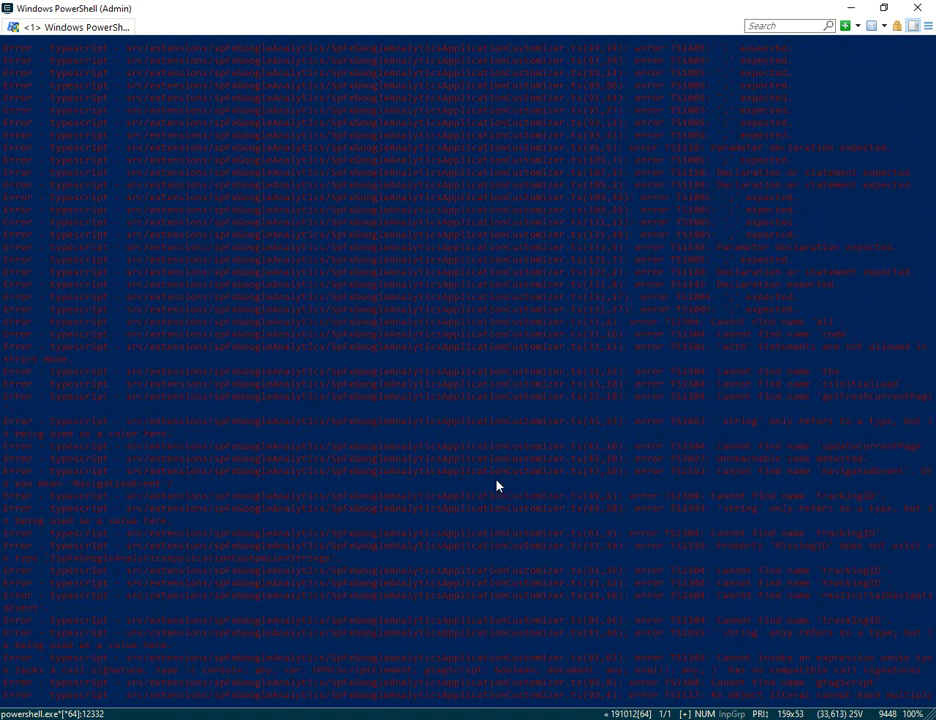
pyautogui.scroll(-3)
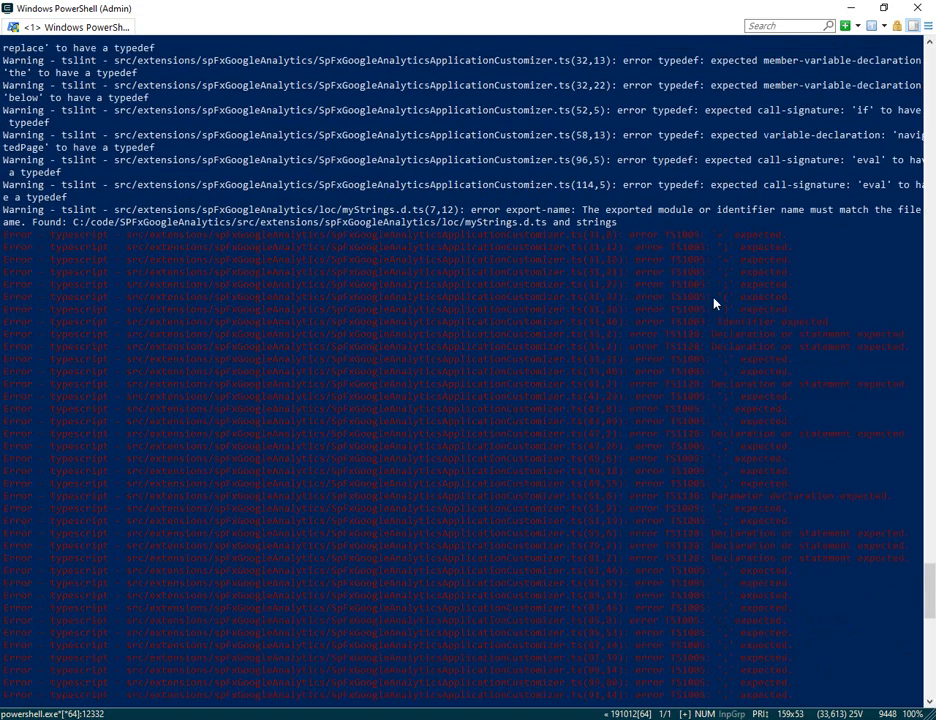
pyautogui.moveTo(291, 690)
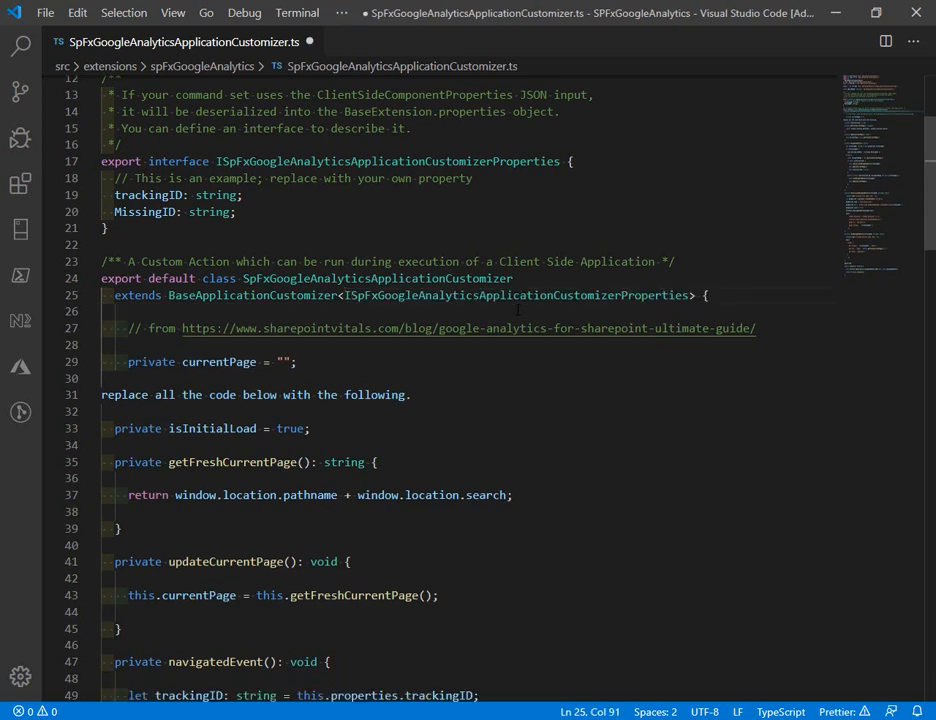
# - Scroll down the customizer file after putting the class declaration on one line
pyautogui.scroll(-3)
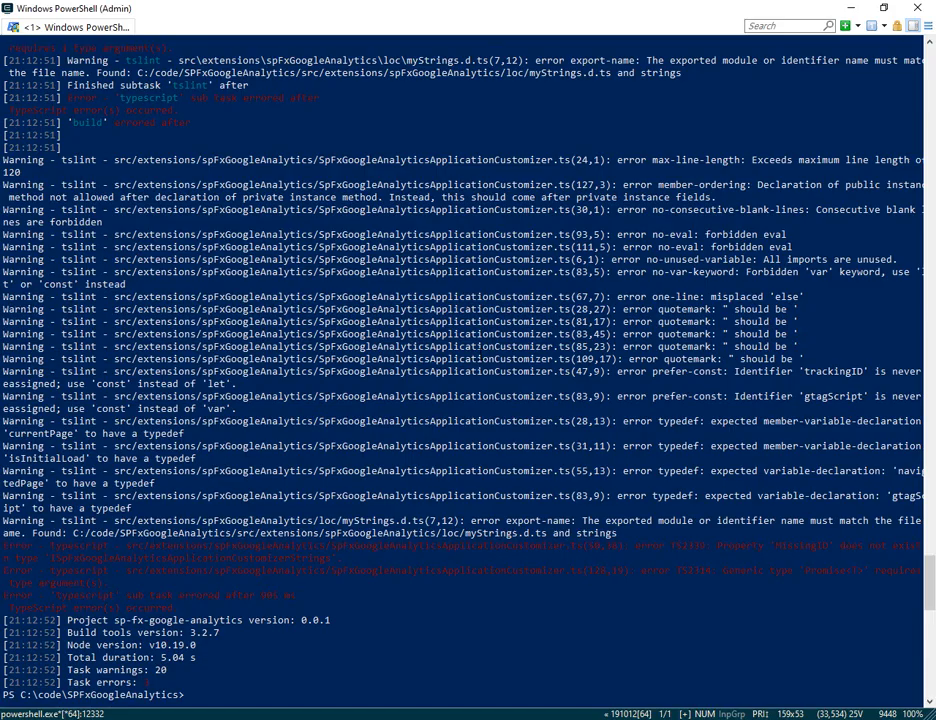
# - Rebuild with gulp build and highlight the TS2339 MissingID error
pyautogui.write('gulp build')
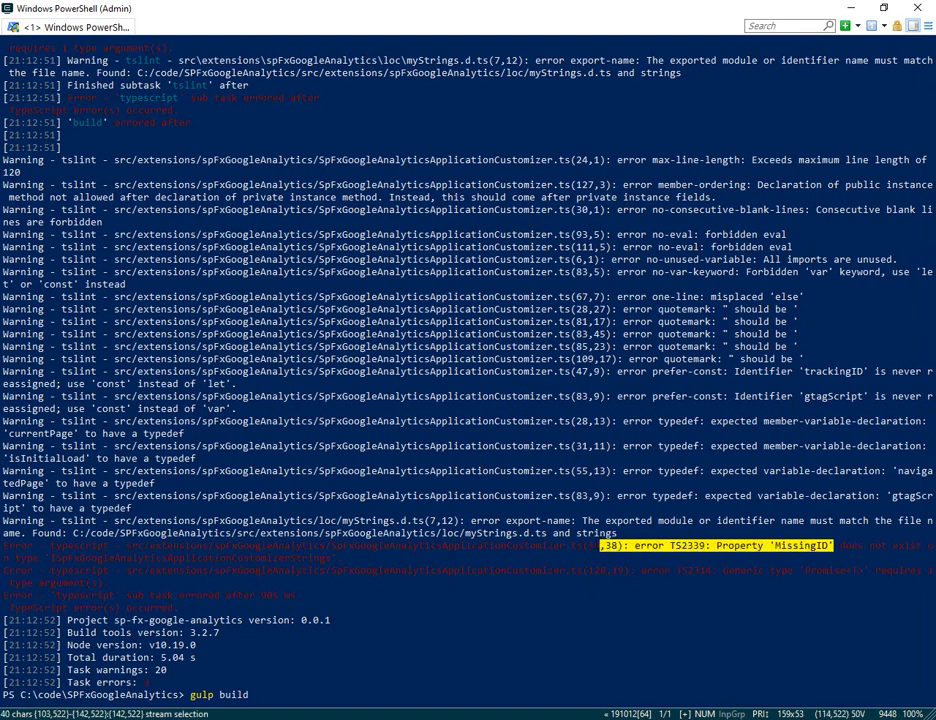
pyautogui.moveTo(604, 544); pyautogui.dragTo(303, 544)
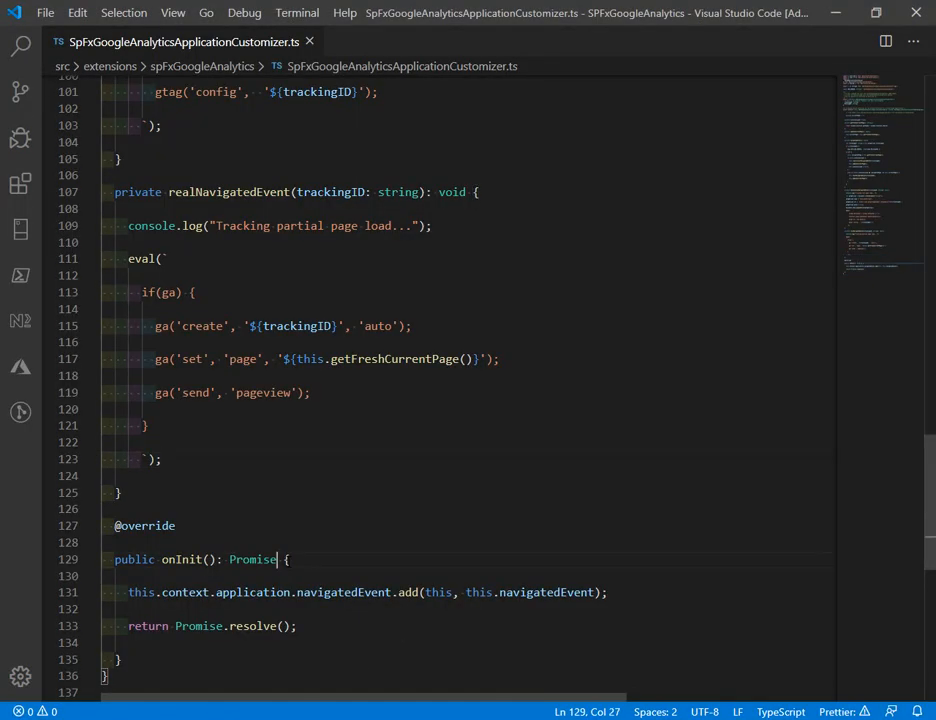
# - Make onInit return Promise<any> and select the strings reference to trace it
pyautogui.write('<any>')
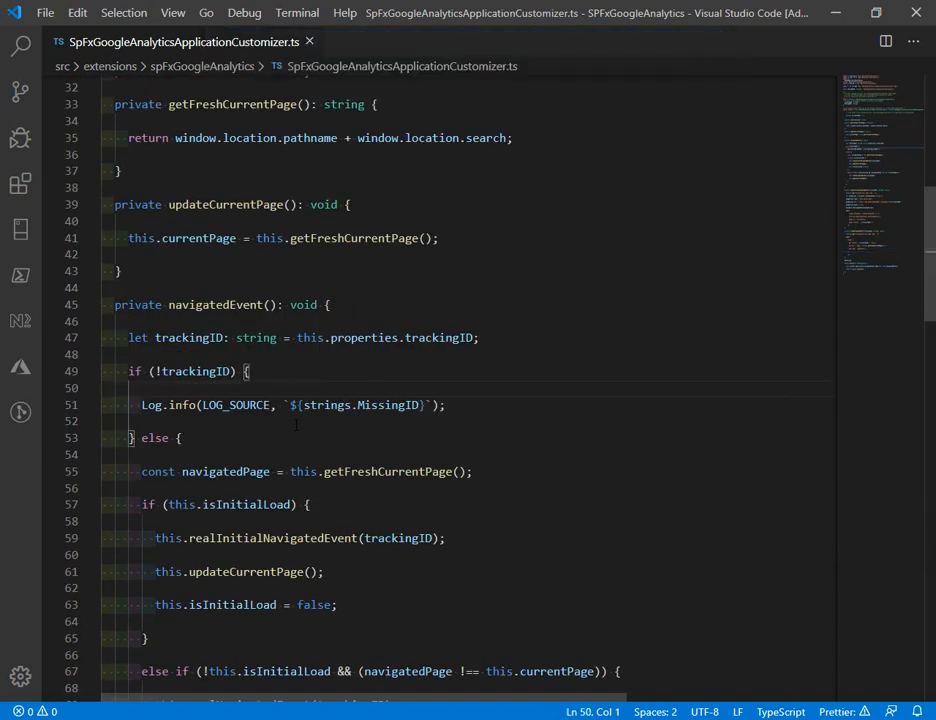
pyautogui.doubleClick(389, 405)
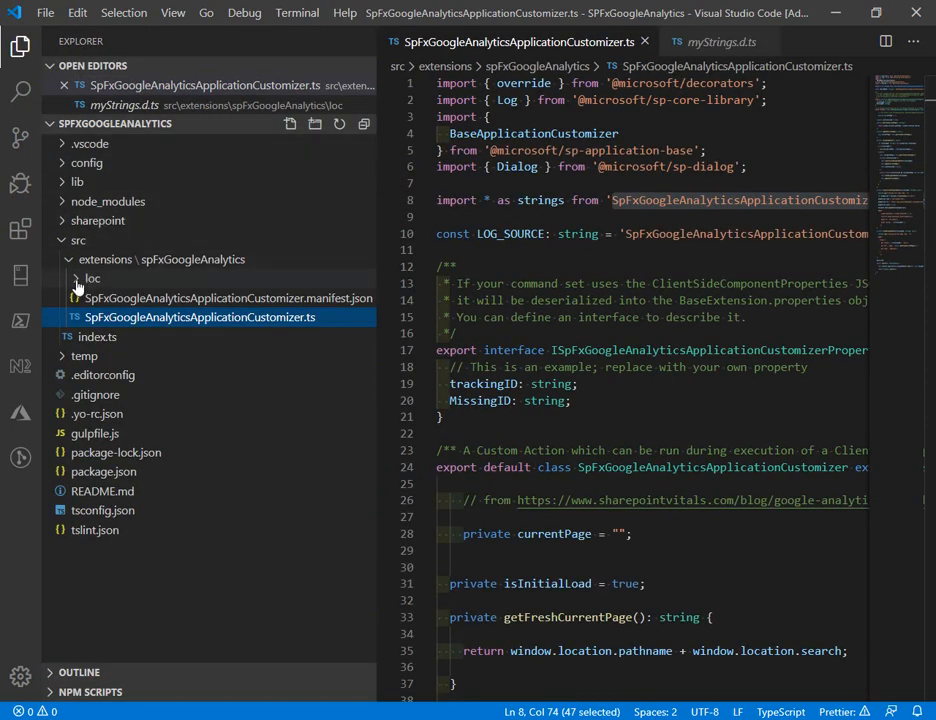
# - In the loc folder's myStrings.d.ts, declare a MissingID message ('Tracking ID mis…') after Title
pyautogui.click(127, 317)
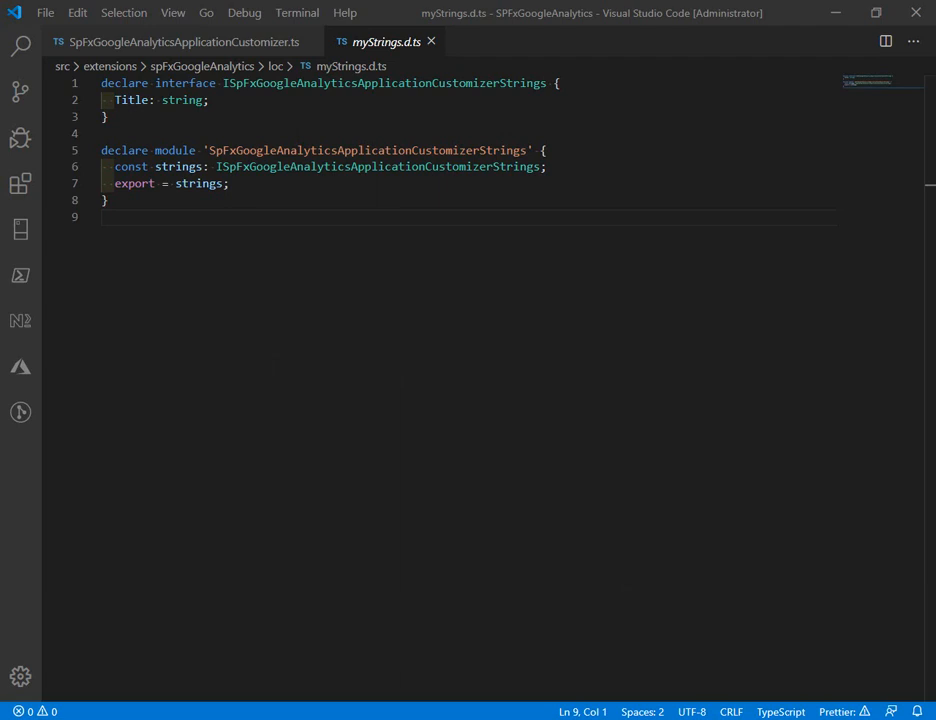
pyautogui.click(208, 99)
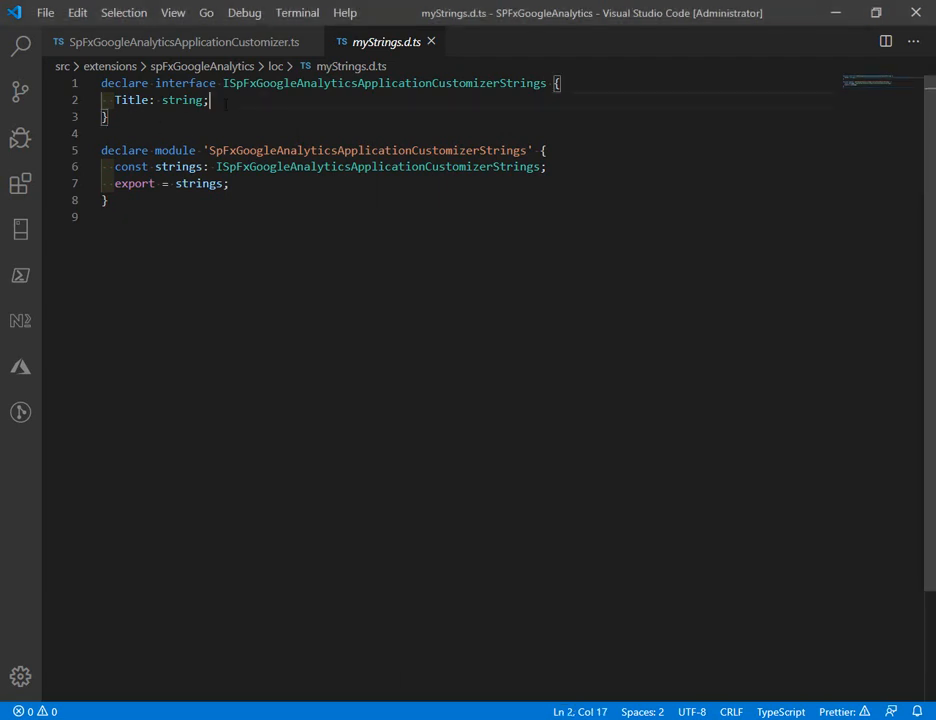
pyautogui.write('MissingID: "')
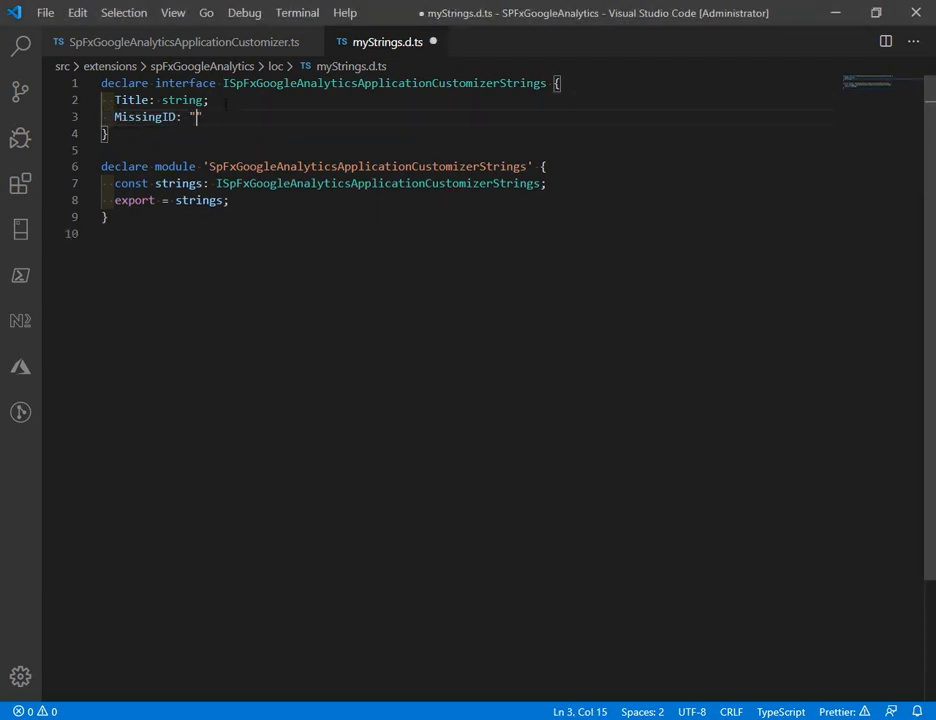
pyautogui.write('Tracking ID mis')
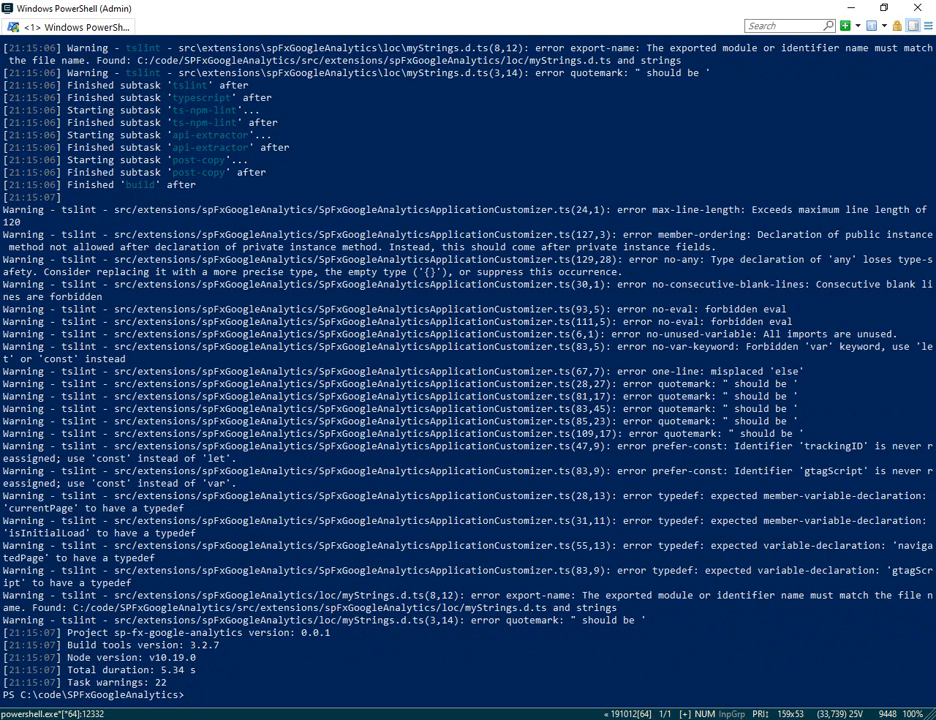
pyautogui.moveTo(492, 493)
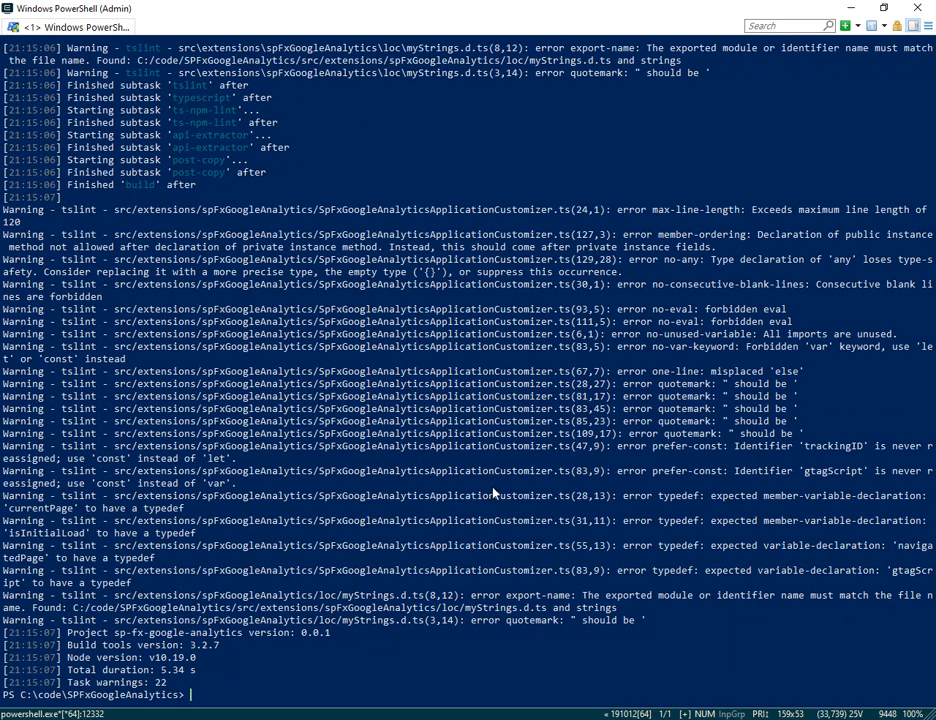
# - Run gulp package-solution, rebuild, then retry with gulp package-solution --ship
pyautogui.write('gulp pack')
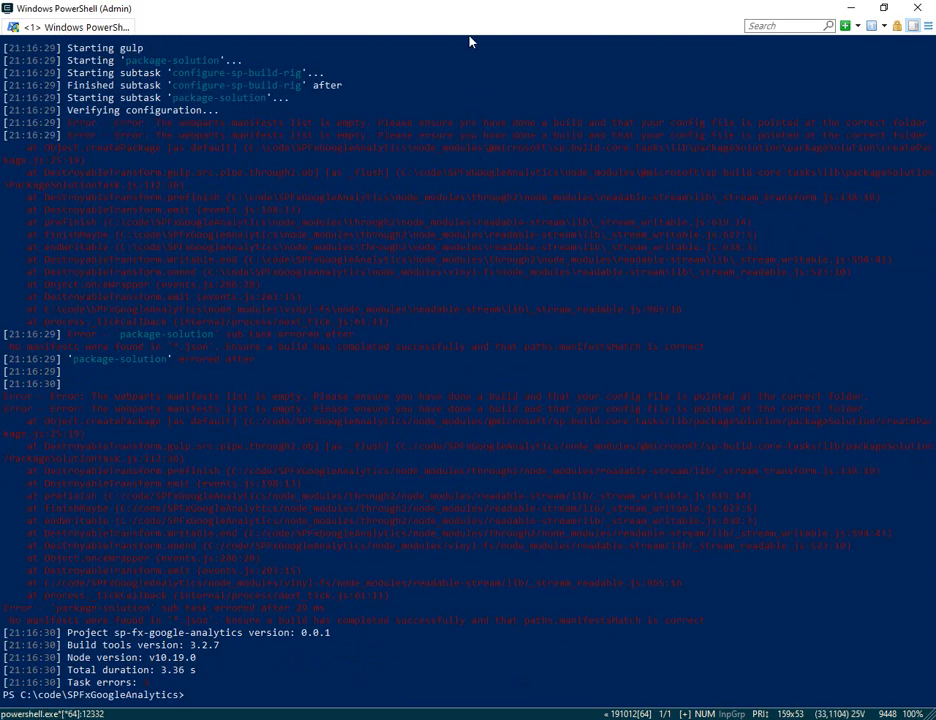
pyautogui.write('gulp build')
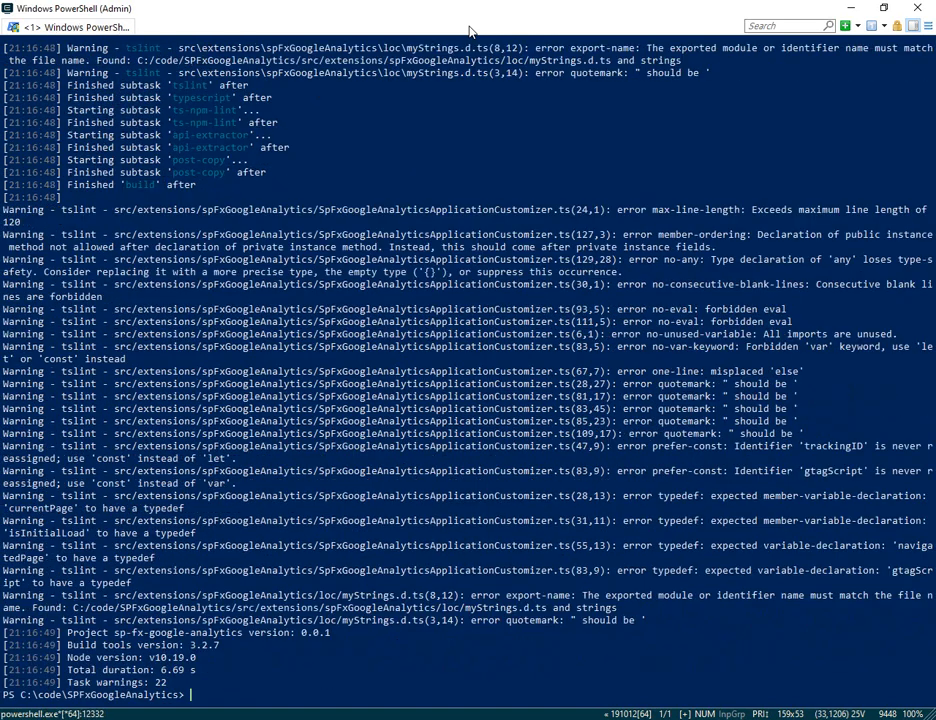
pyautogui.write('gulp package-solution --ship')
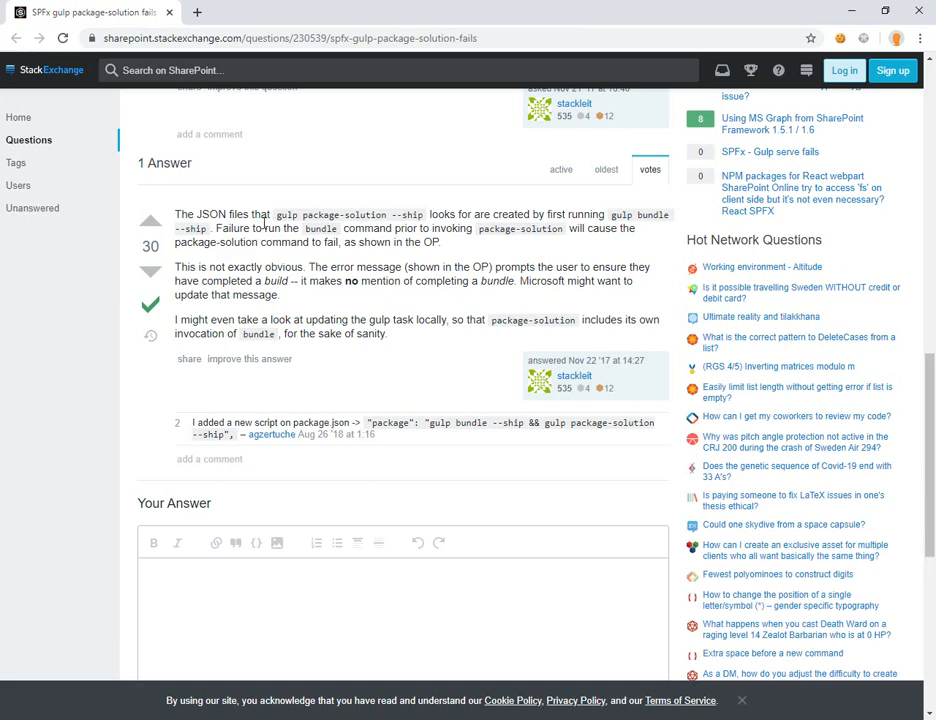
pyautogui.moveTo(280, 216)
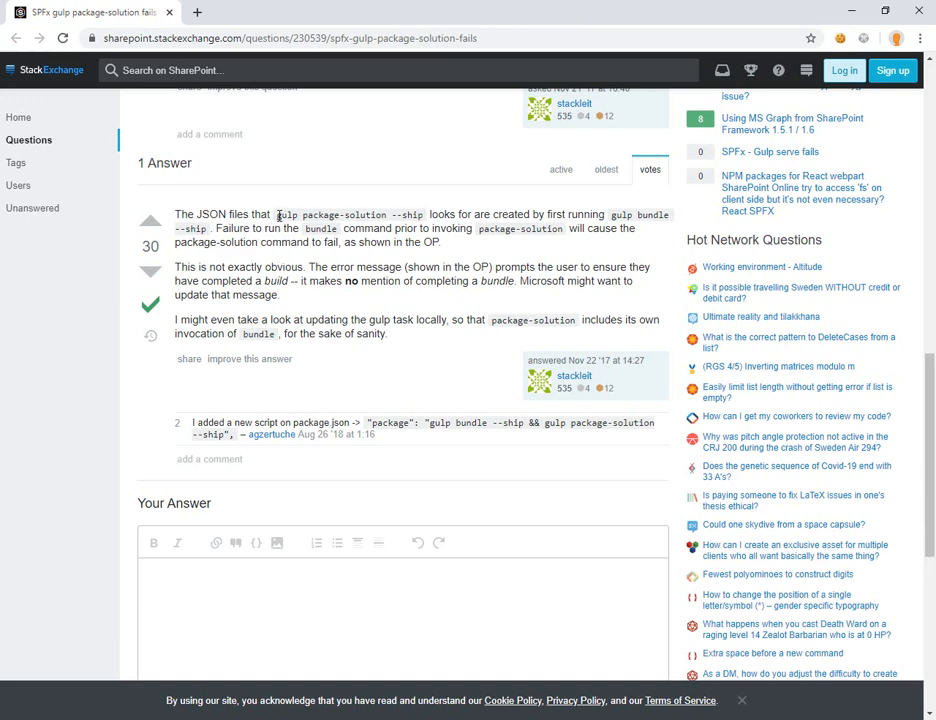
# - Highlight the gulp package-solution --ship command in the Stack Exchange answer
pyautogui.moveTo(277, 214); pyautogui.dragTo(423, 214)
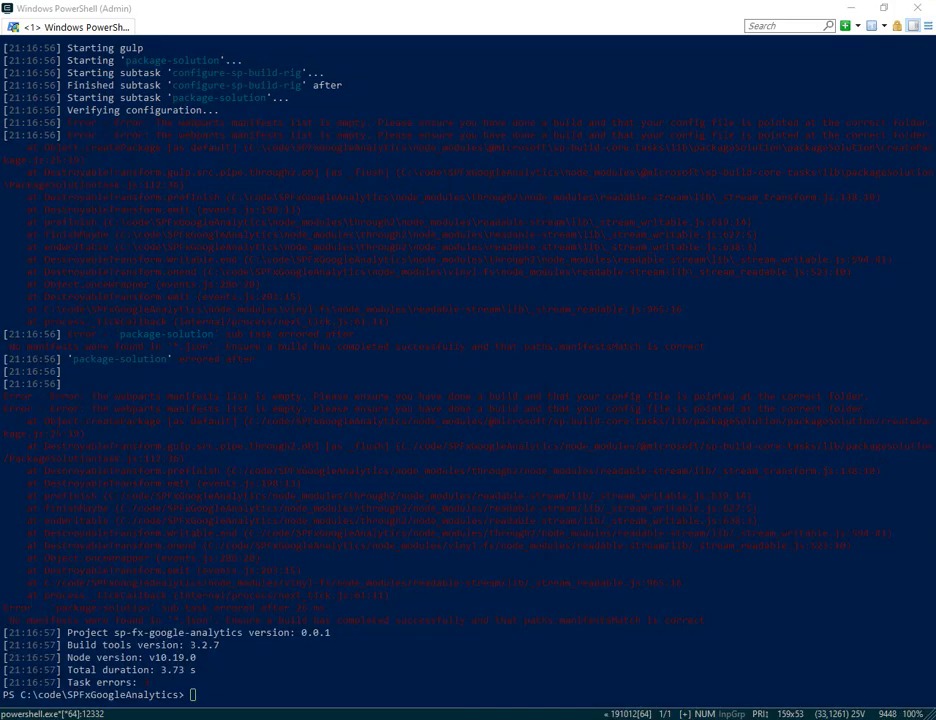
# - Run gulp bundle --ship, then start gulp package-solution --ship
pyautogui.write('g')
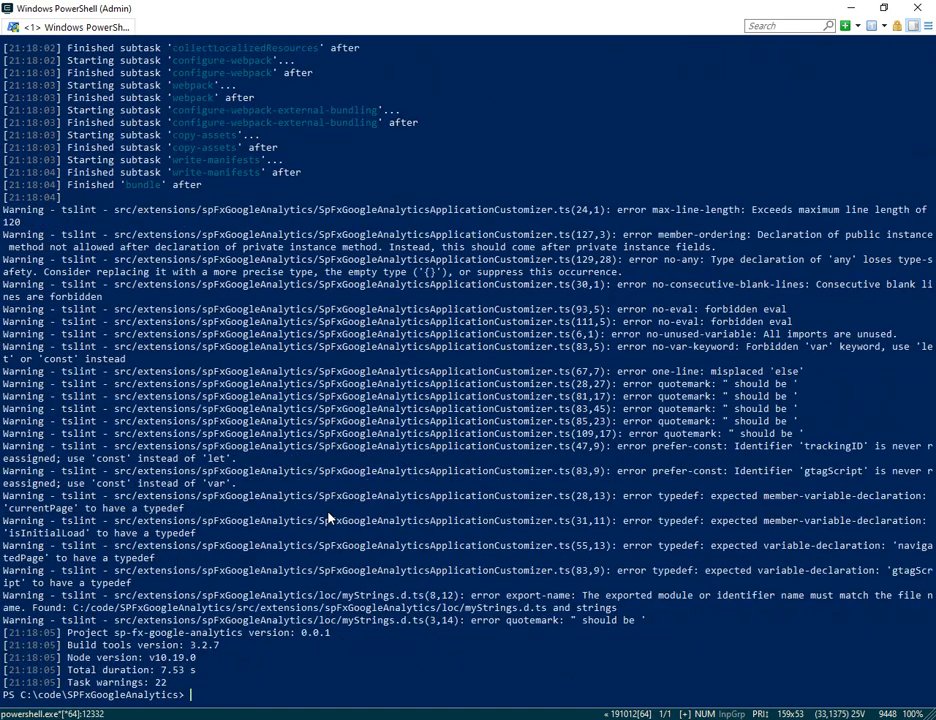
pyautogui.write('gulp package-solution --ship')
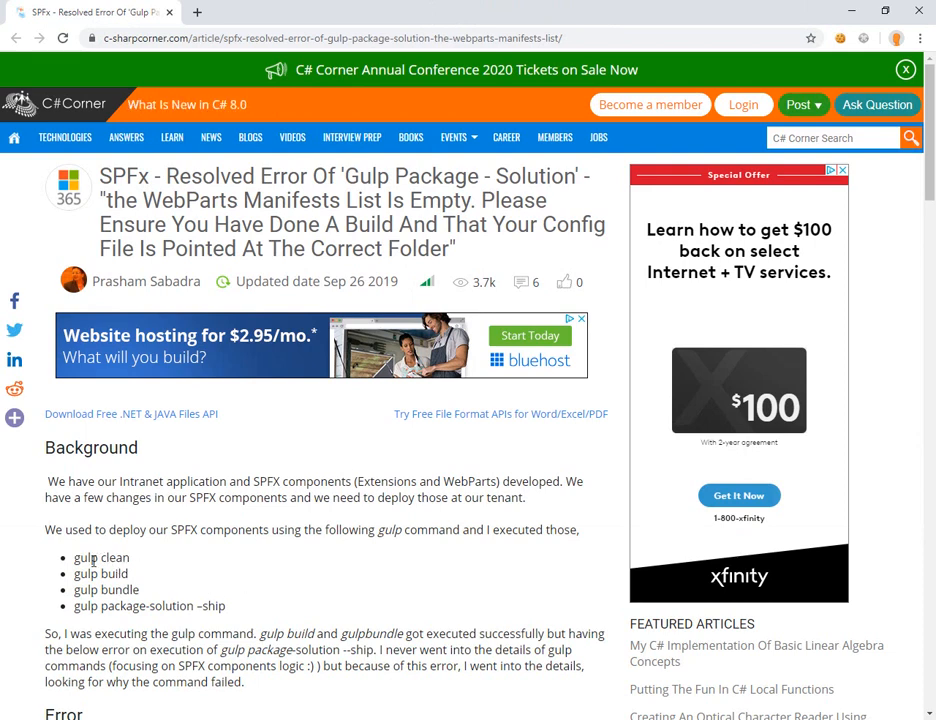
# - Highlight the C# Corner article's list of gulp commands under Background
pyautogui.moveTo(75, 557); pyautogui.dragTo(143, 606)
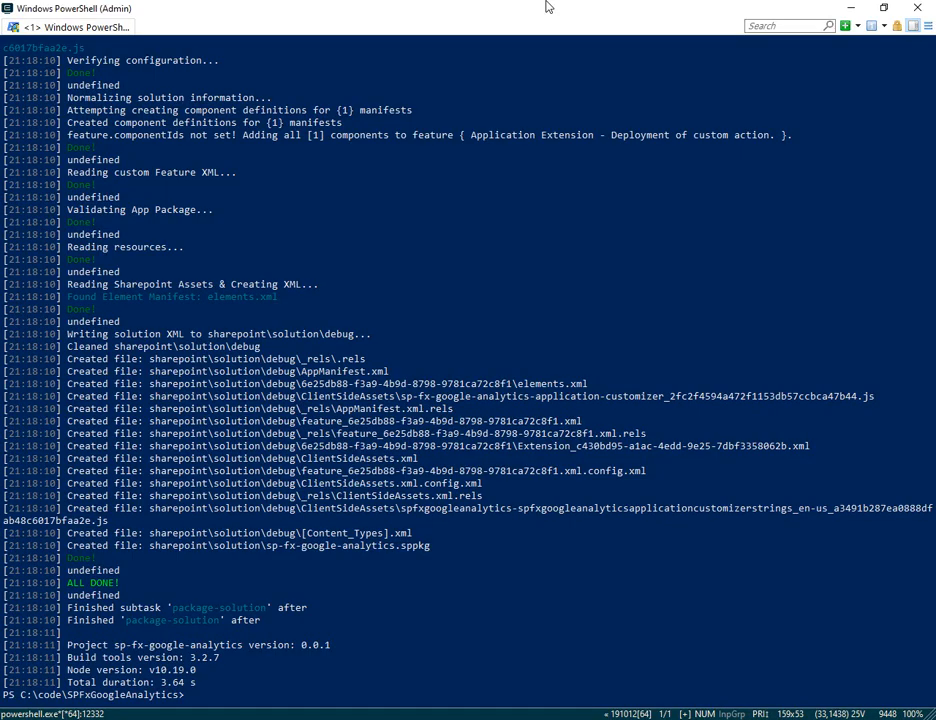
# - Change directory into the project's sharepoint output folder with cd .\sharepoint\
pyautogui.write('cd .\\sharepoint\\')
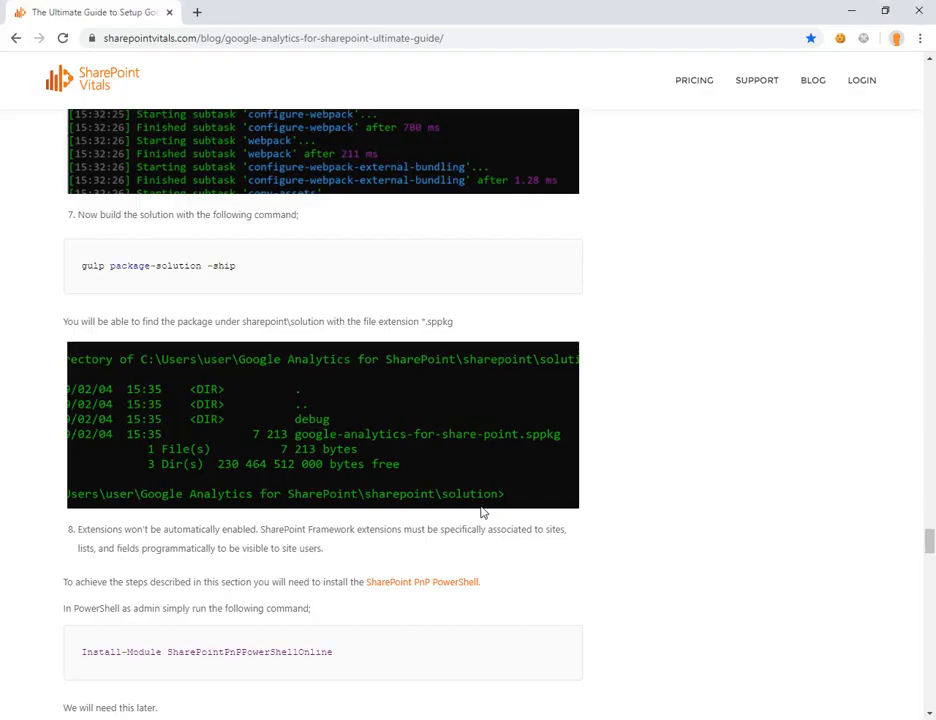
# - Scroll the SharePoint Vitals guide to steps 7–8 and the Install-Module command
pyautogui.scroll(-3)
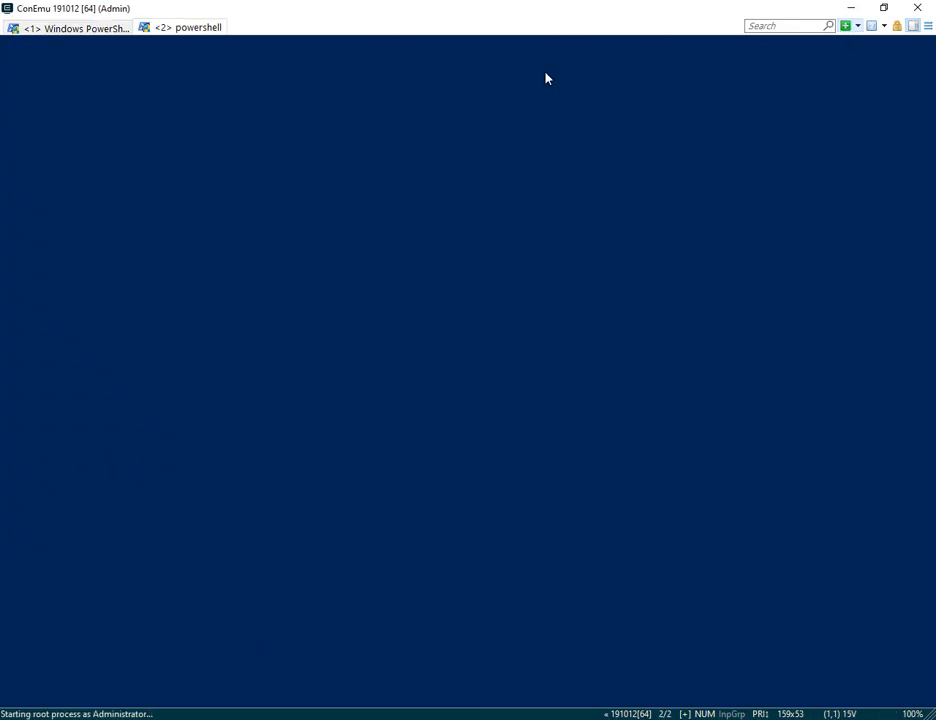
# - Enter Install-Module SharePointPnPPowerShellOnline in the new admin PowerShell session
pyautogui.write('Install-Module SharePointPnPPowerShellOnline')
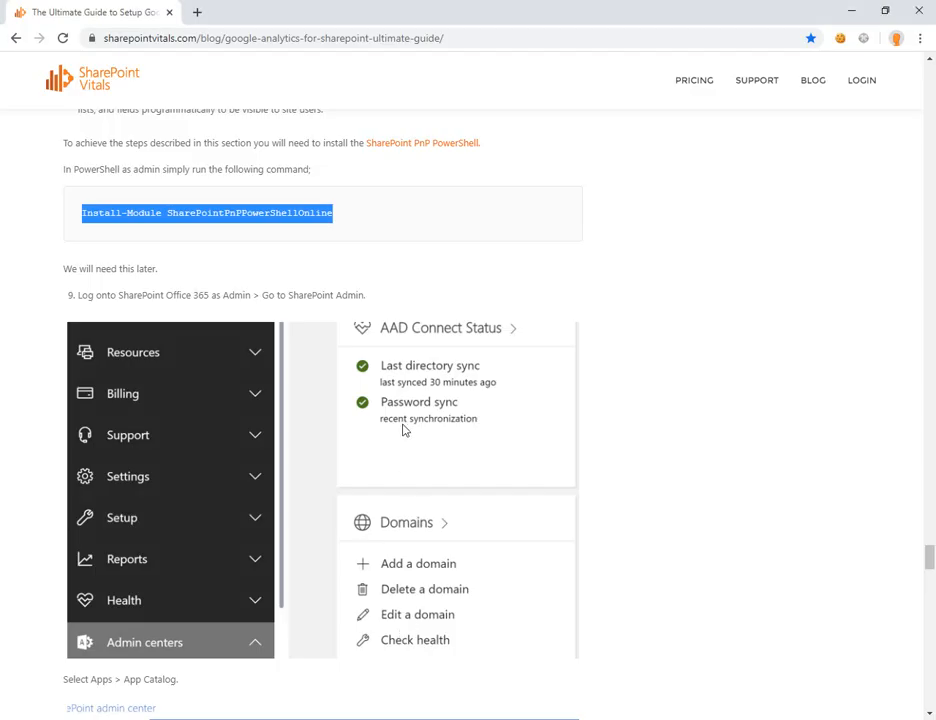
# - Scroll the SharePoint Vitals guide down to steps 9 and 10
pyautogui.scroll(-3)
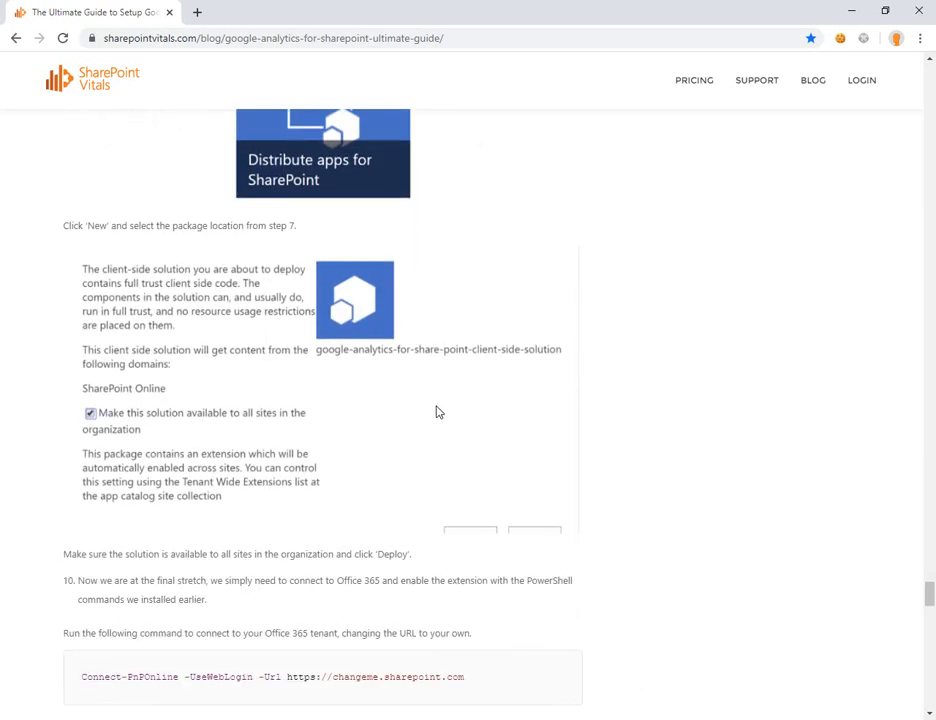
pyautogui.scroll(-3)
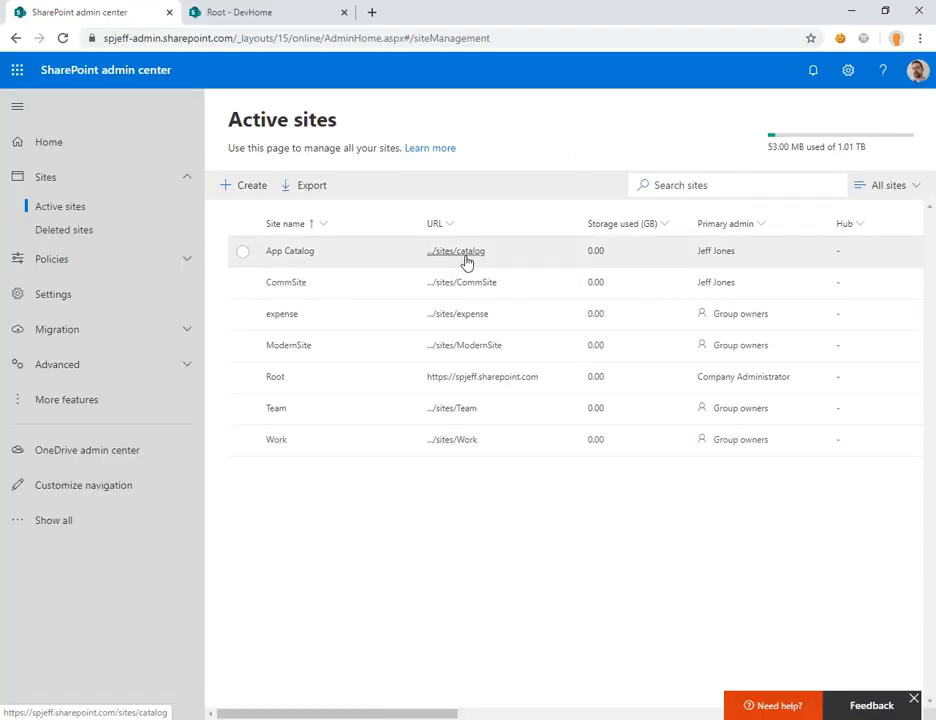
# - Open the App Catalog site from Active sites and its Apps for SharePoint library
pyautogui.click(455, 251)
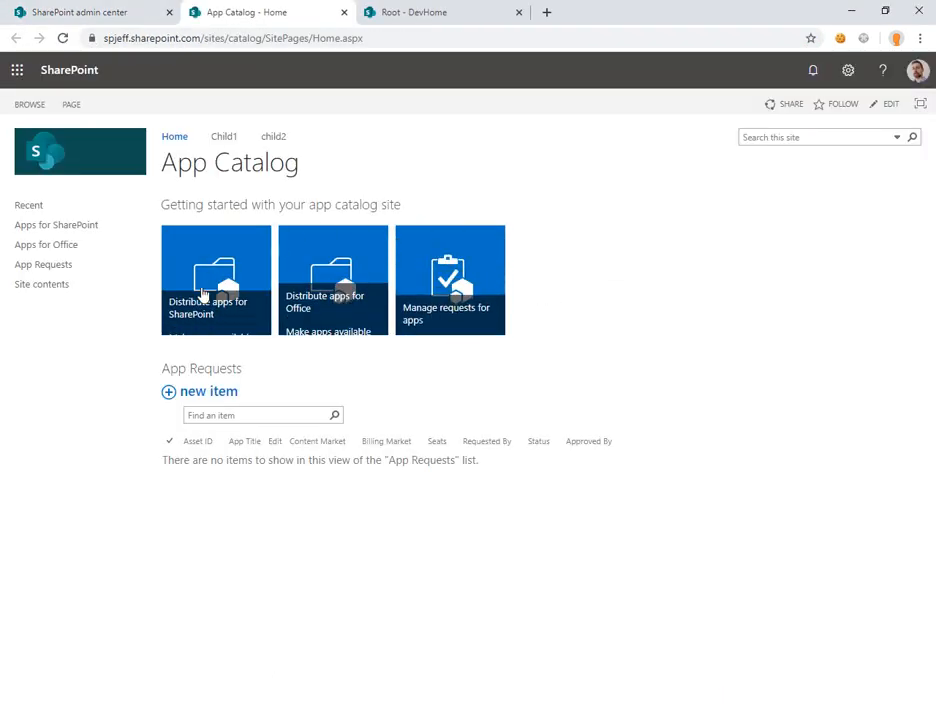
pyautogui.click(216, 278)
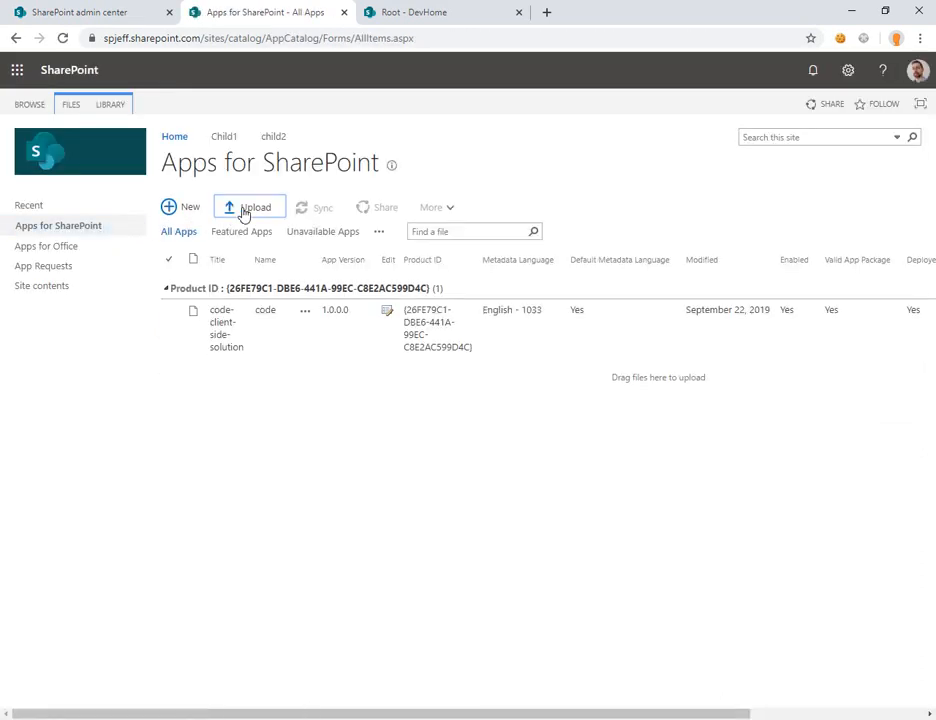
pyautogui.moveTo(258, 207)
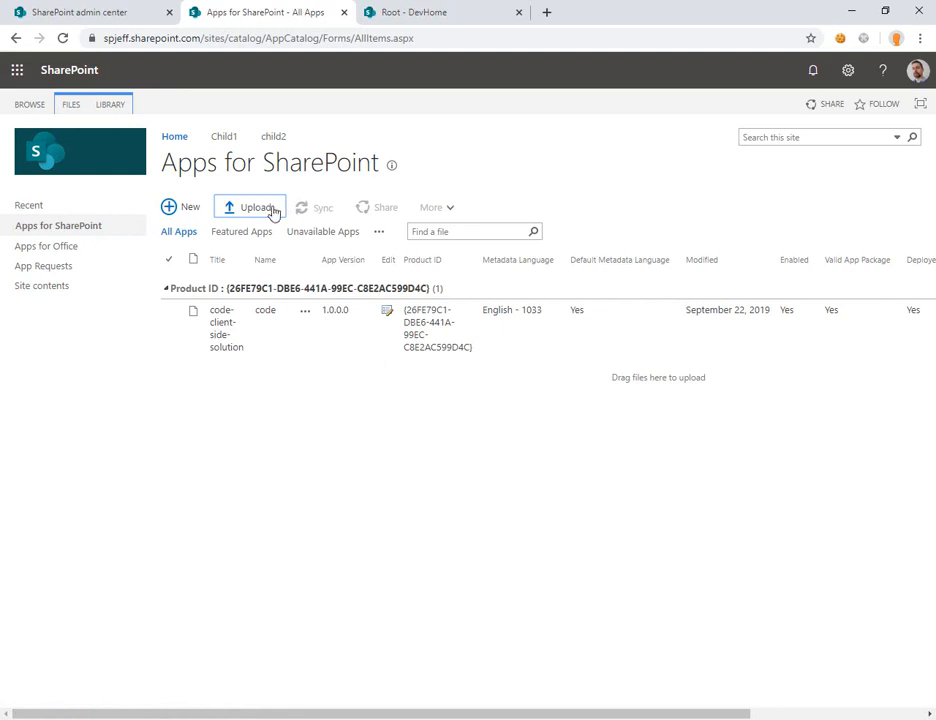
# - Upload sp-fx-google-analytics.sppkg to Apps for SharePoint and deploy it
pyautogui.click(257, 207)
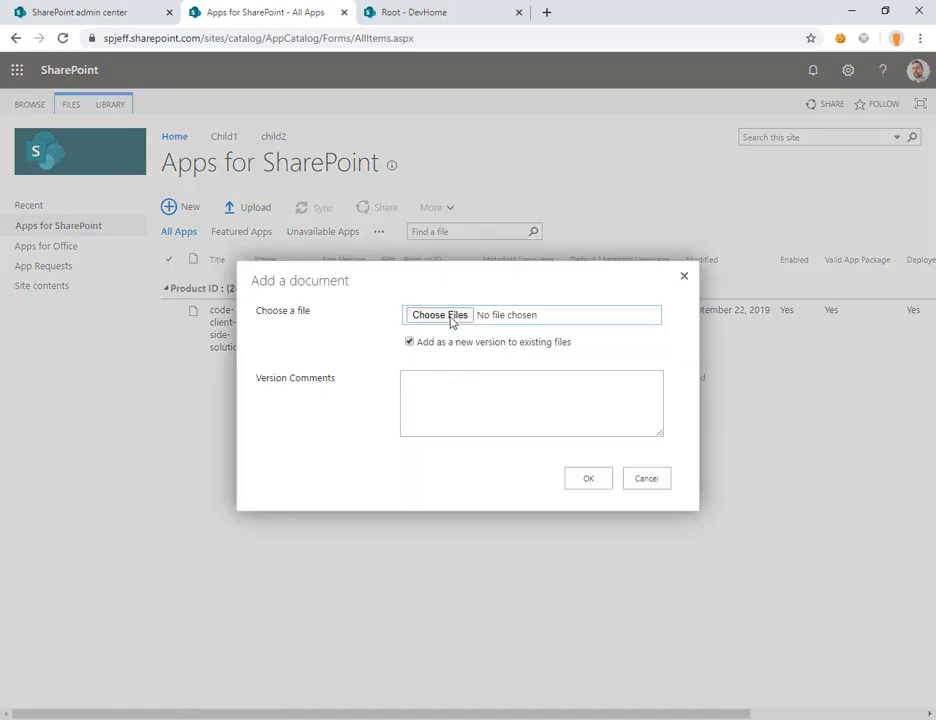
pyautogui.click(438, 315)
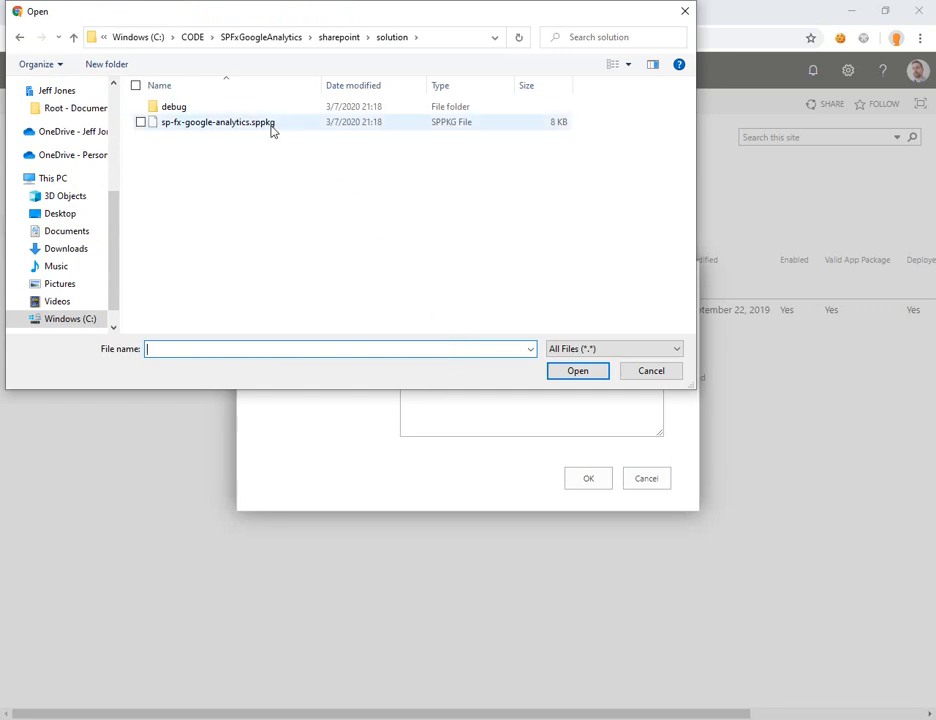
pyautogui.click(577, 370)
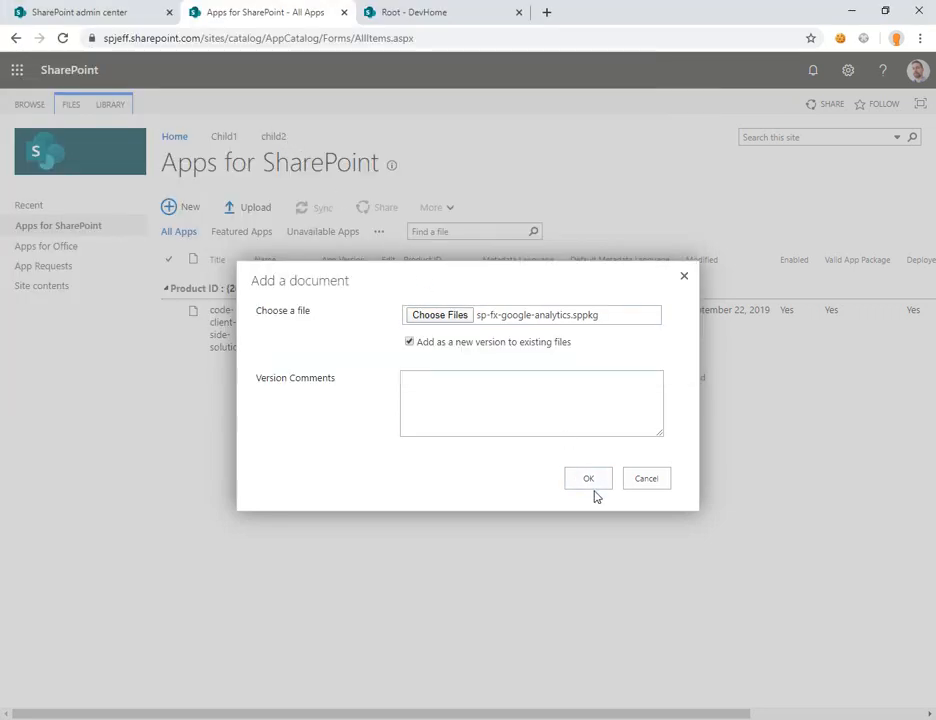
pyautogui.click(588, 477)
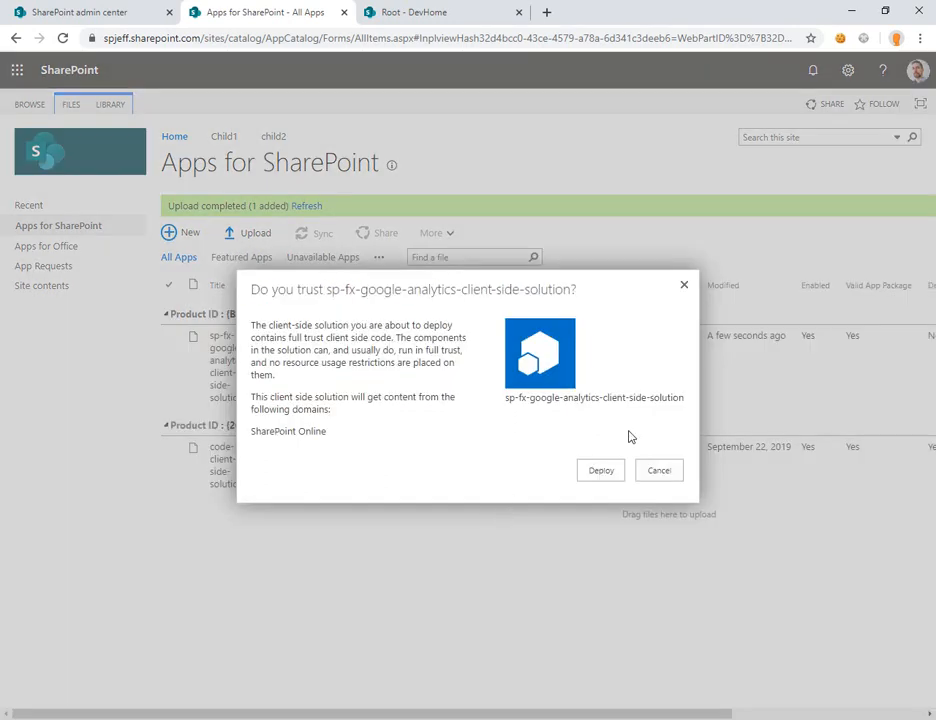
pyautogui.click(600, 470)
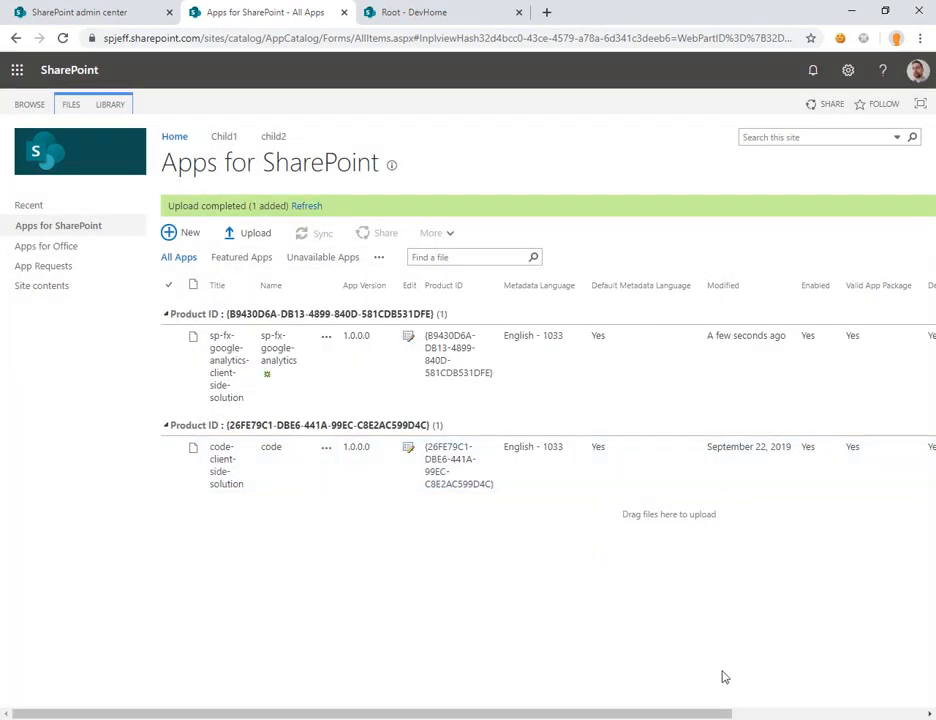
# - Open the Root - DevHome site's Site contents to see the sp-fx-google-analytics app
pyautogui.click(440, 12)
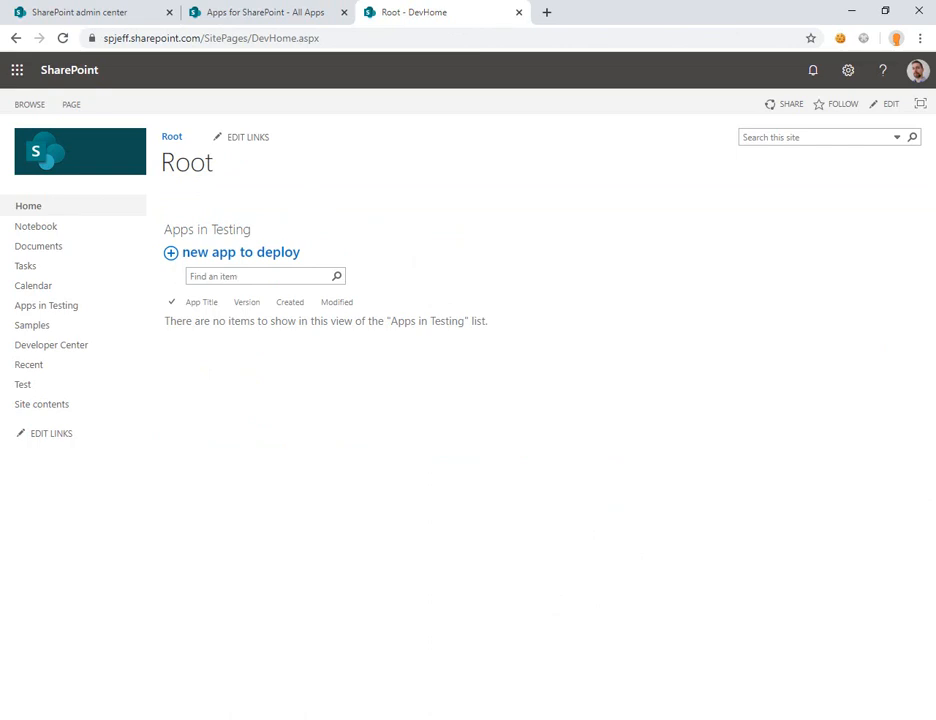
pyautogui.moveTo(42, 404)
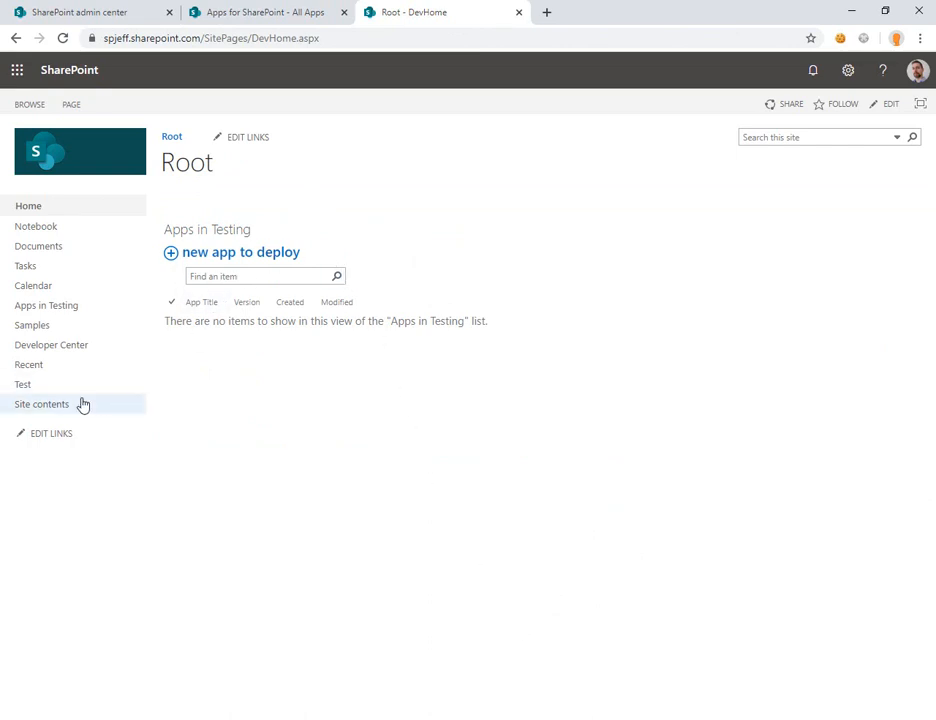
pyautogui.click(42, 404)
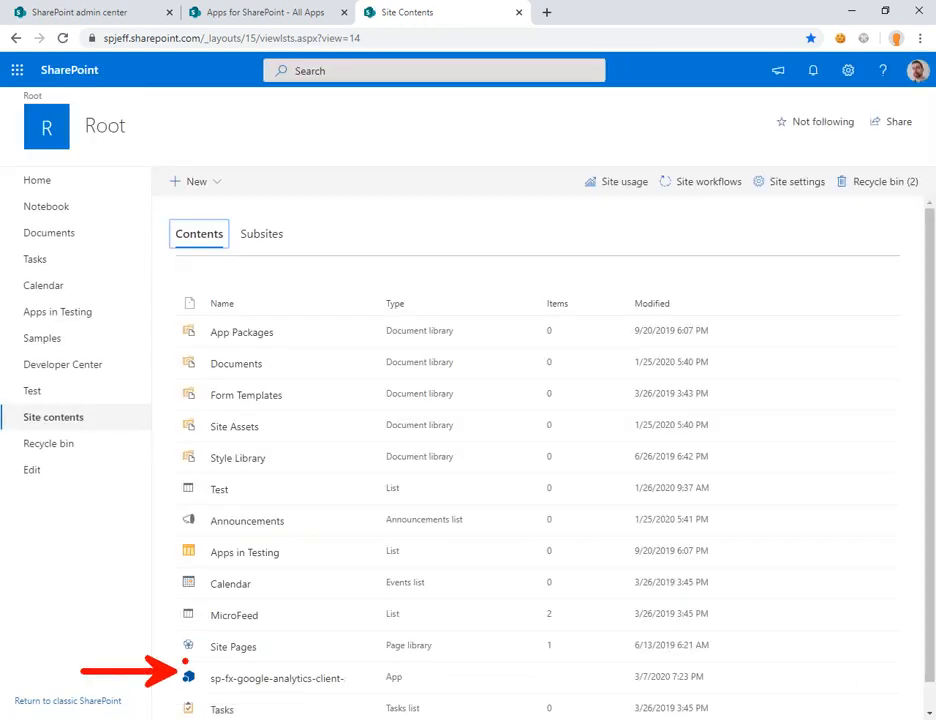
pyautogui.click(277, 678)
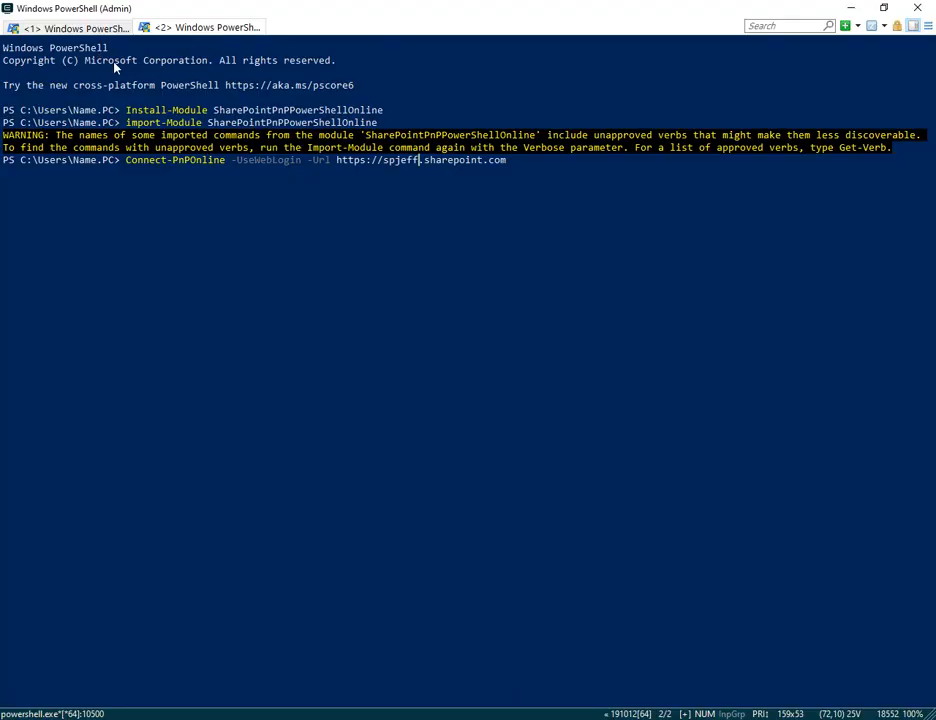
pyautogui.moveTo(380, 18)
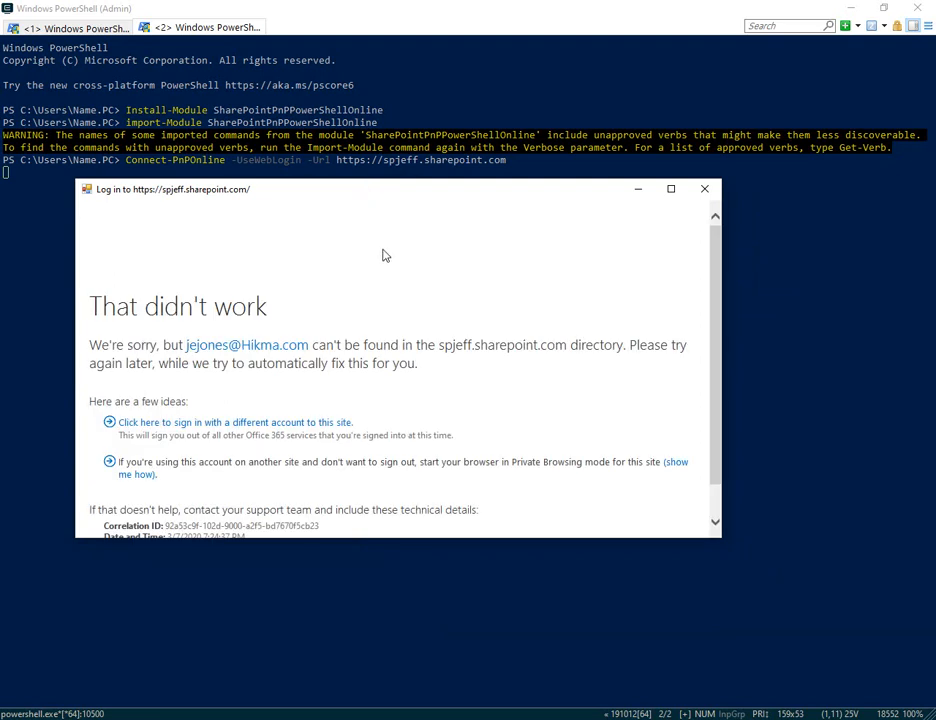
# - Dismiss the failed sign-in window and run Get-PnPWeb to confirm the connection
pyautogui.click(704, 189)
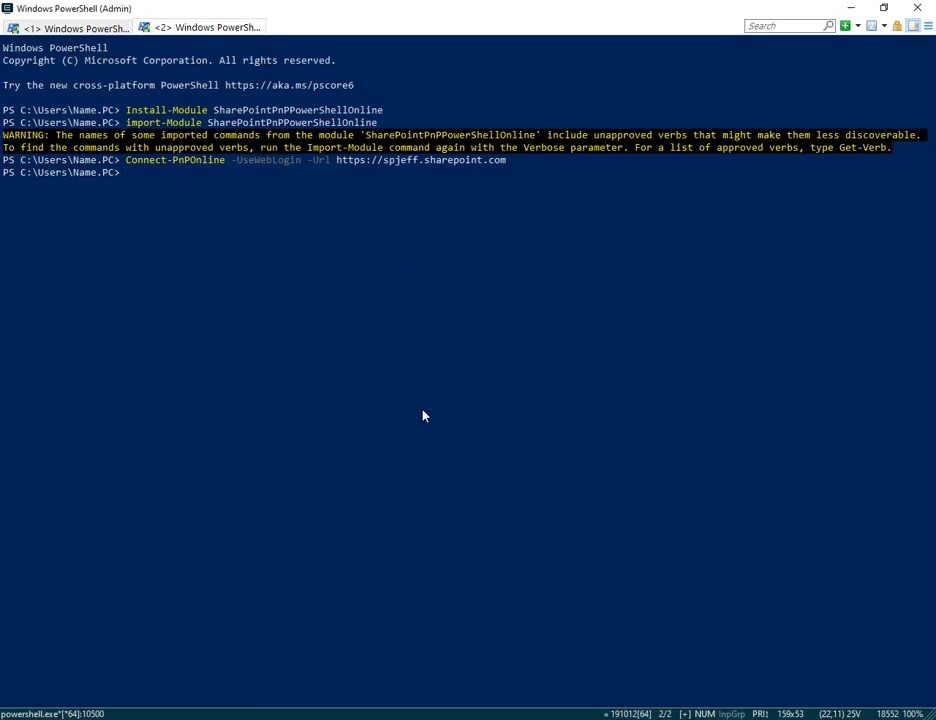
pyautogui.write('Get-PnPWeb')
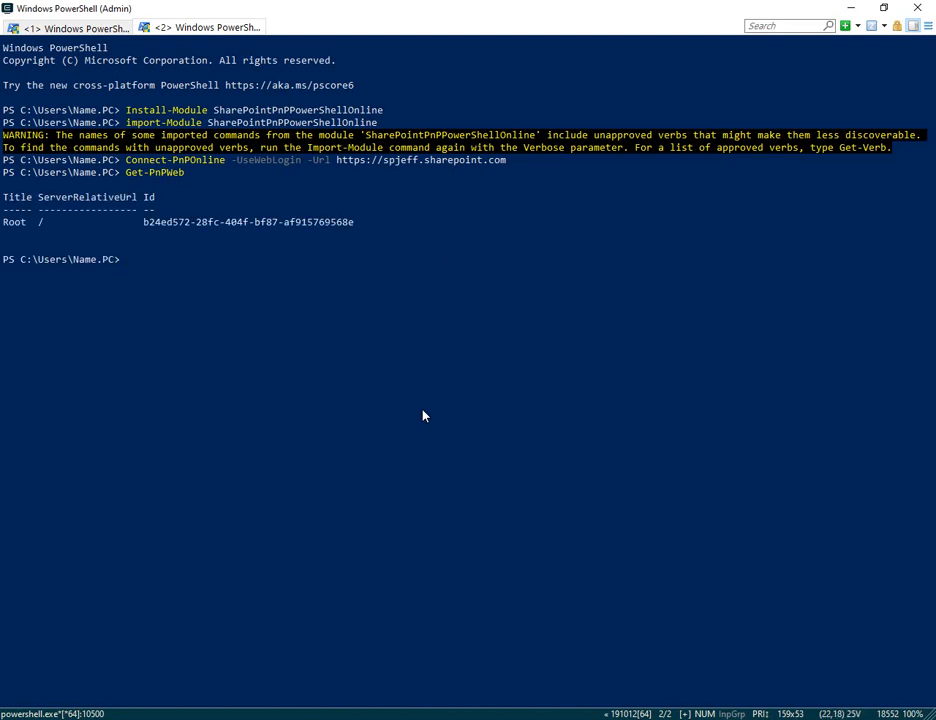
pyautogui.moveTo(100, 371)
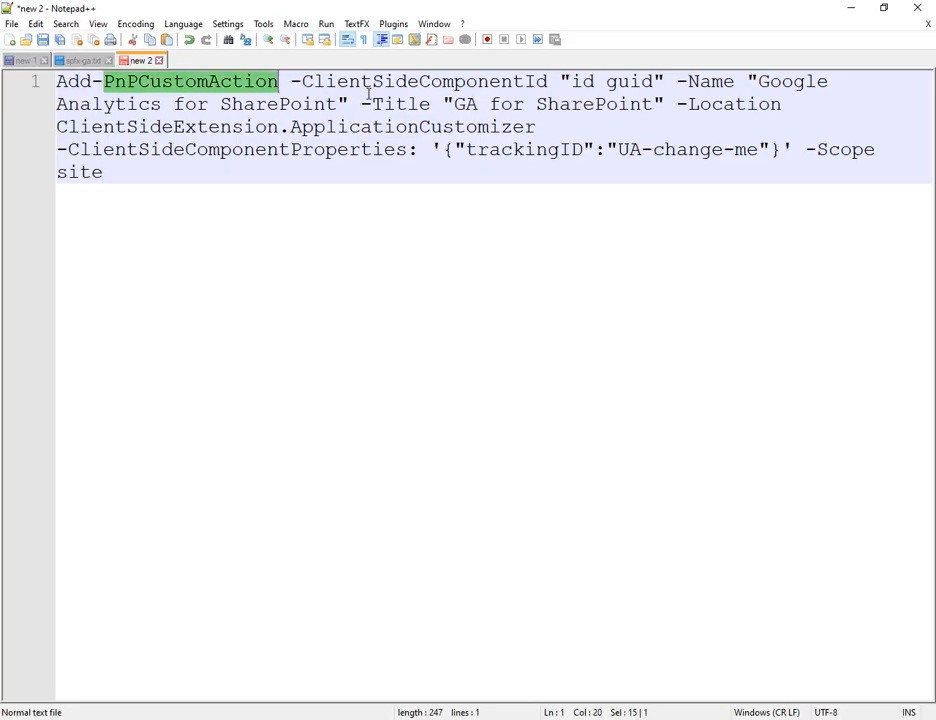
# - Replace the tracking-ID placeholder with UA-5417707-7, verify the 'site' scope, and select the whole command
pyautogui.doubleClick(580, 81)
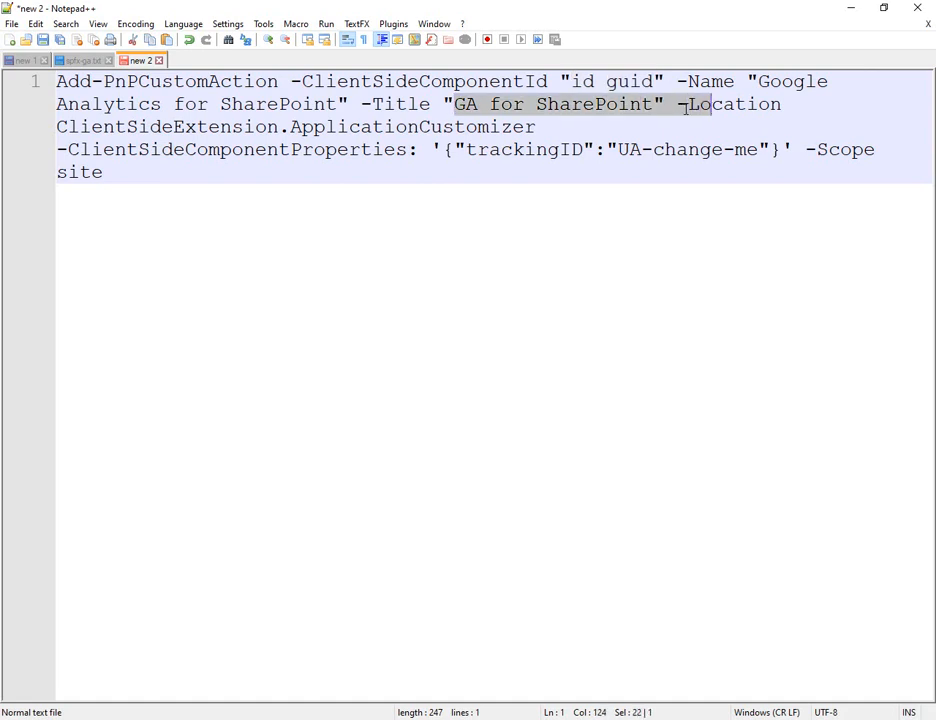
pyautogui.doubleClick(687, 149)
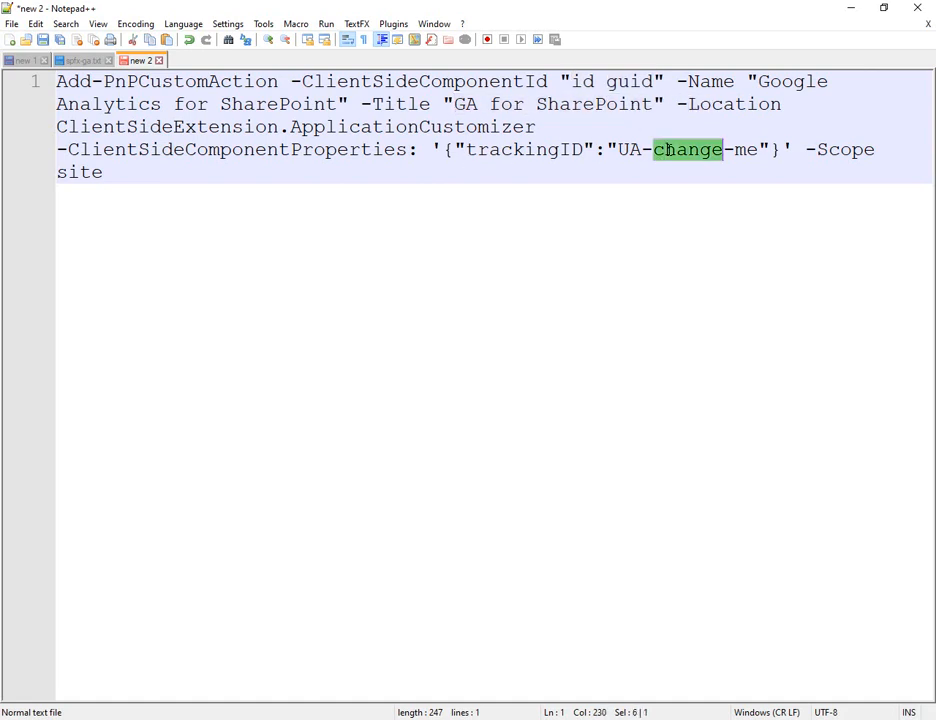
pyautogui.moveTo(655, 149); pyautogui.dragTo(762, 149)
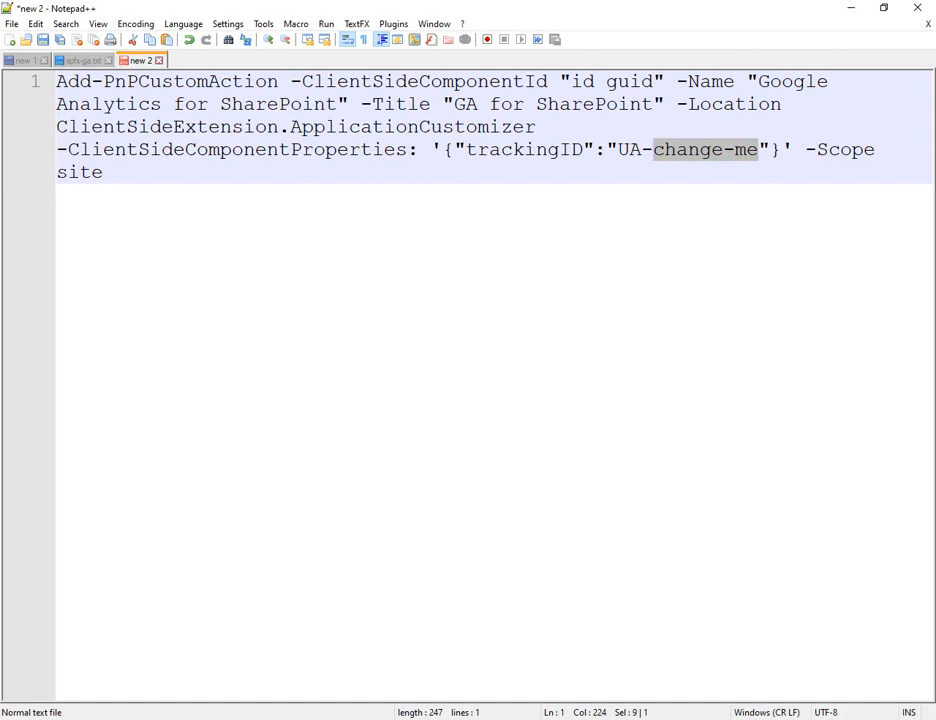
pyautogui.moveTo(370, 611)
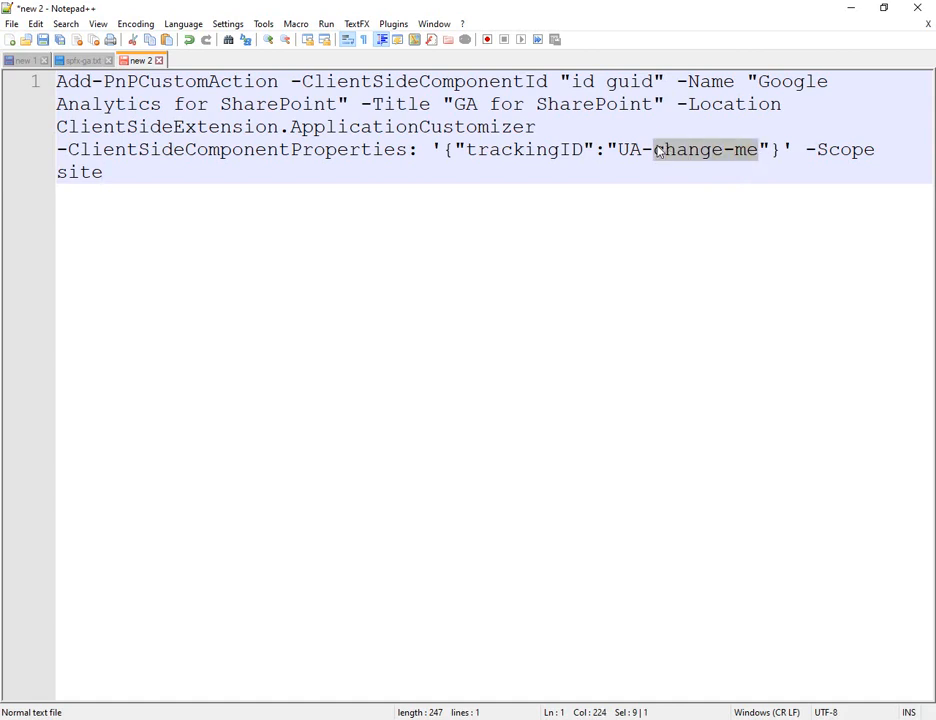
pyautogui.write('5417707-7')
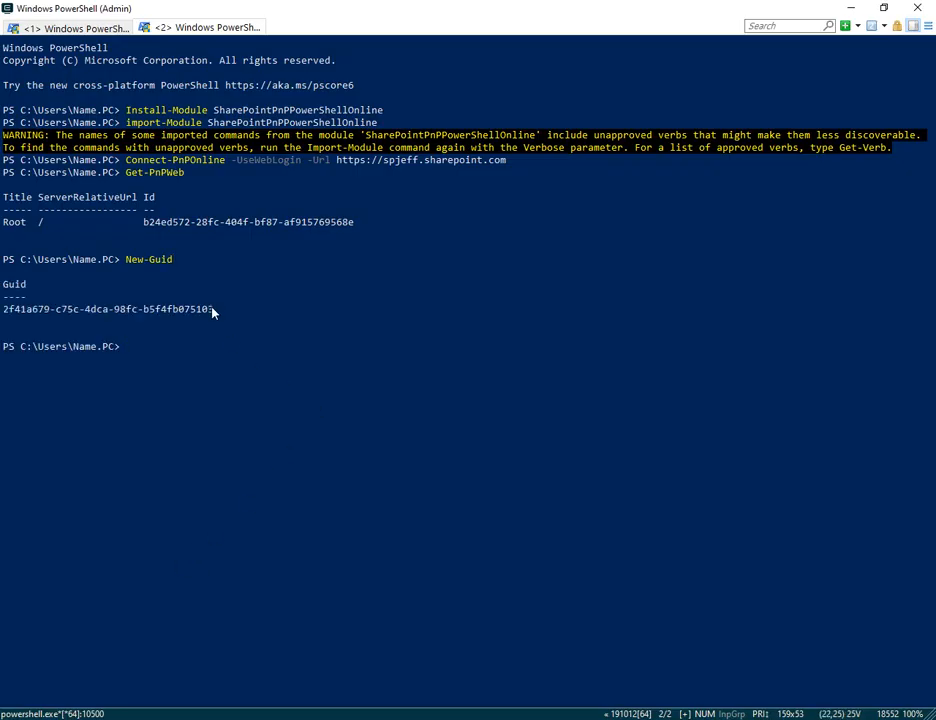
pyautogui.moveTo(260, 637)
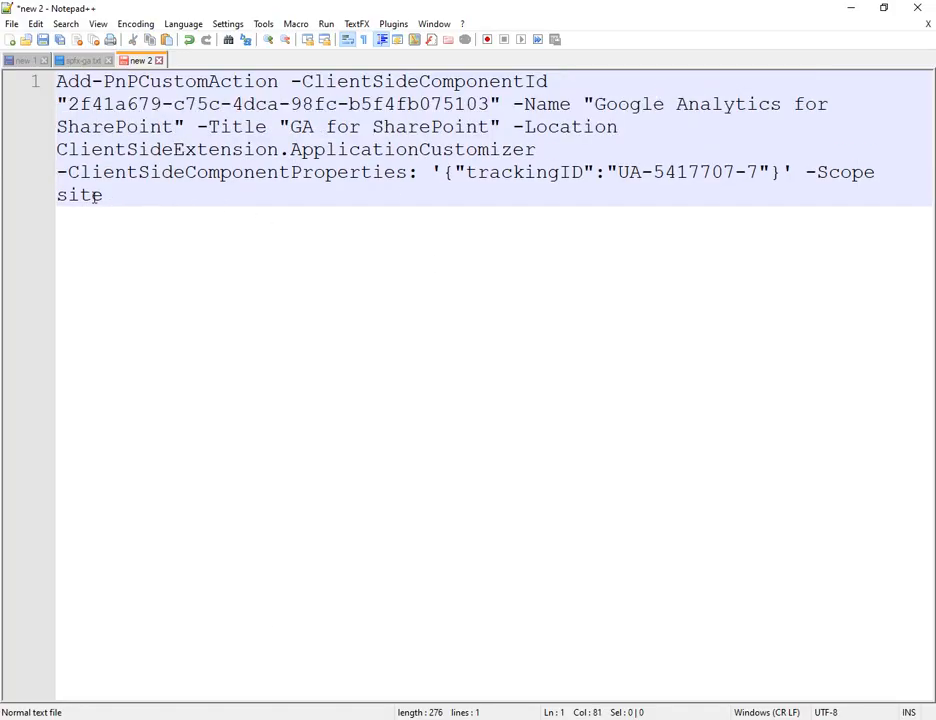
pyautogui.doubleClick(79, 195)
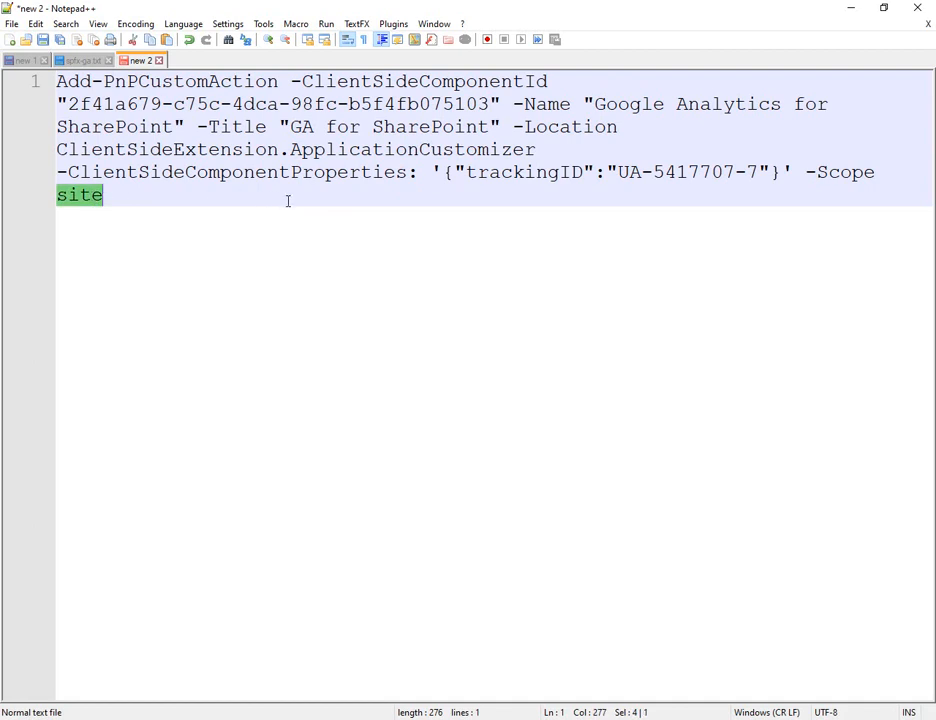
pyautogui.press('ctrl+a')
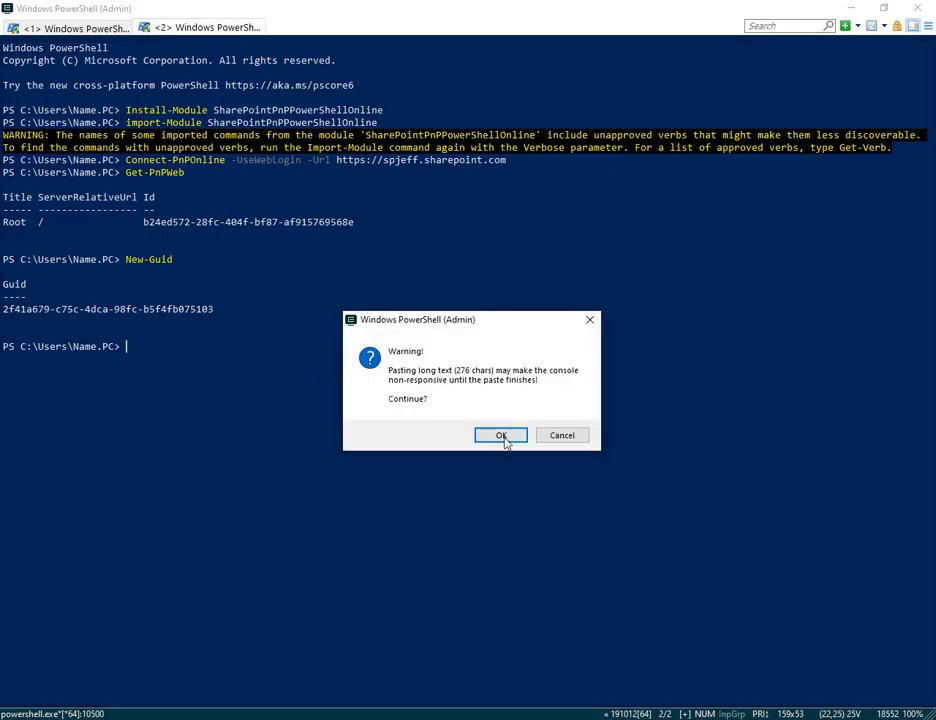
# - Paste and run Add-PnPCustomAction, then run Get-PnPCustomAction to list the site's custom actions
pyautogui.click(500, 435)
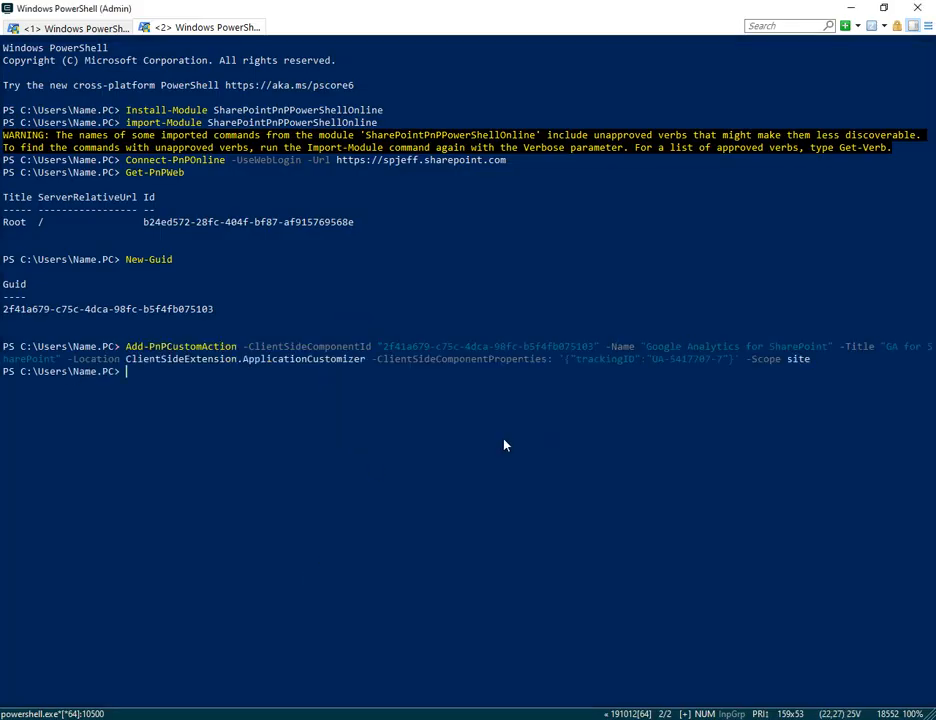
pyautogui.write('get')
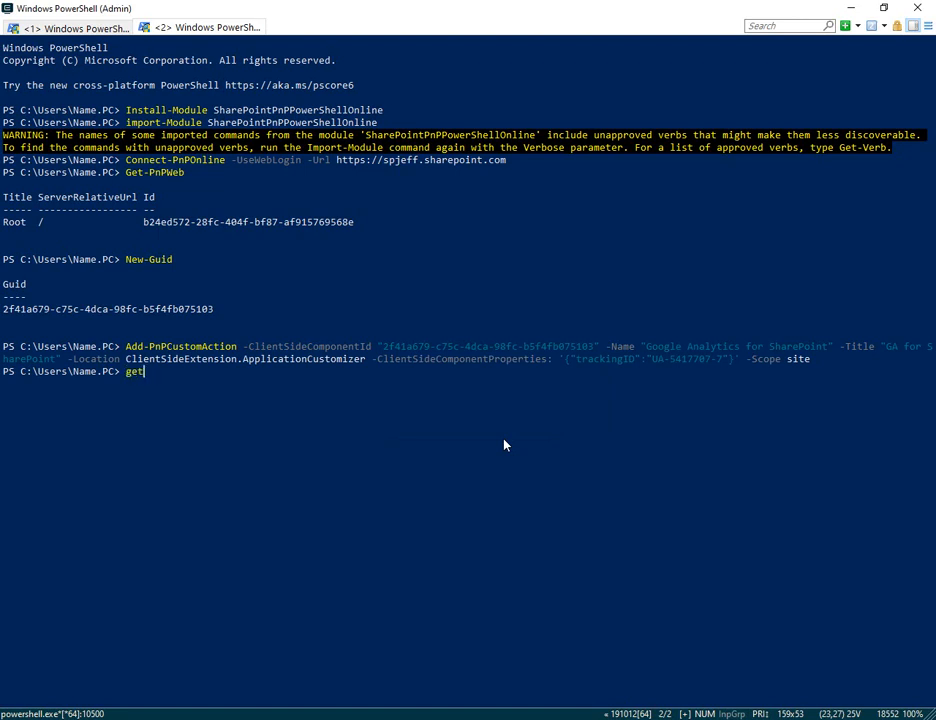
pyautogui.write('-pnpcut')
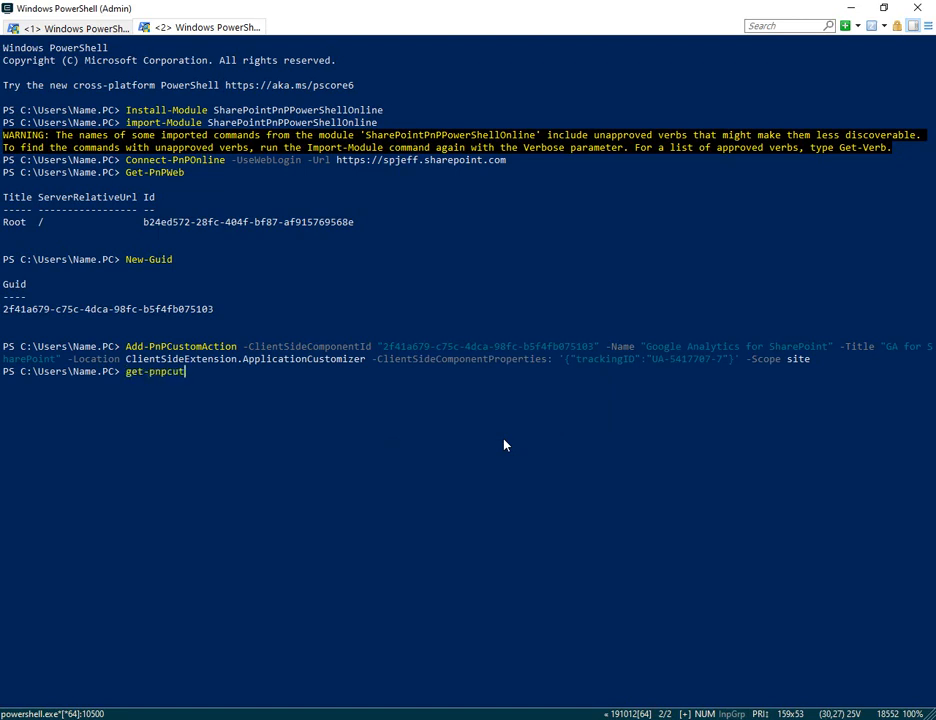
pyautogui.press('BackSpace')
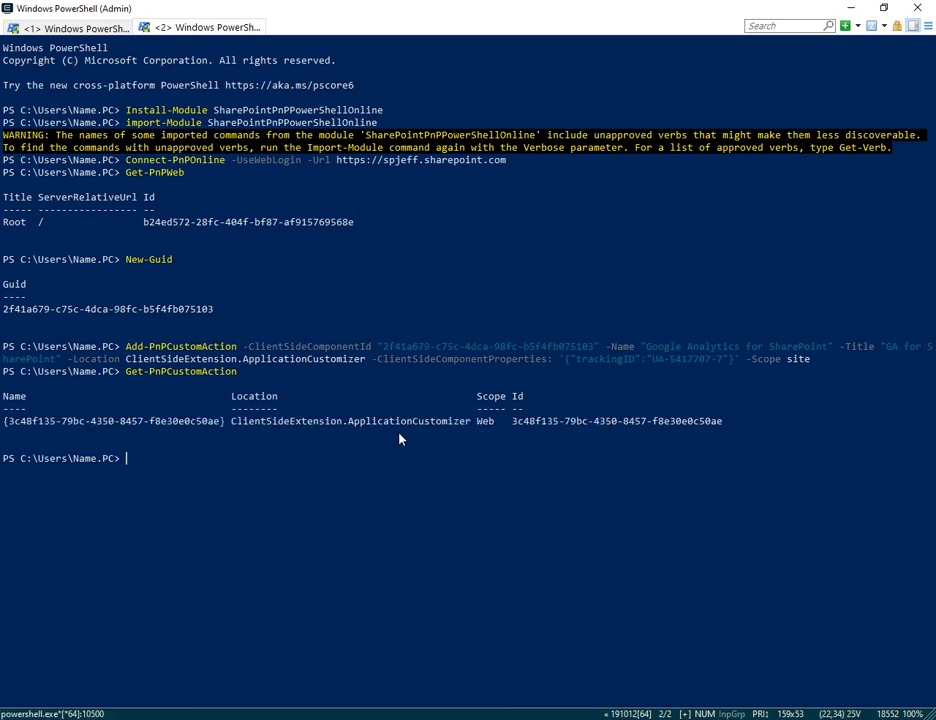
pyautogui.moveTo(460, 436)
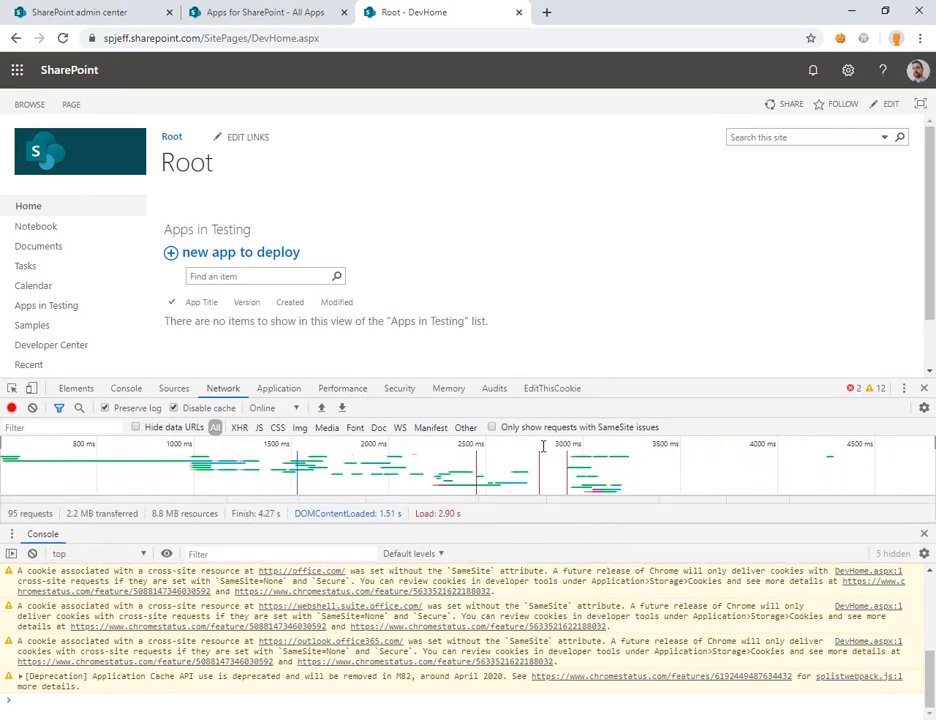
pyautogui.moveTo(532, 330)
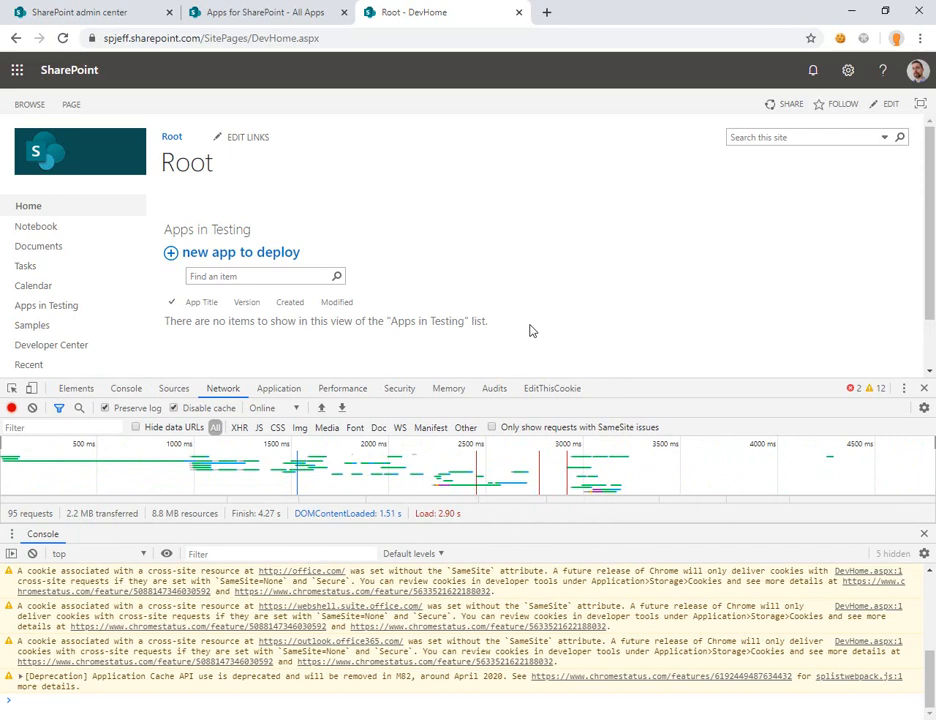
pyautogui.moveTo(370, 384)
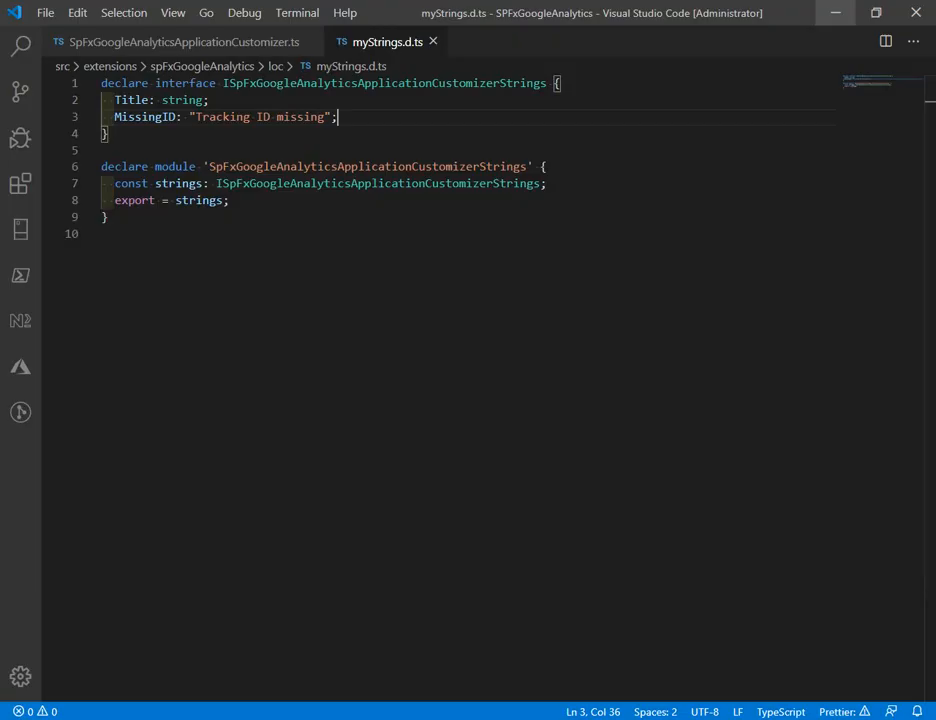
# - Open the dist .manifest.json and copy component id c430bd95-a1ac-4edd-9e25-7dbf3358062b
pyautogui.click(20, 93)
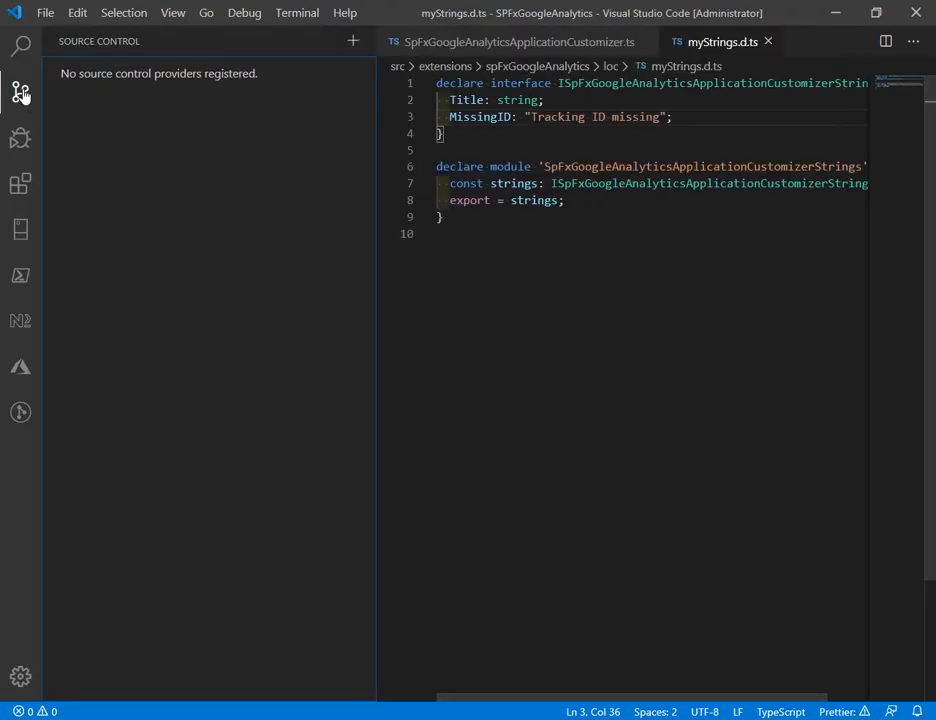
pyautogui.click(21, 92)
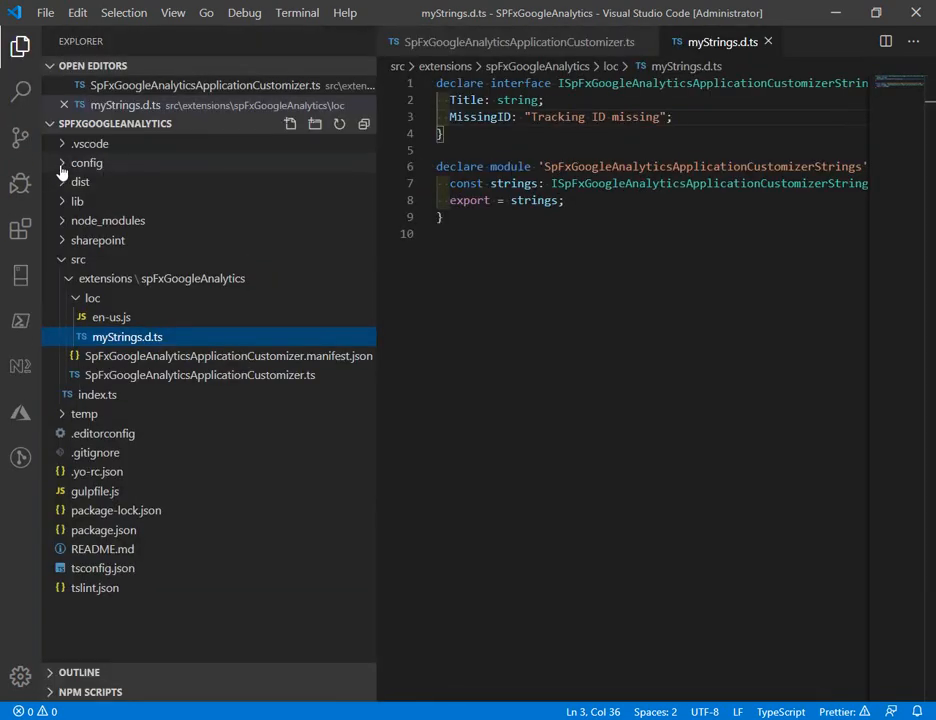
pyautogui.click(87, 162)
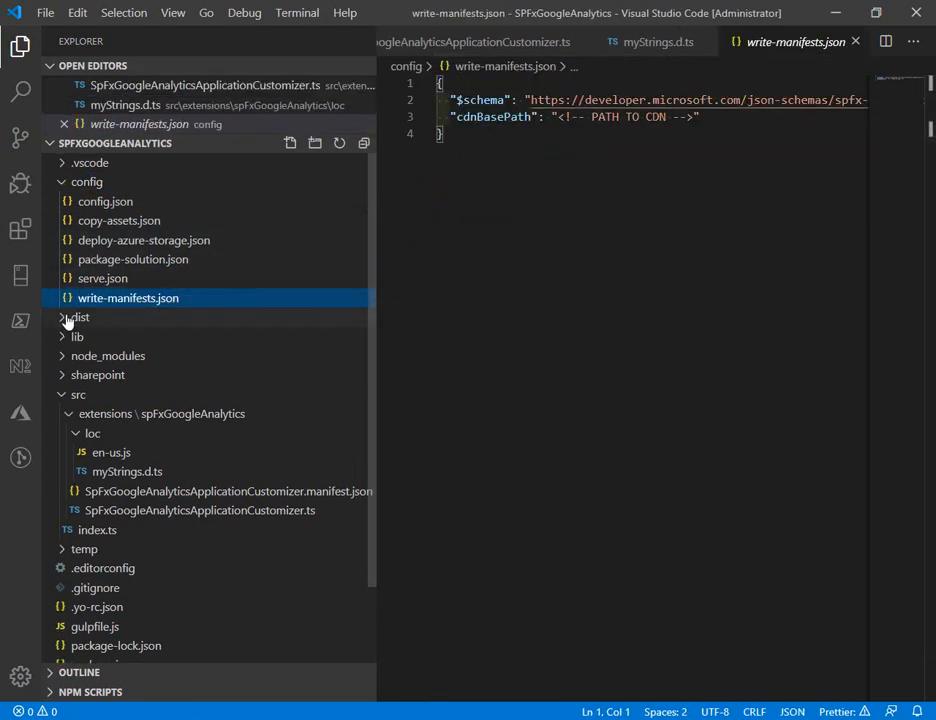
pyautogui.click(104, 201)
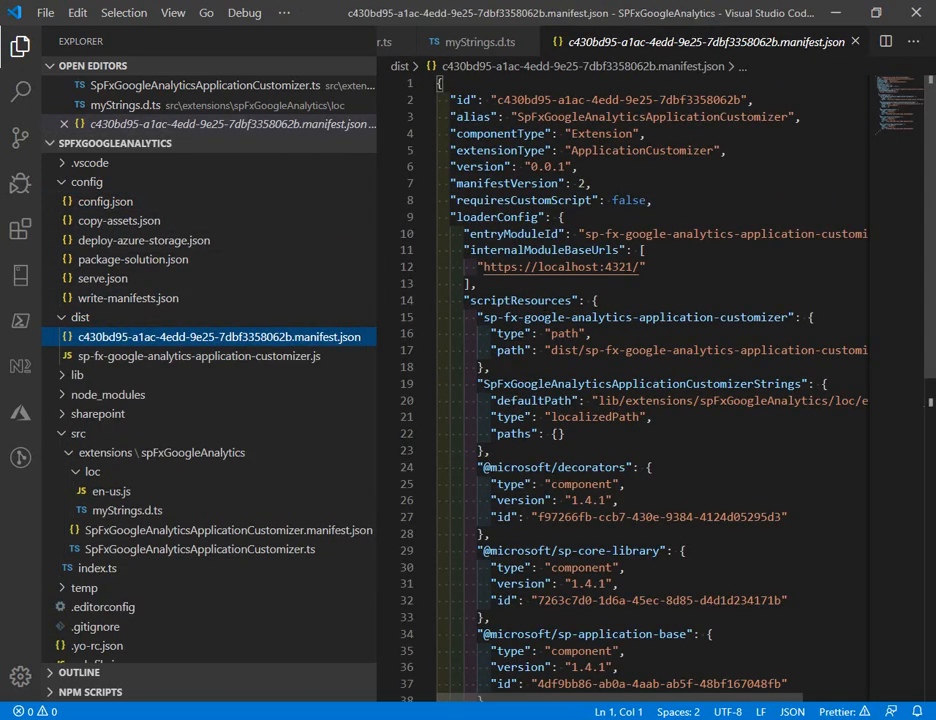
pyautogui.doubleClick(620, 99)
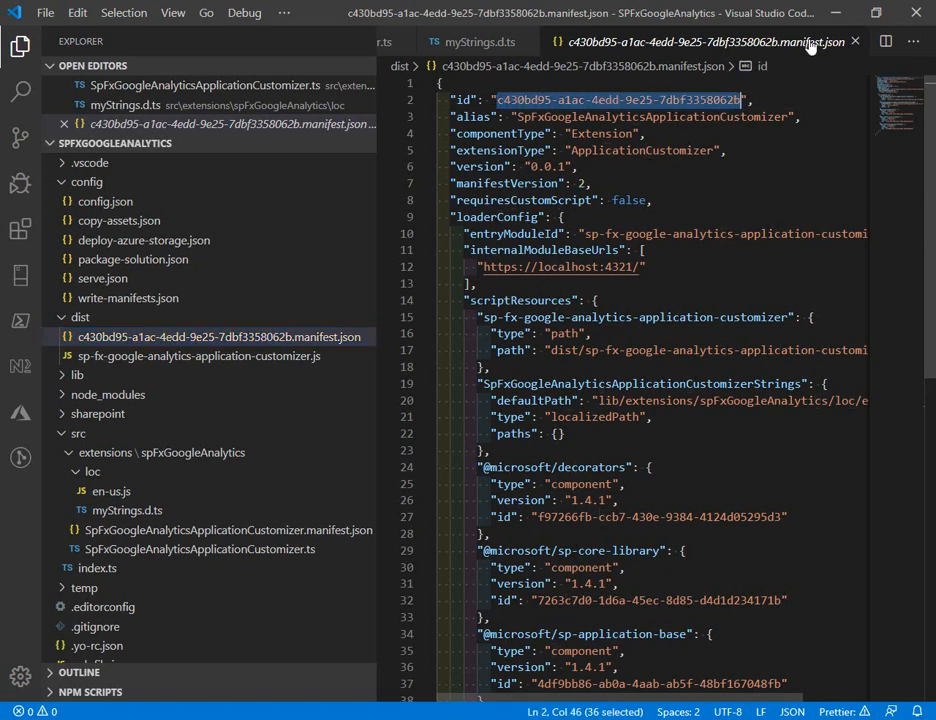
pyautogui.press('alt+tab')
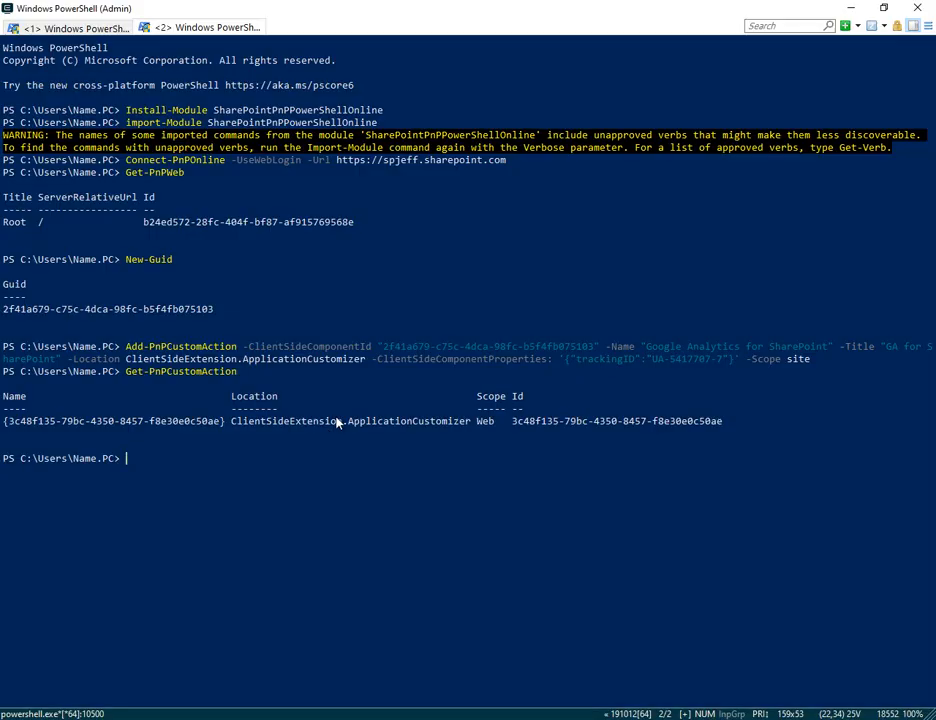
# - Pipe Get-PnPCustomAction into Remove-PnPCustomAction to delete the mismatched custom action
pyautogui.write('Get-PnPCustomAction')
pyautogui.write('gcm')
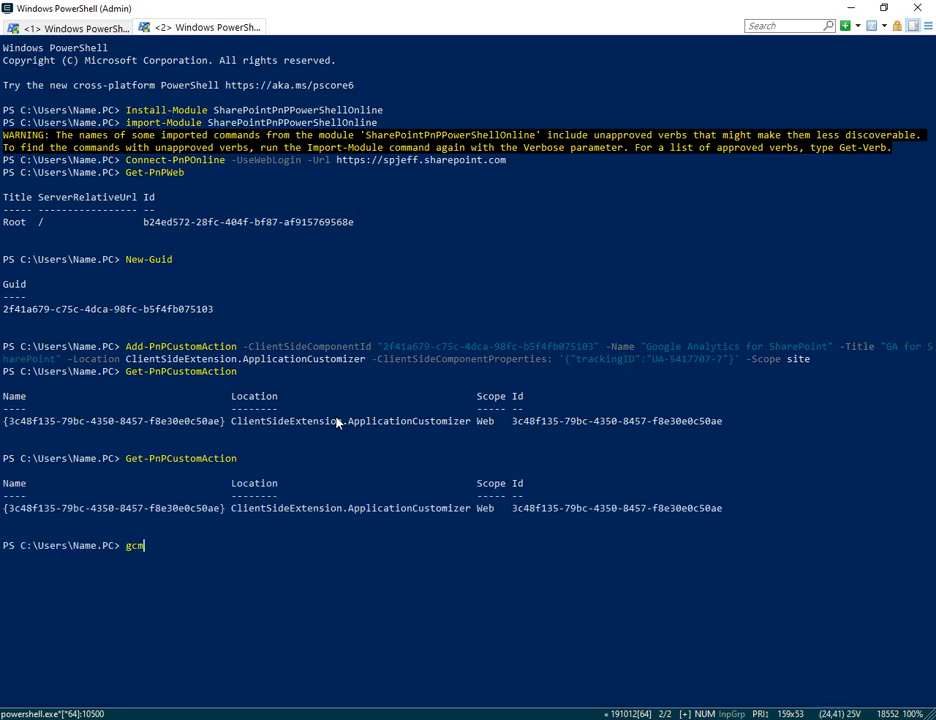
pyautogui.write('*')
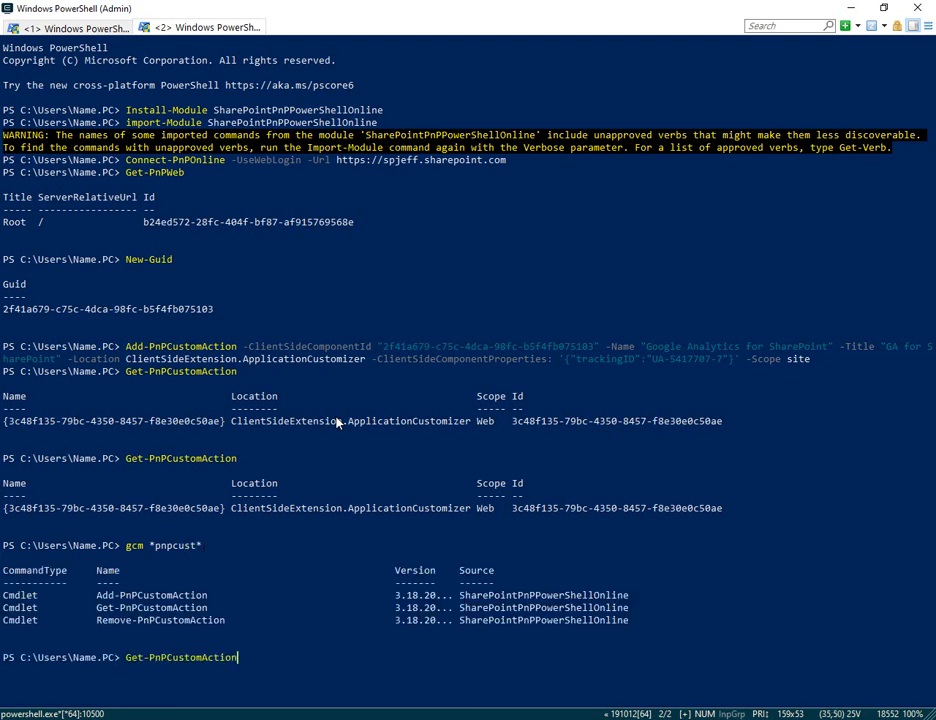
pyautogui.write('|remove-p')
pyautogui.write('Get-PnPCustomAction')
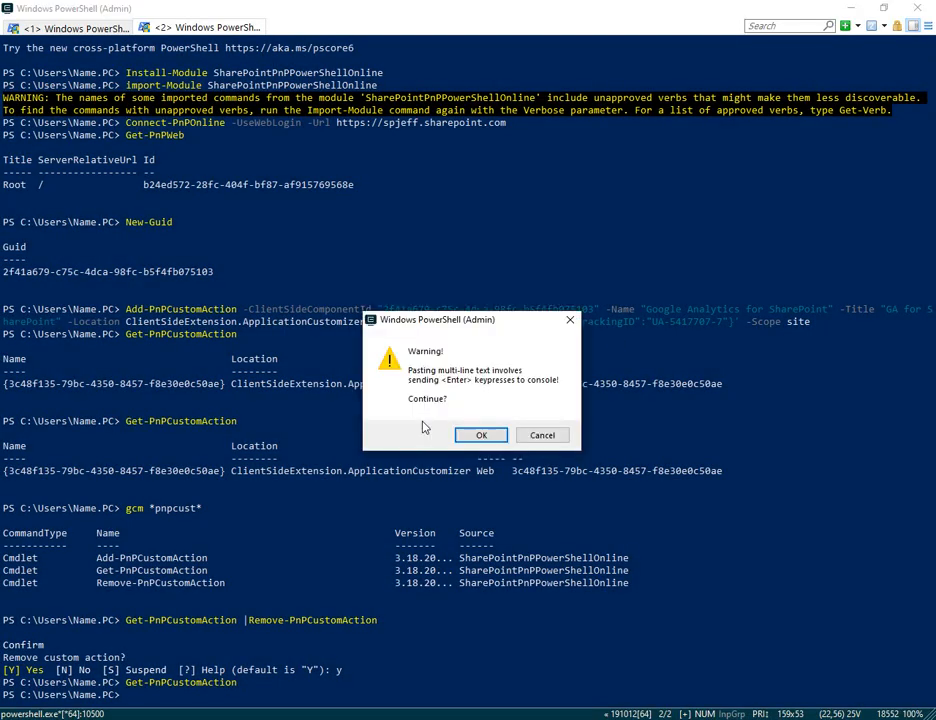
pyautogui.click(481, 435)
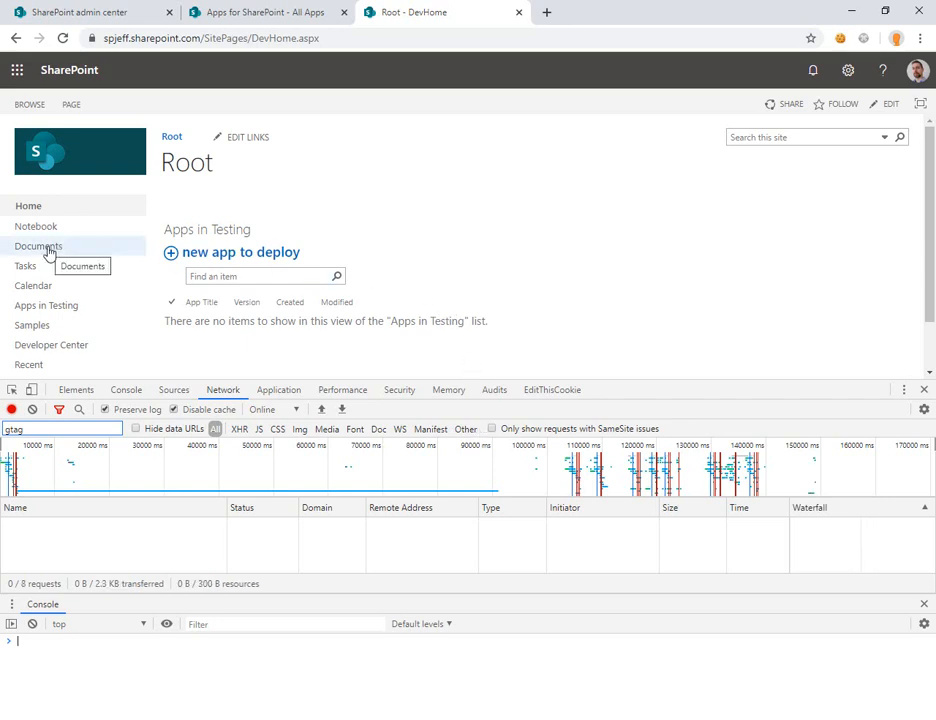
# - Open the Documents library and confirm the gtag js?id=UA-5417707-7 request returns 200
pyautogui.click(38, 246)
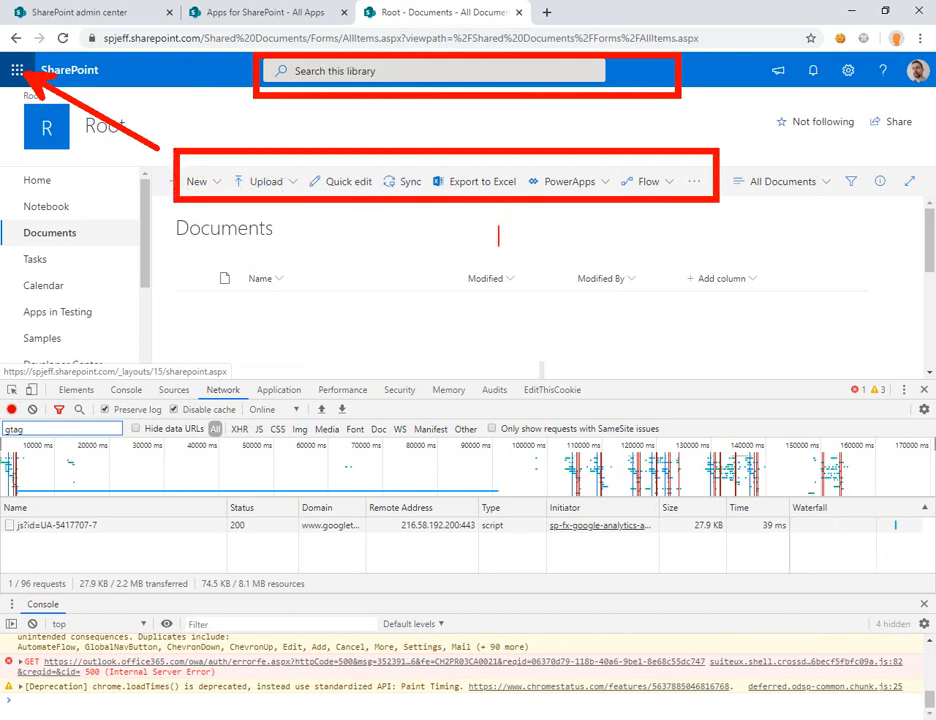
pyautogui.write('Modern UIO')
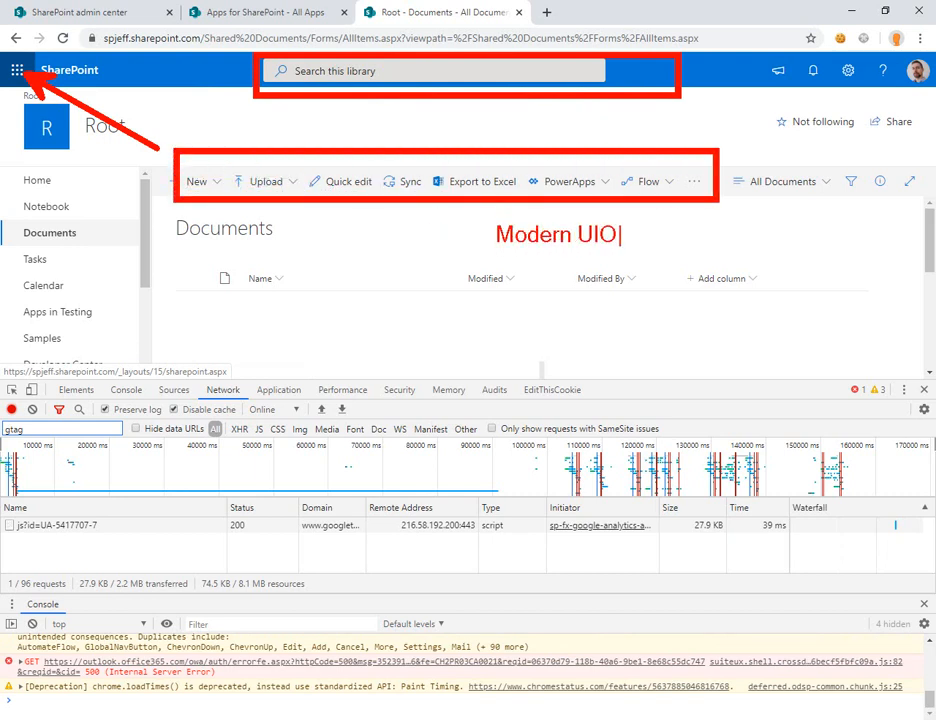
pyautogui.press('Backspace')
pyautogui.write('gtag')
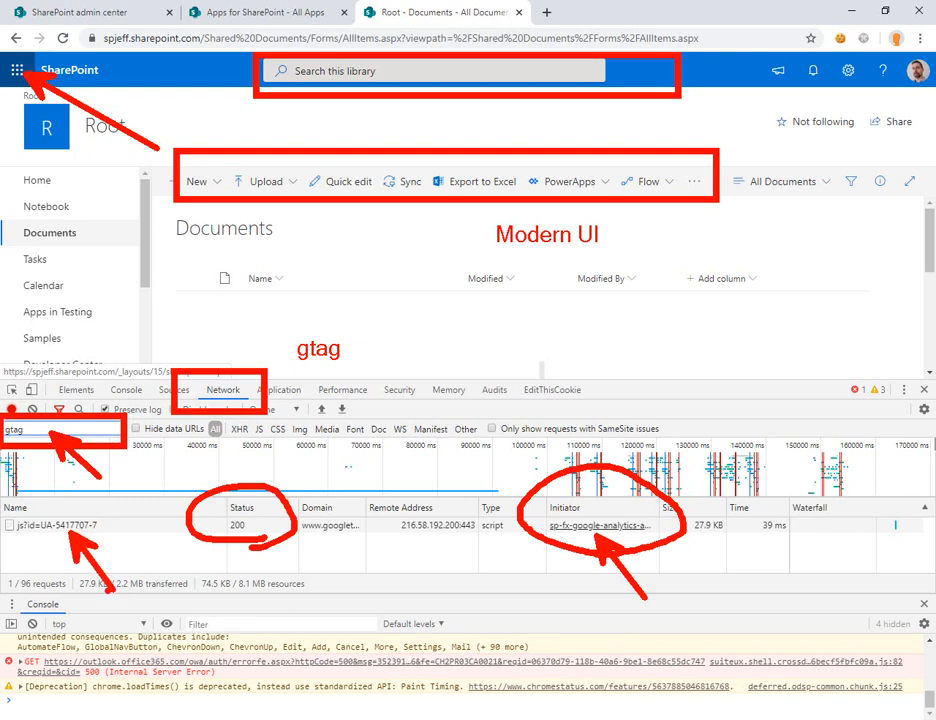
pyautogui.click(60, 525)
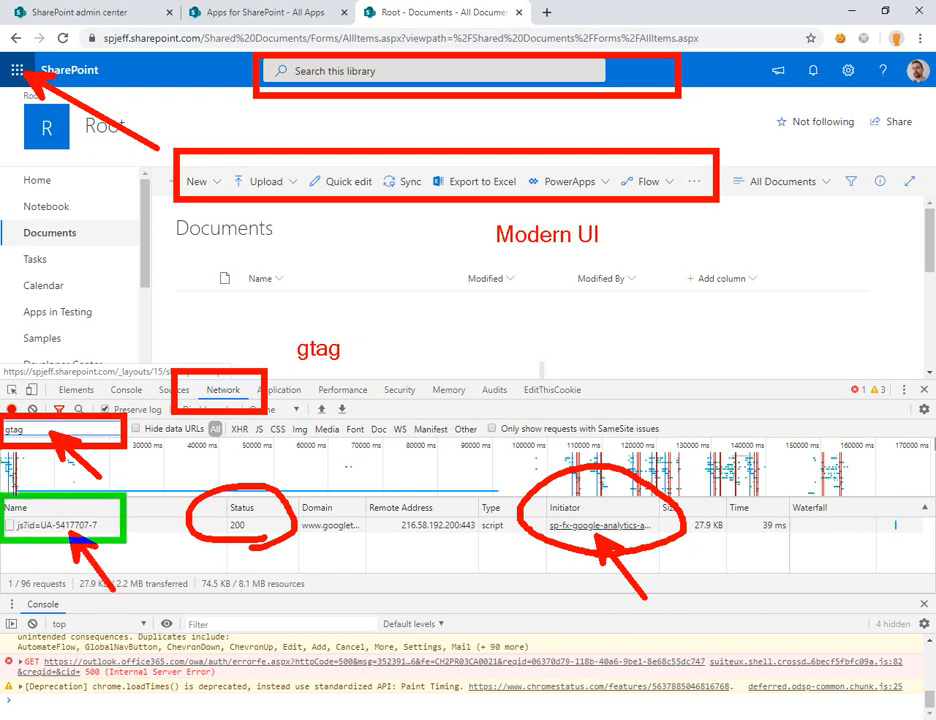